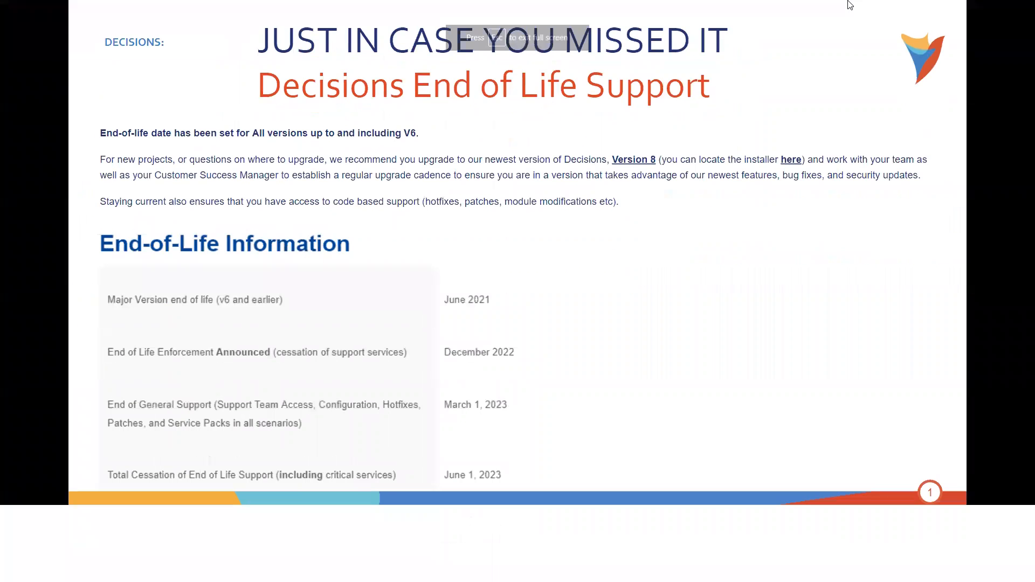
Step: Exit full-screen presentation so the End of Life Support slide shows in the browser
key(Escape)
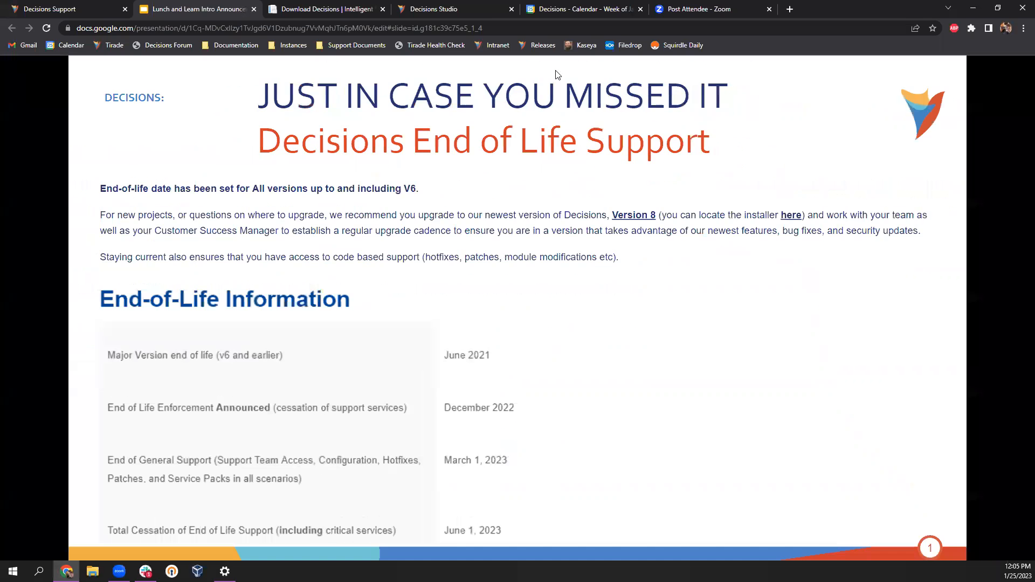
Step: Open an account from System > Security > Accounts and bring up its Edit Account settings
click(435, 9)
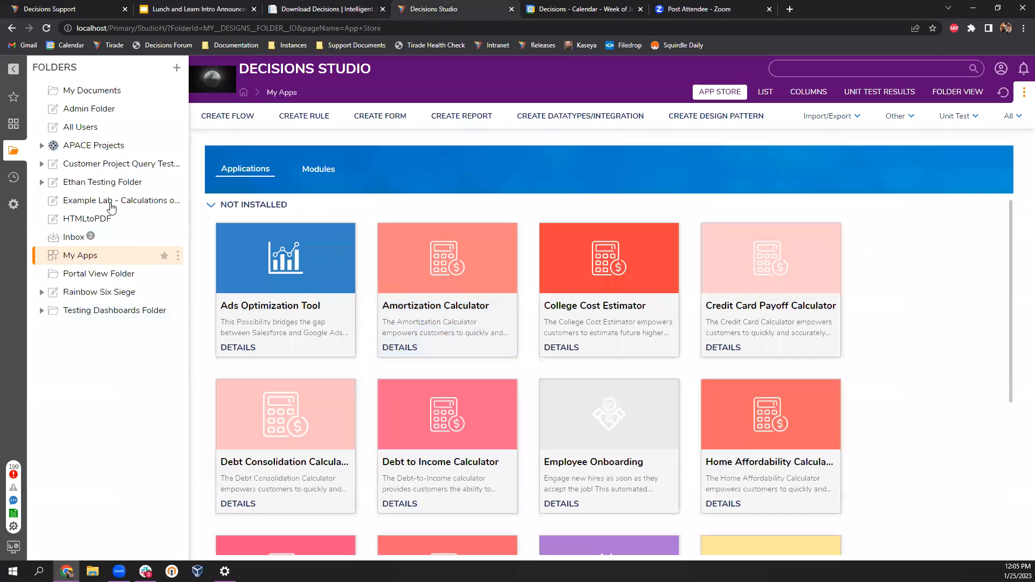
click(102, 181)
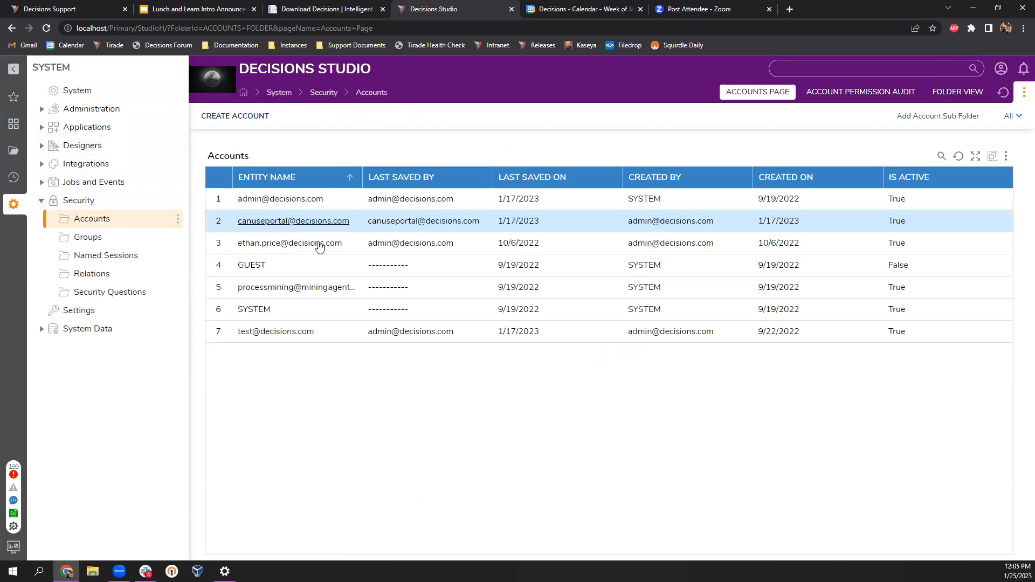
click(289, 243)
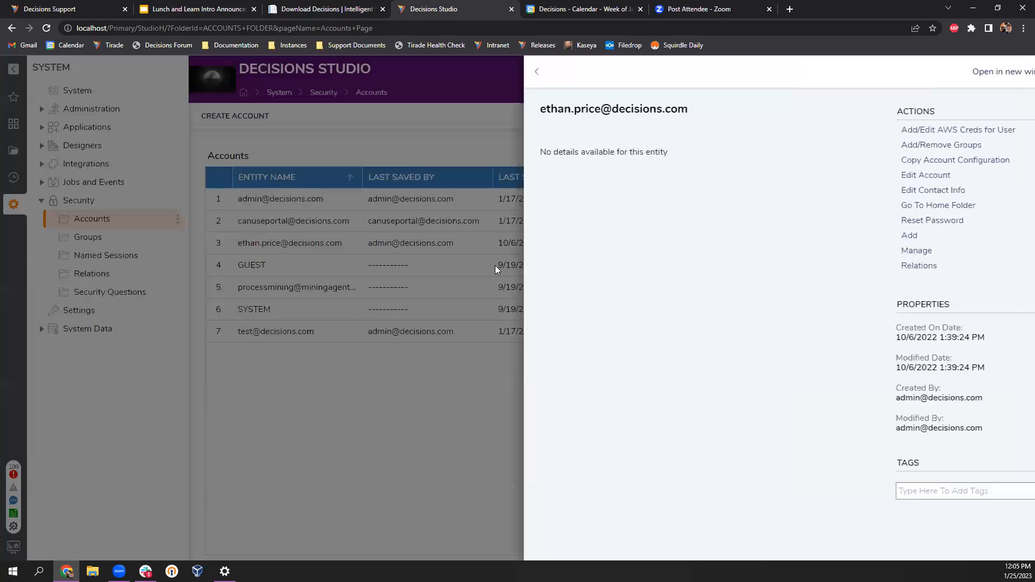
click(926, 175)
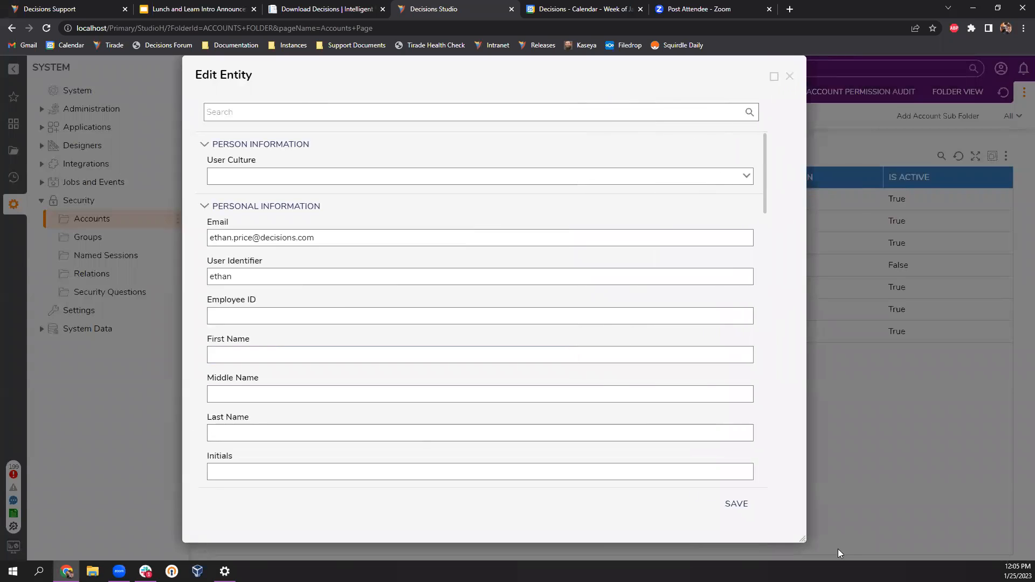
Step: Scroll to the Impersonation Information section, then close the dialog without saving
scroll(down, 3)
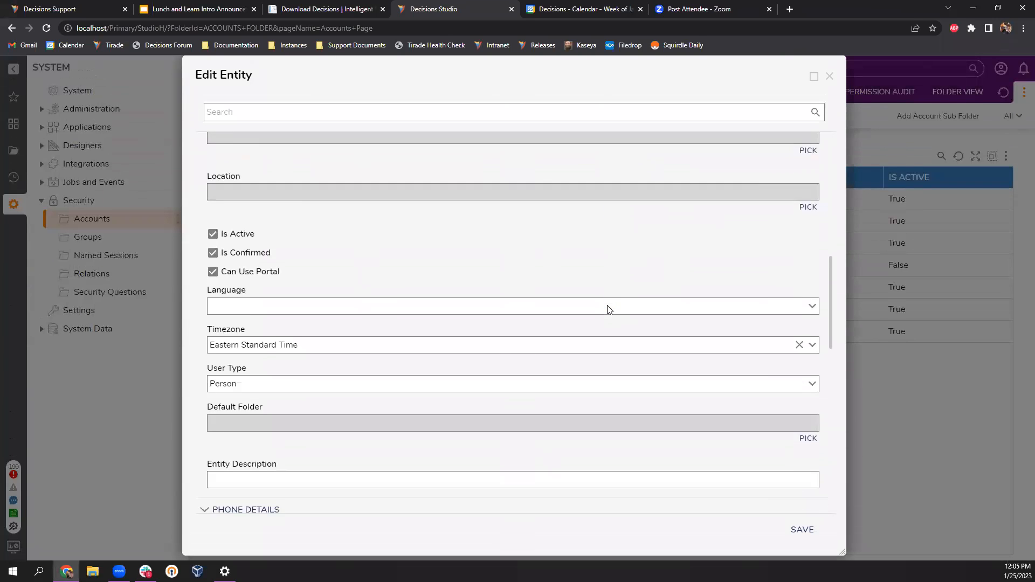
scroll(down, 3)
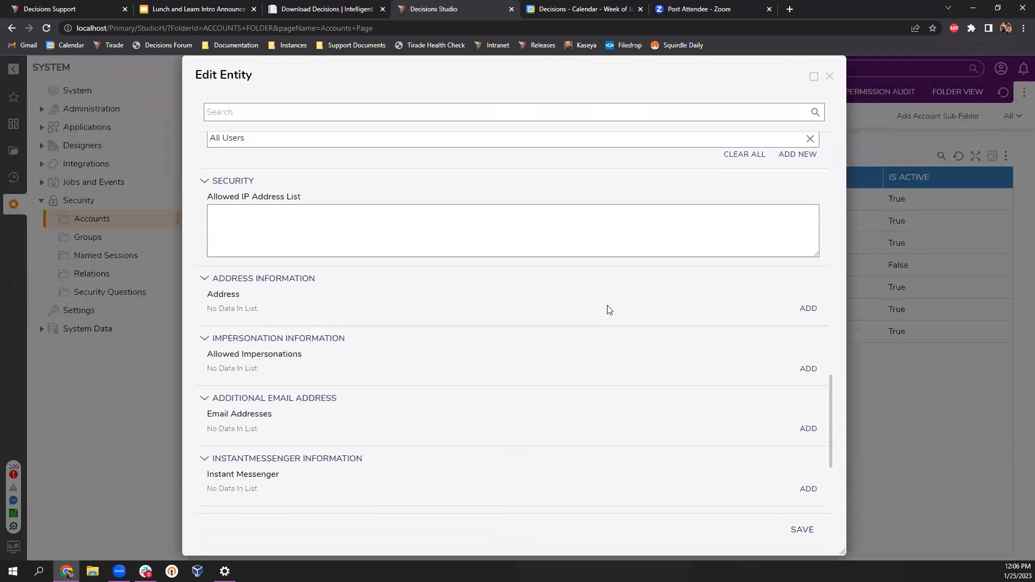
scroll(down, 3)
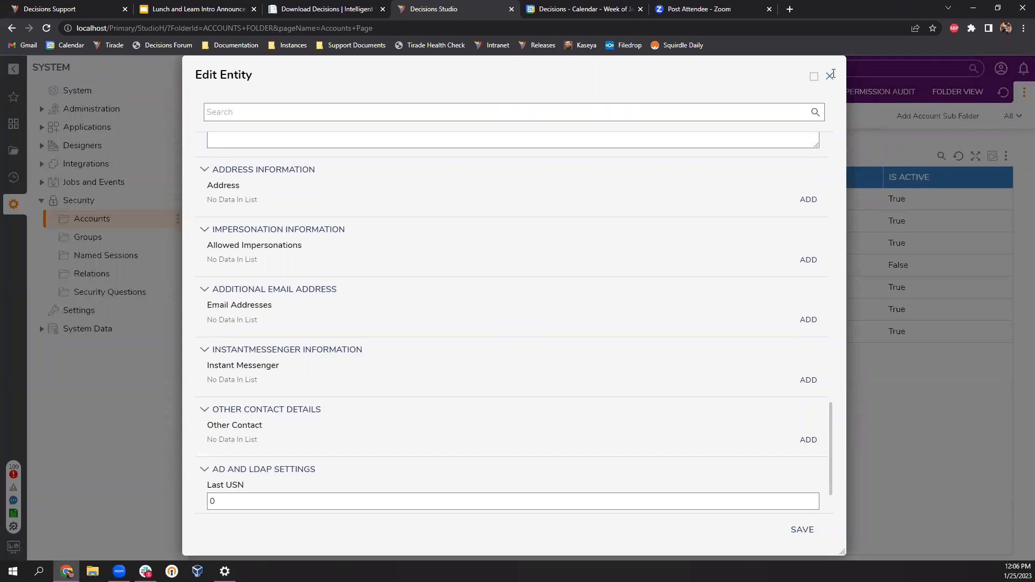
click(832, 76)
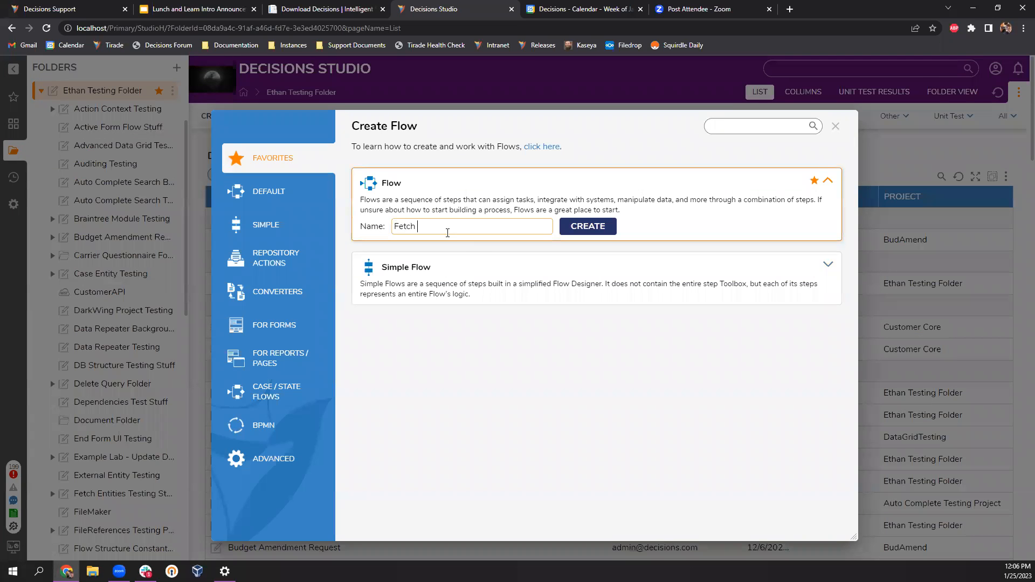
Step: Name the new flow 'Fetch Account' and create it
text(Account)
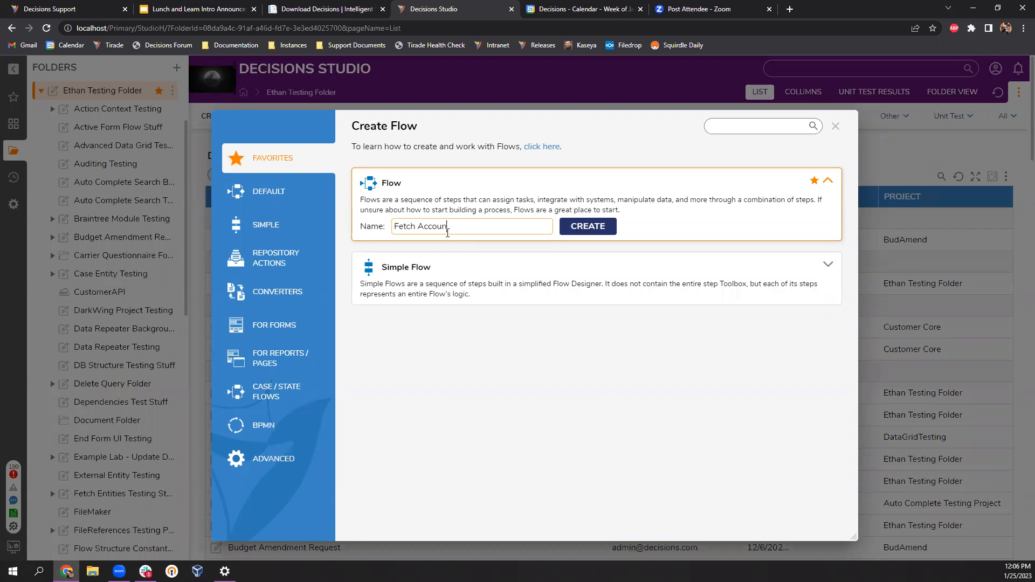
click(835, 125)
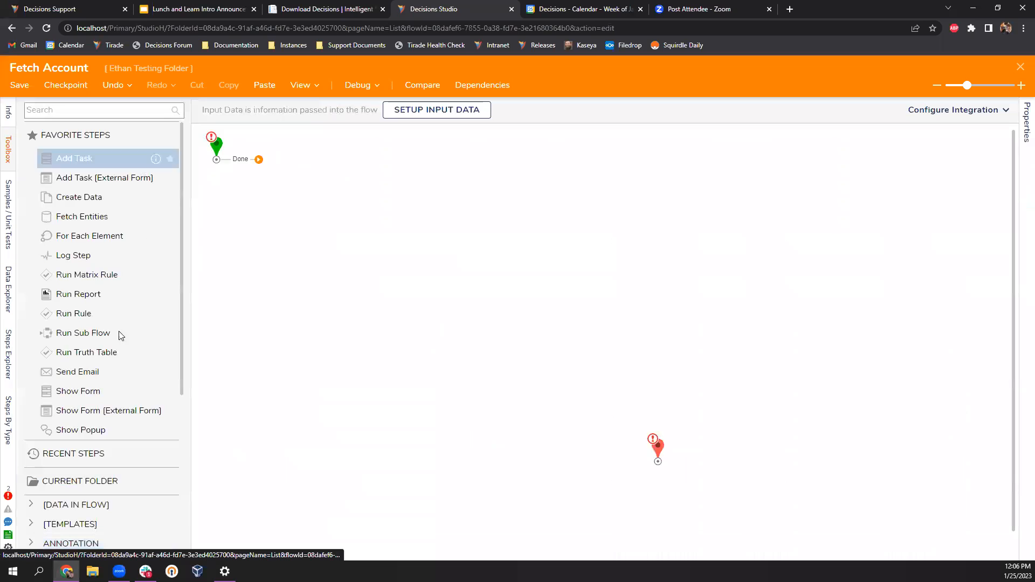
Step: Add a Fetch Entities step wired between start and end, with Type Name set to account
drag(81, 215, 348, 192)
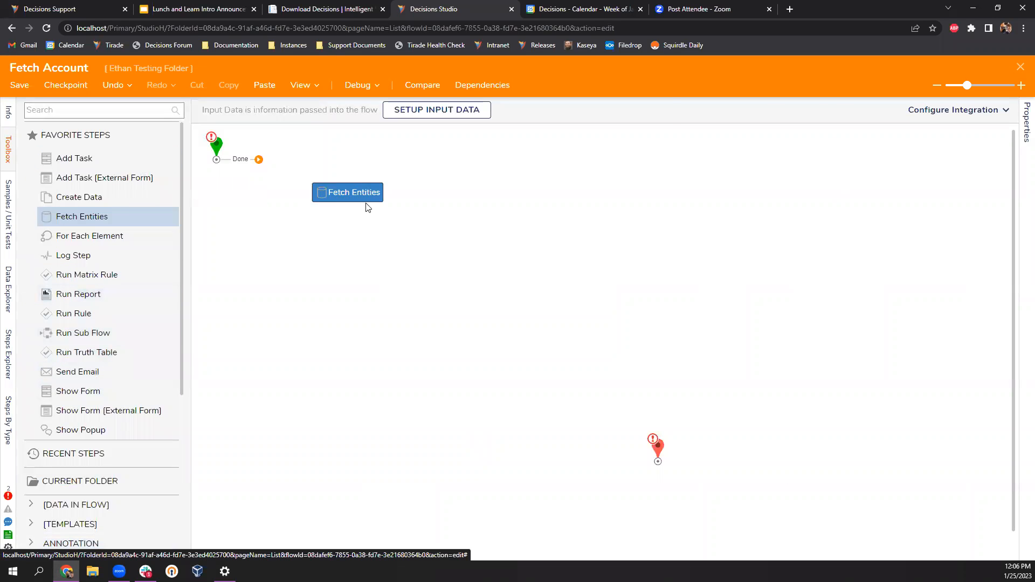
click(349, 192)
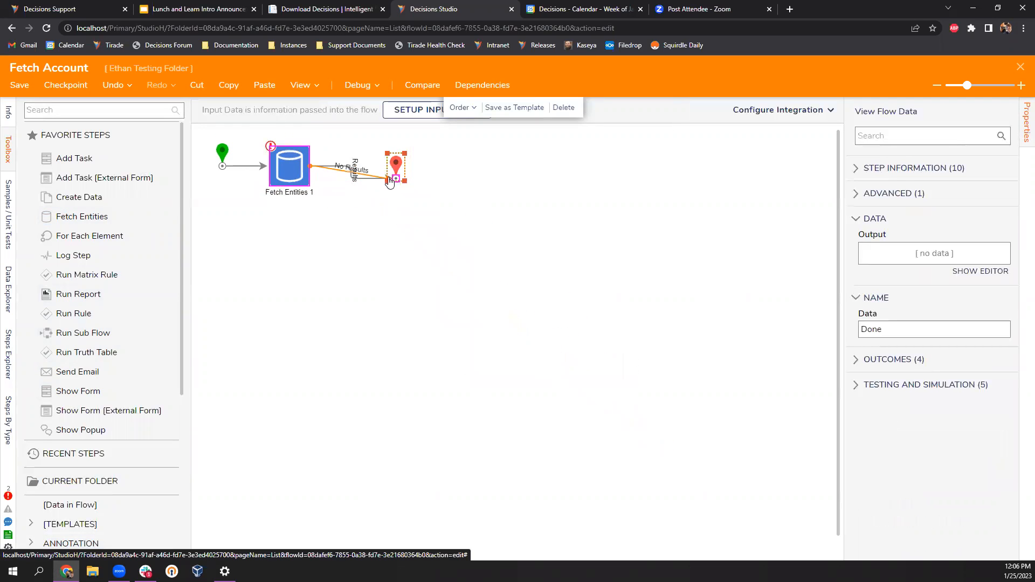
click(289, 164)
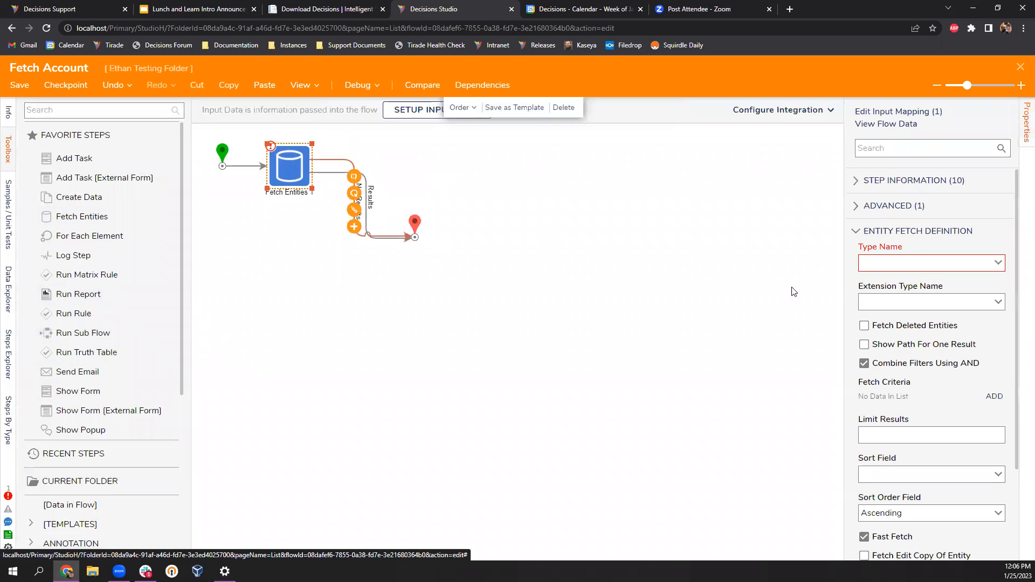
text(acco)
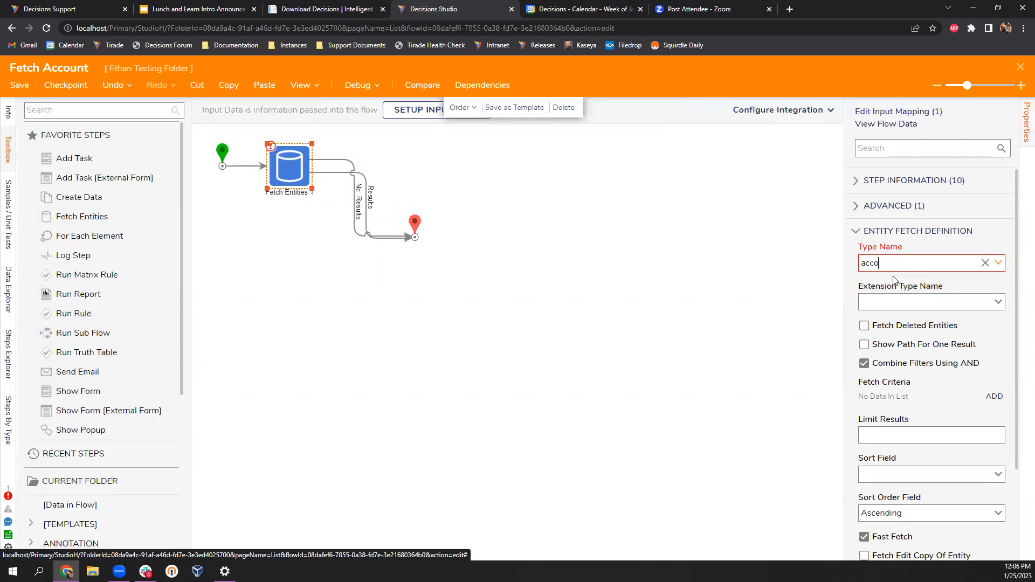
text(unt)
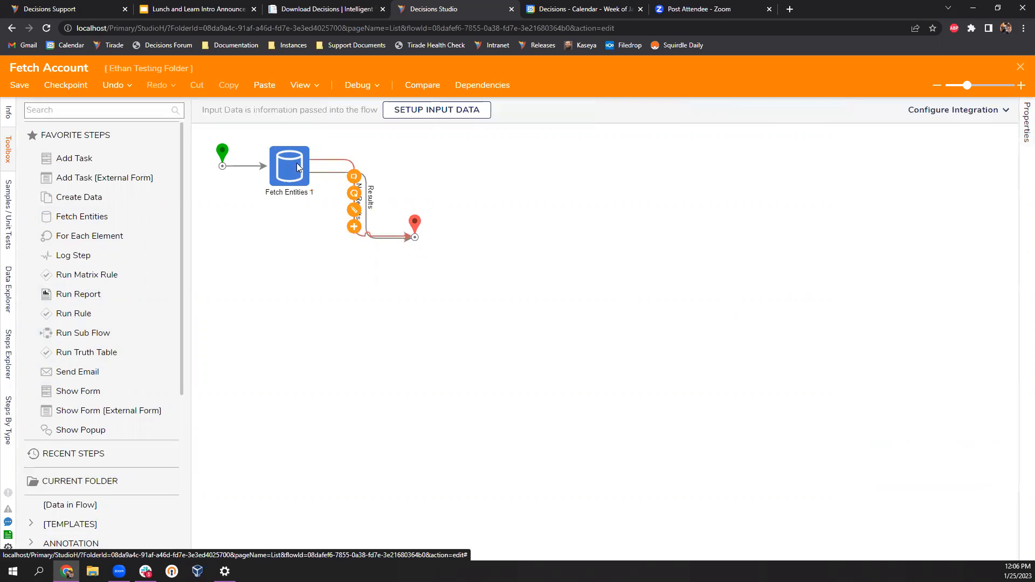
Step: Debug the Fetch Account flow and scroll through the returned SYSTEM account output data
click(357, 84)
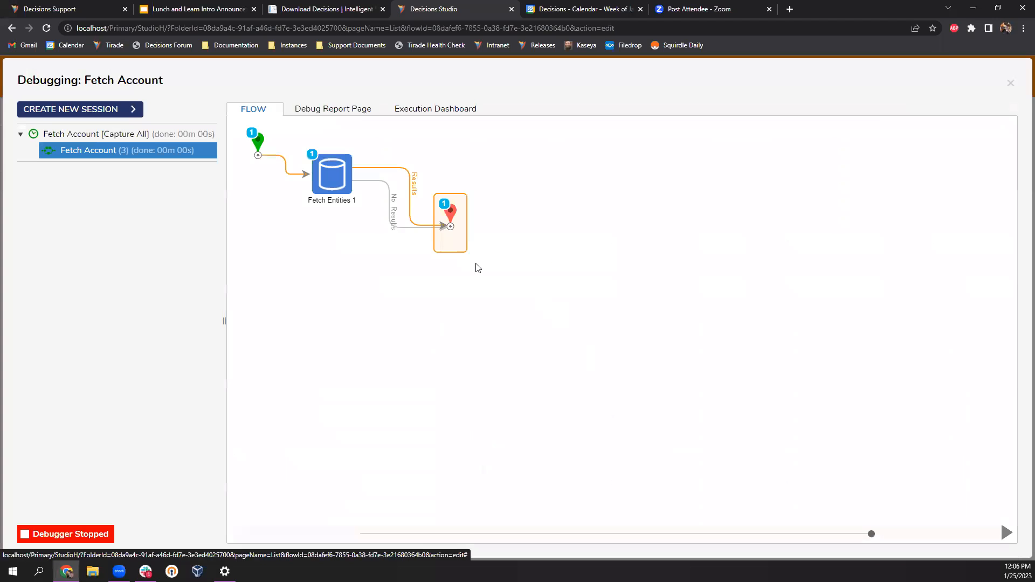
mouse_move(468, 201)
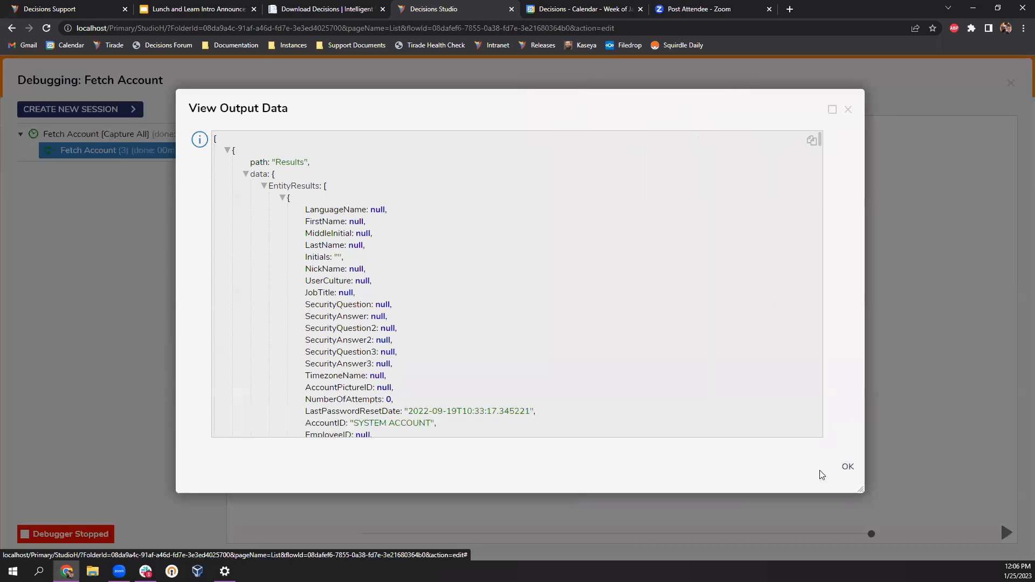
scroll(down, 3)
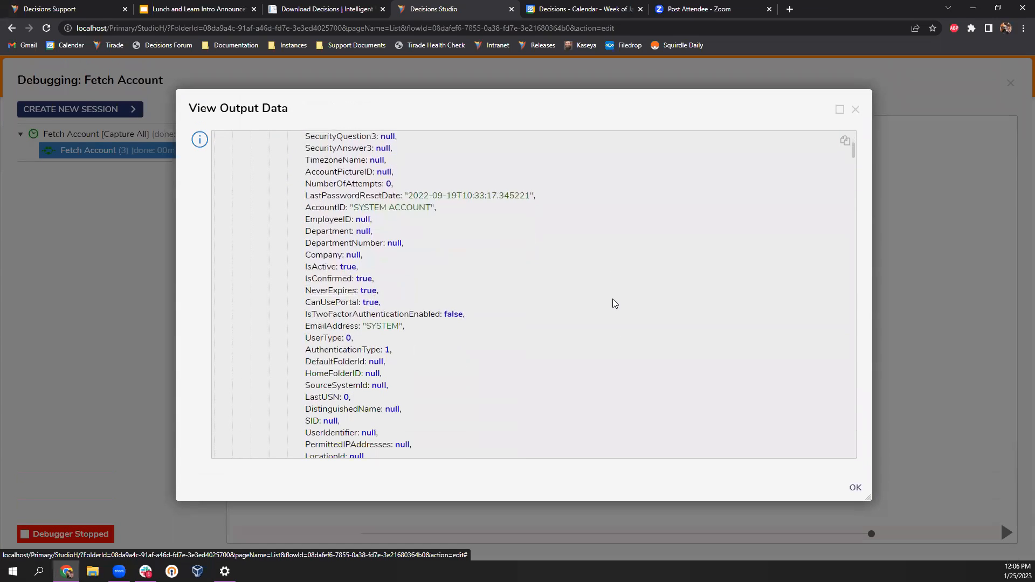
scroll(down, 3)
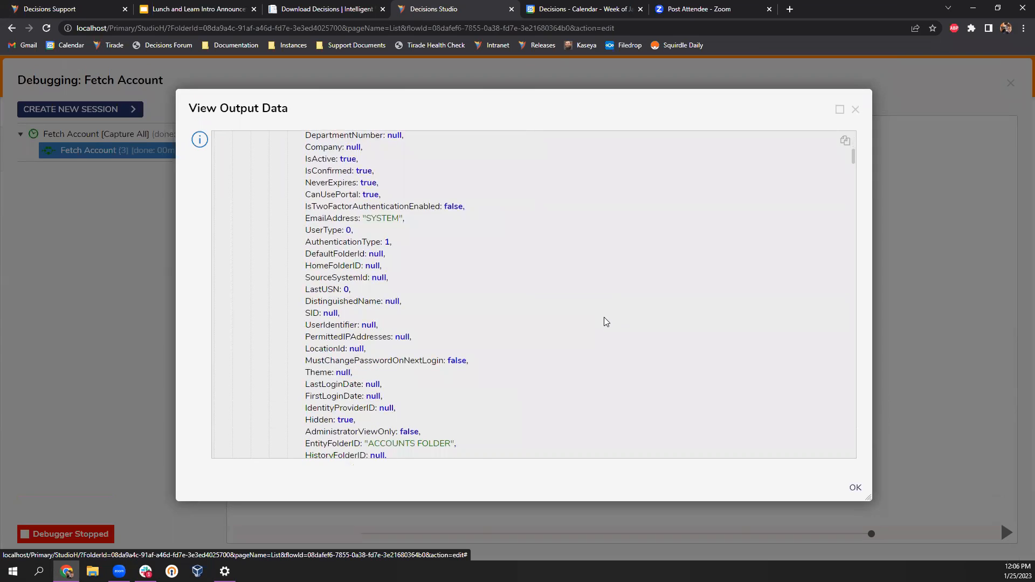
scroll(down, 3)
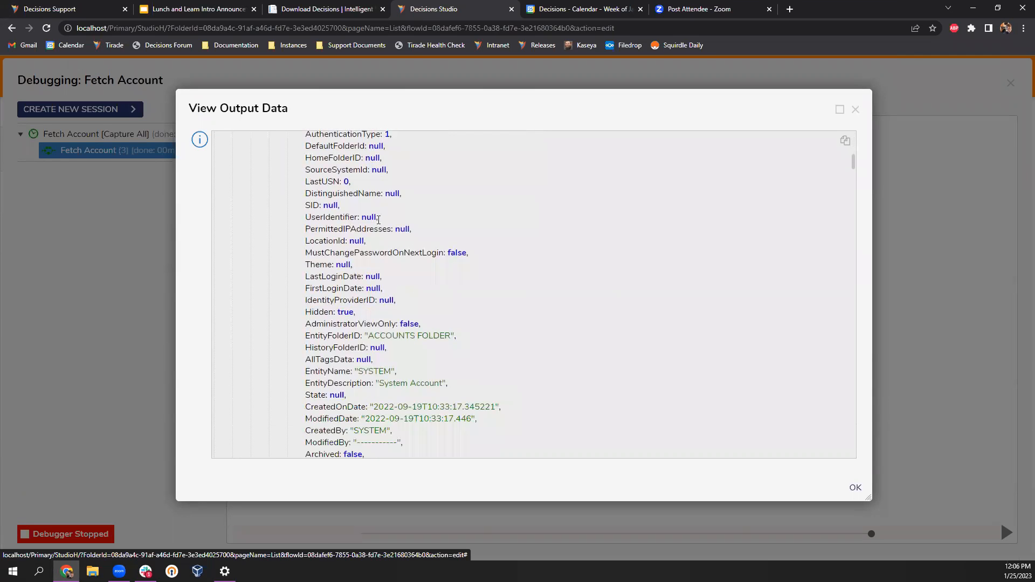
scroll(down, 3)
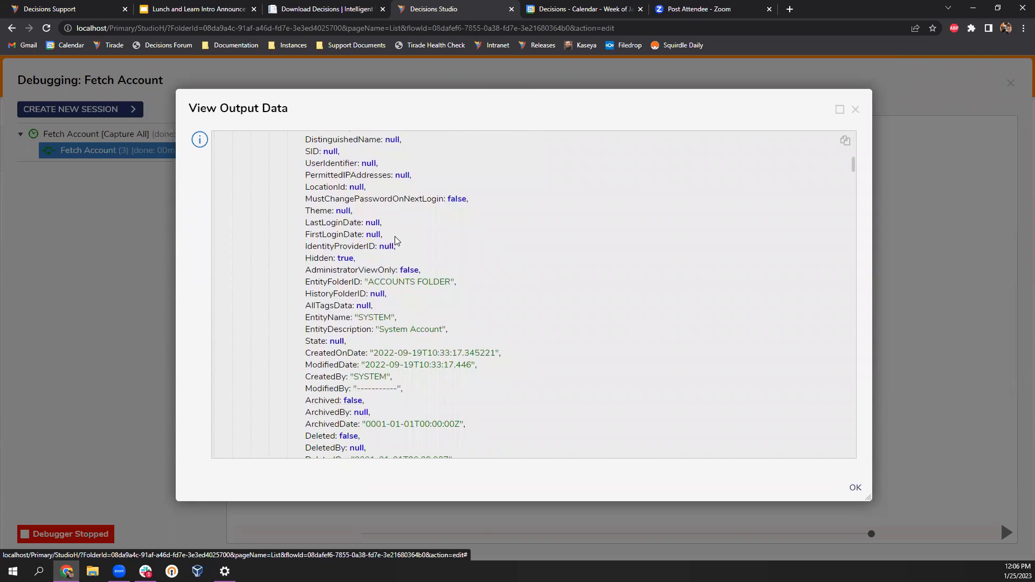
mouse_move(818, 269)
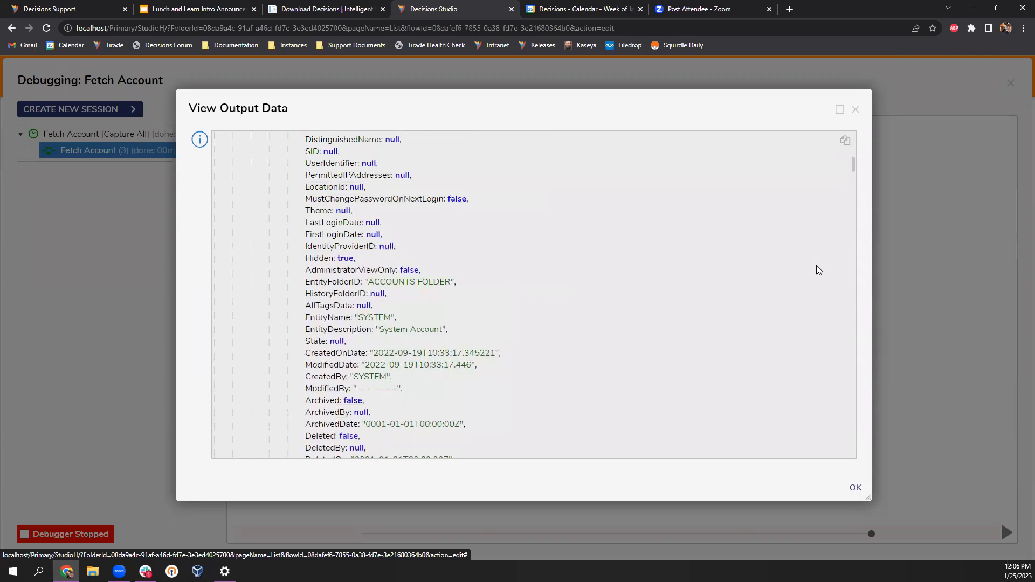
mouse_move(774, 252)
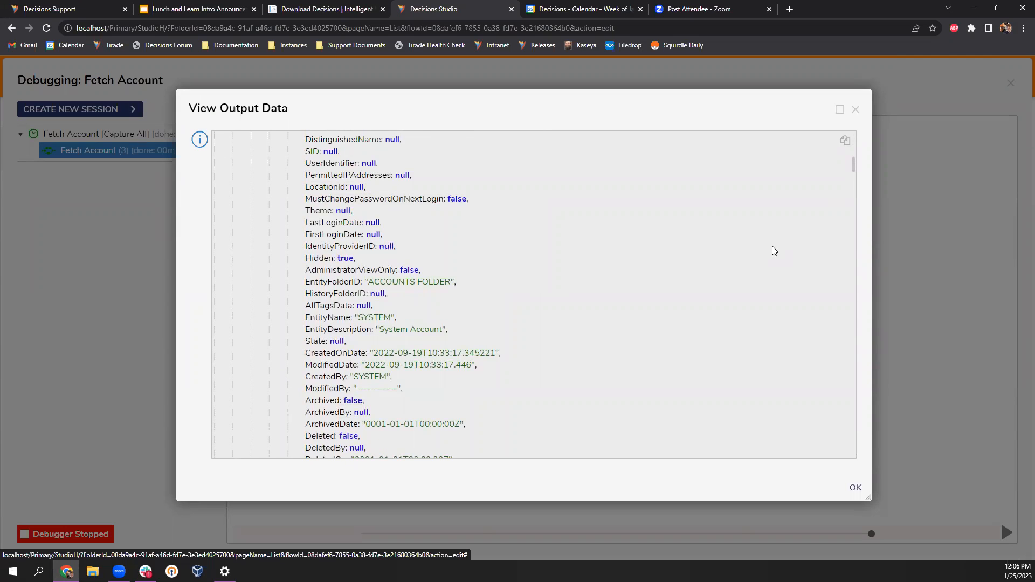
scroll(up, 3)
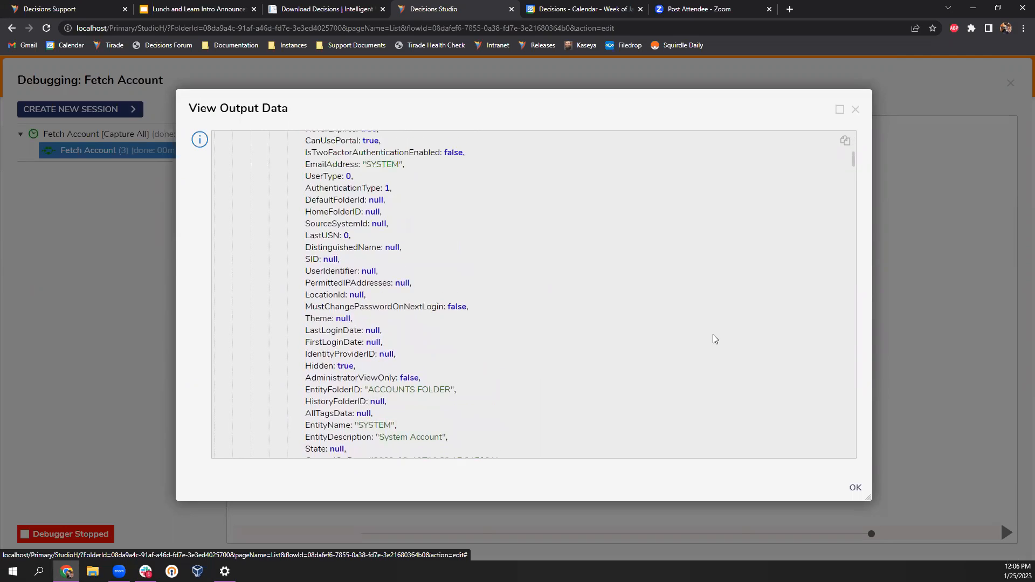
scroll(up, 3)
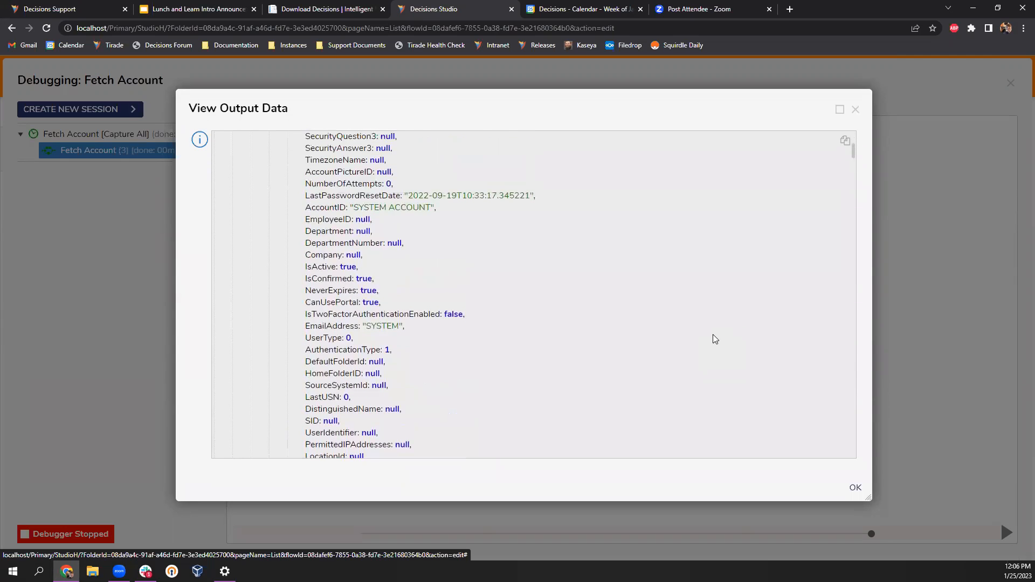
scroll(up, 3)
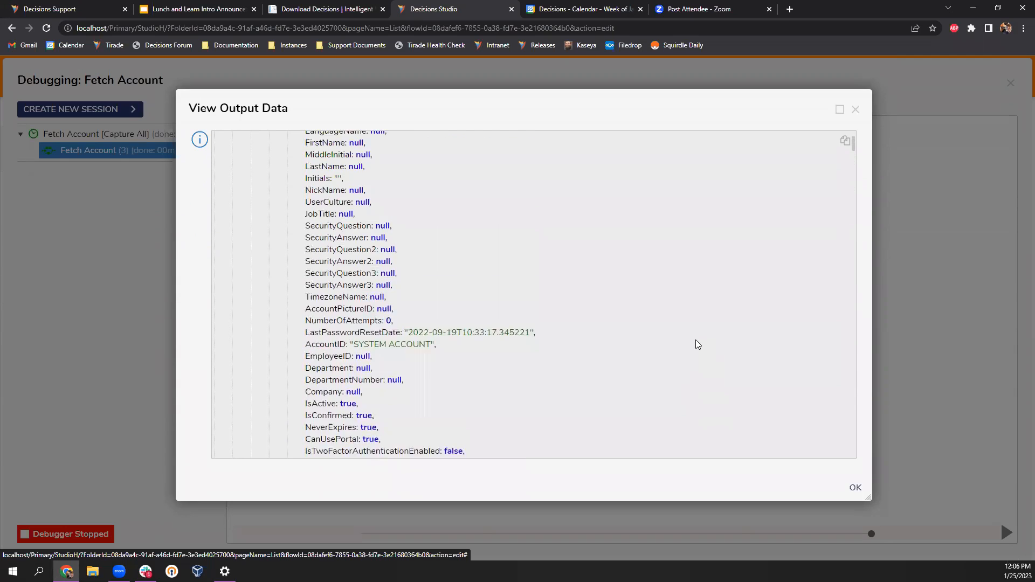
scroll(down, 3)
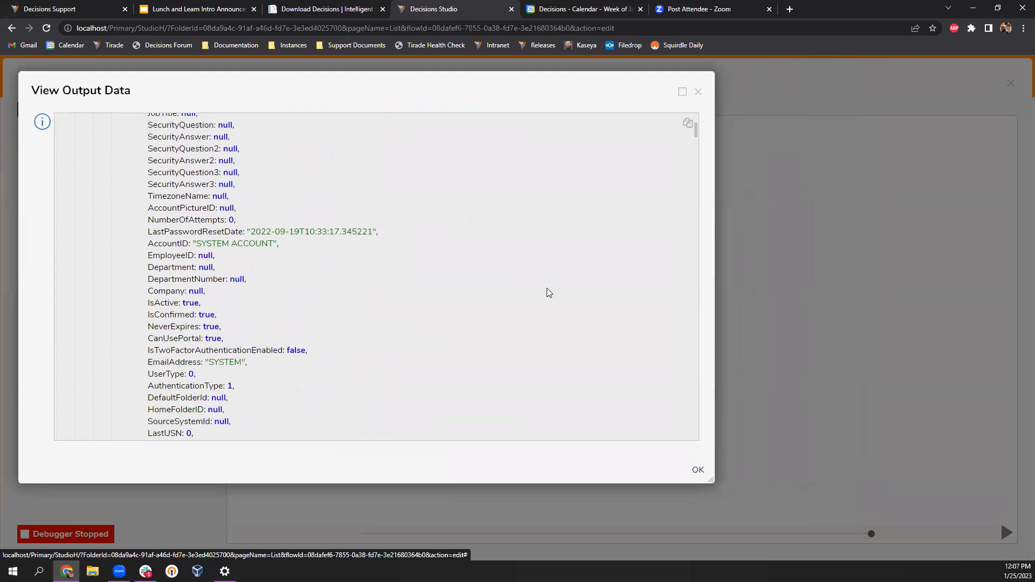
mouse_move(462, 239)
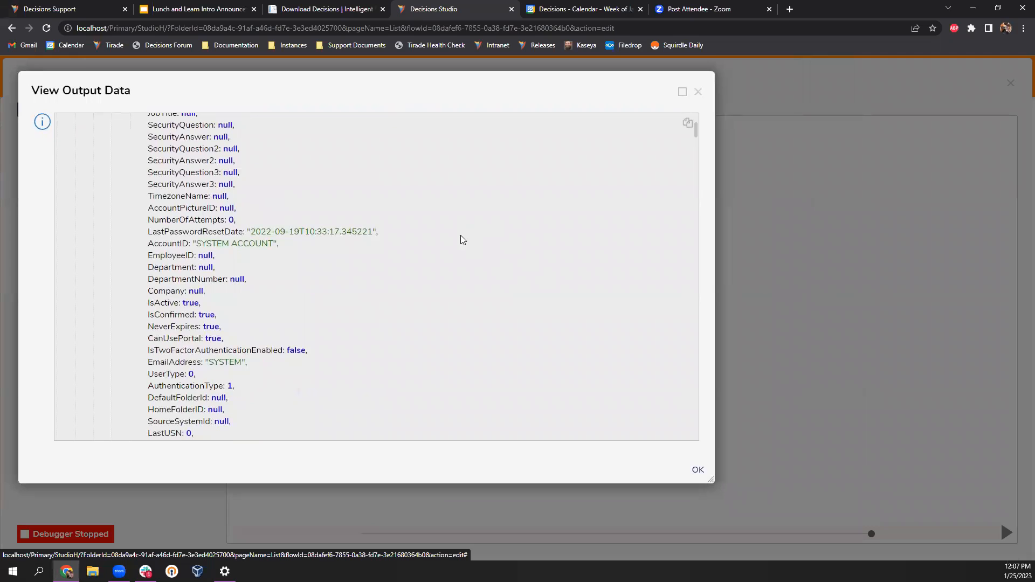
mouse_move(472, 89)
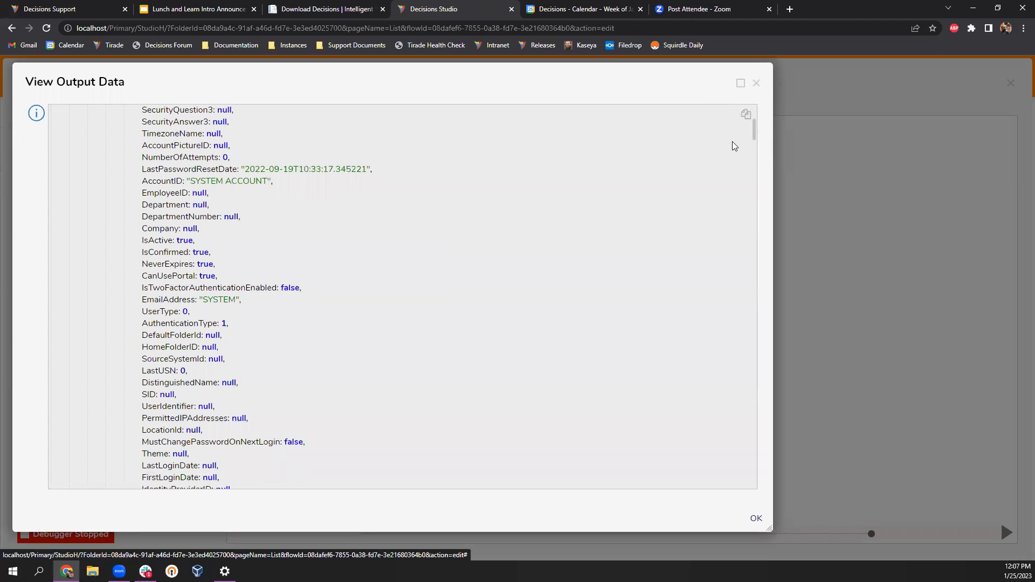
scroll(up, 3)
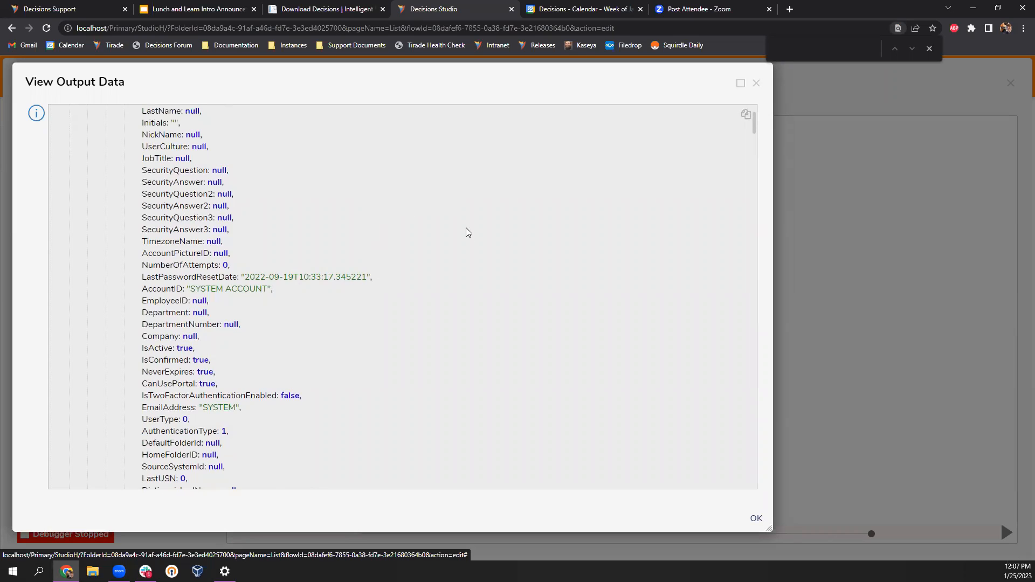
scroll(down, 3)
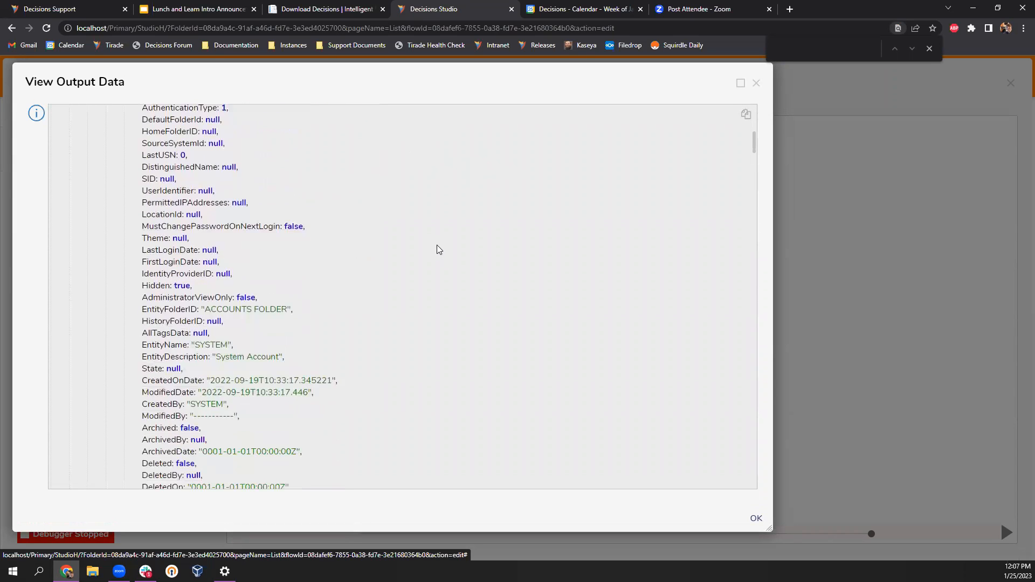
scroll(down, 3)
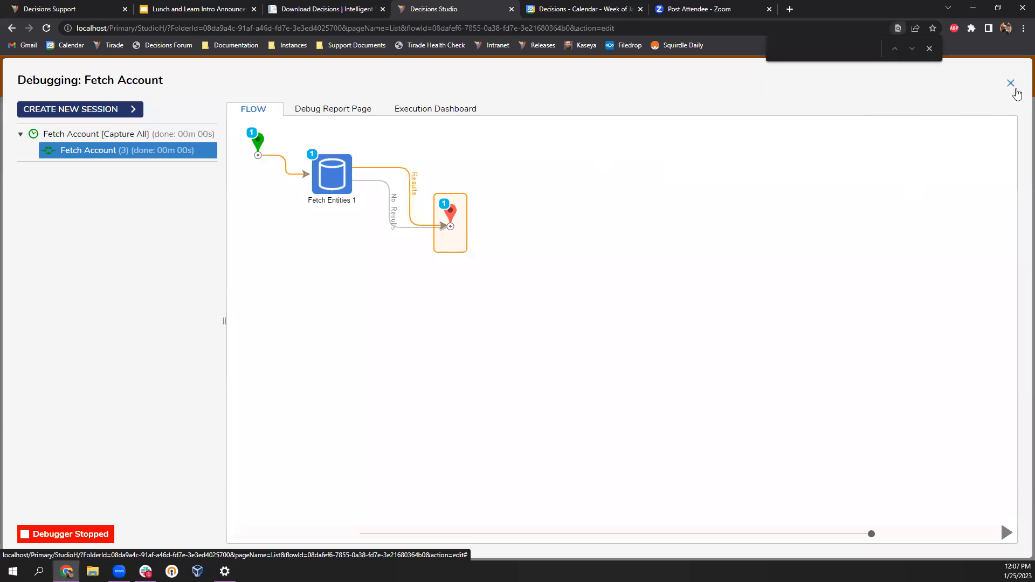
Step: Close the debugger to return to the Fetch Account flow designer
click(1010, 84)
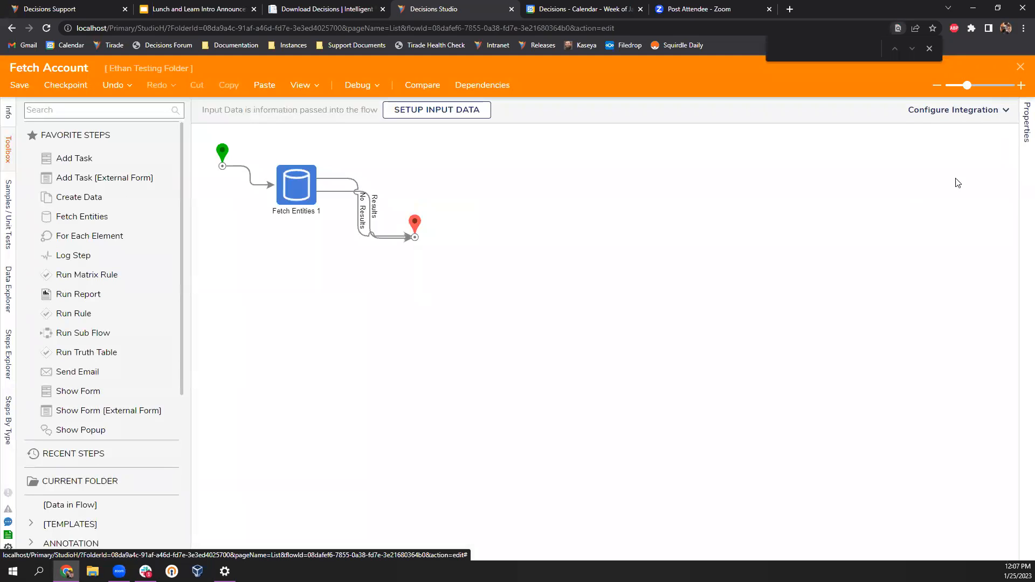
mouse_move(689, 254)
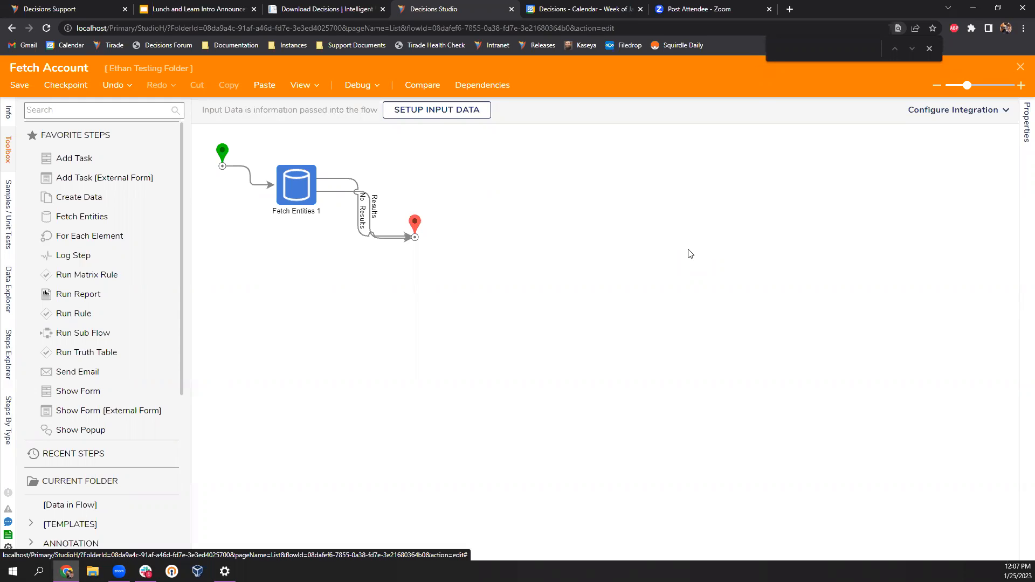
mouse_move(710, 204)
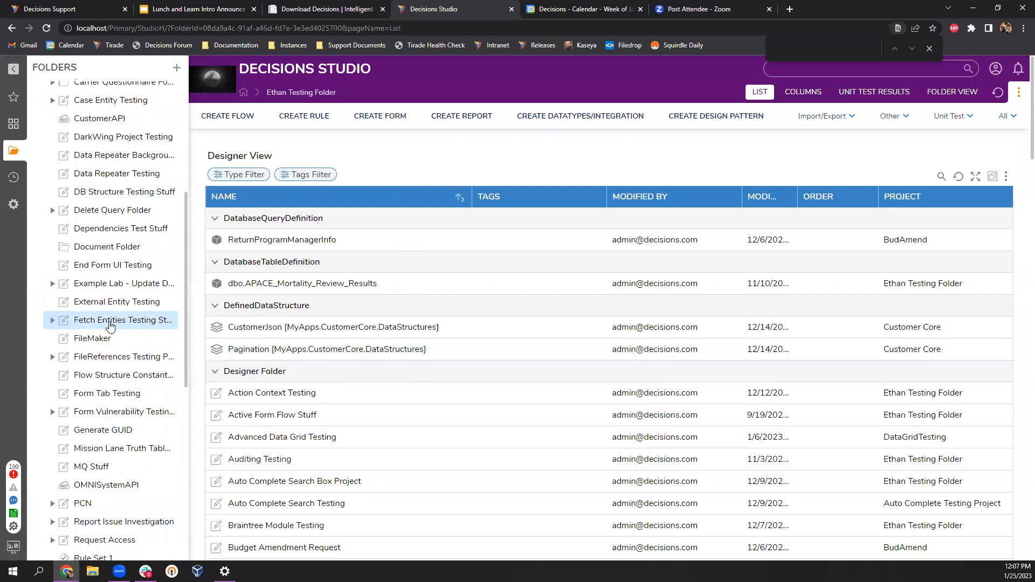
Step: Open an account's Edit Account dialog, scroll to Select Group, and close without saving
click(13, 204)
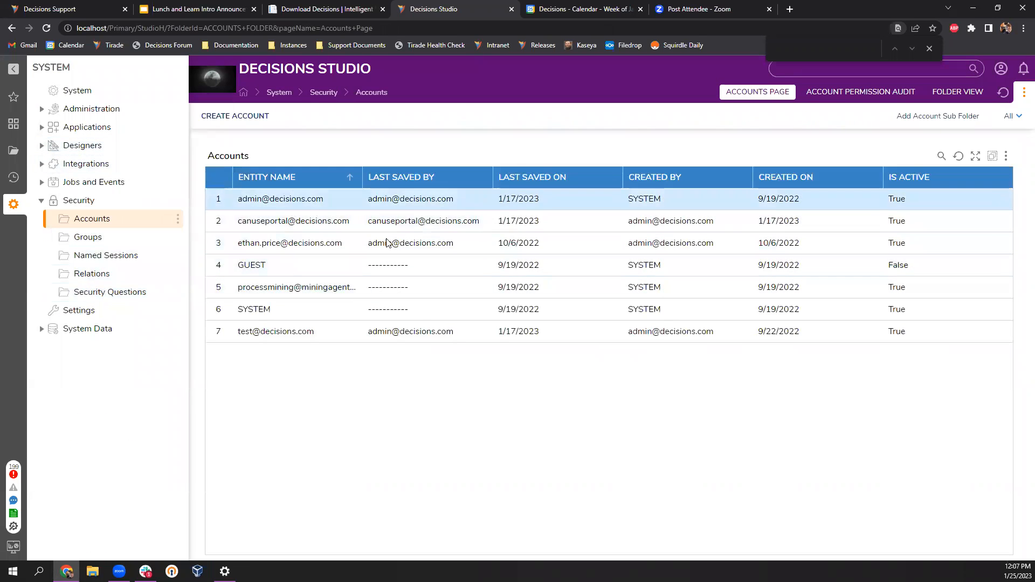
right_click(280, 198)
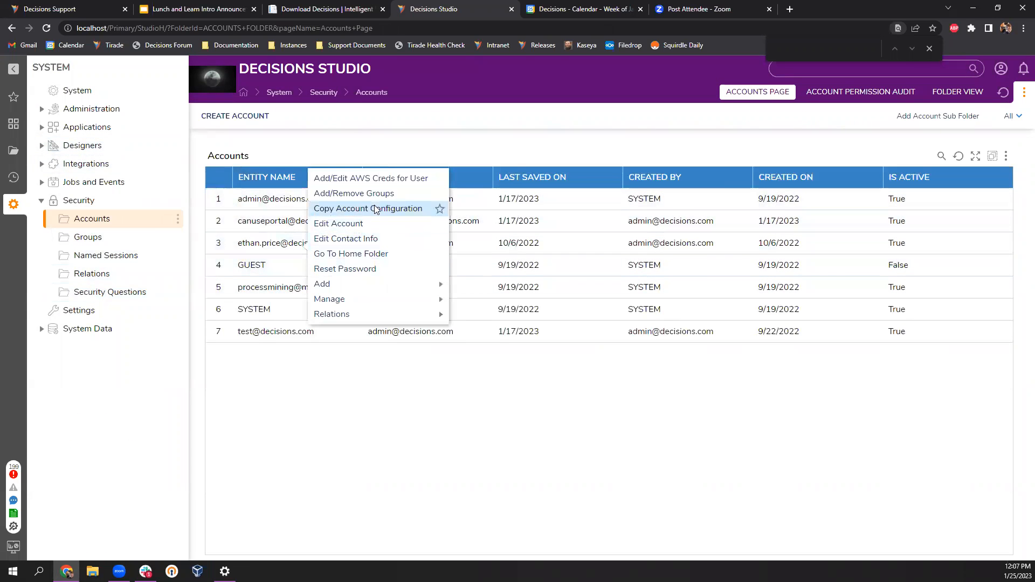
click(338, 223)
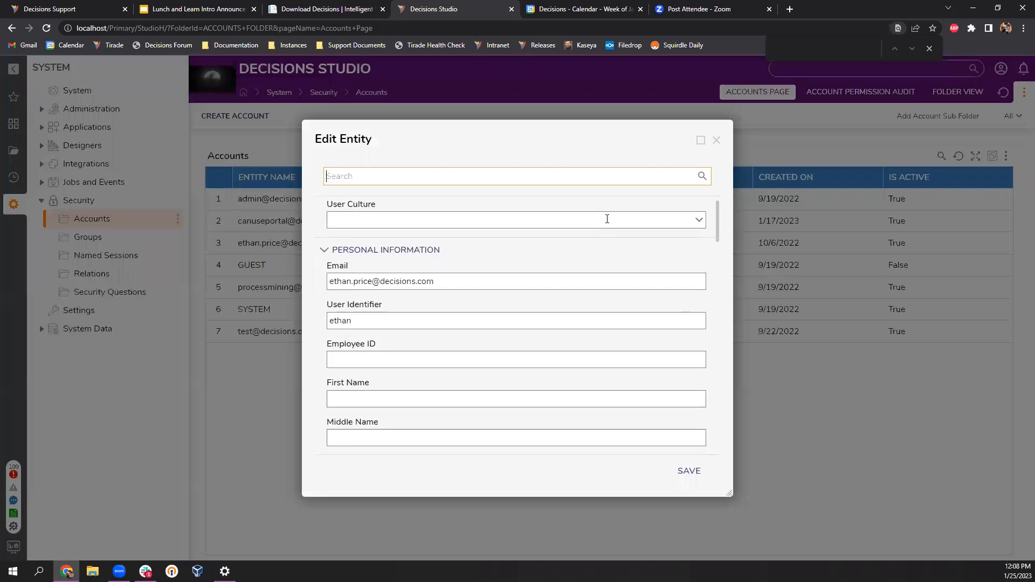
scroll(down, 3)
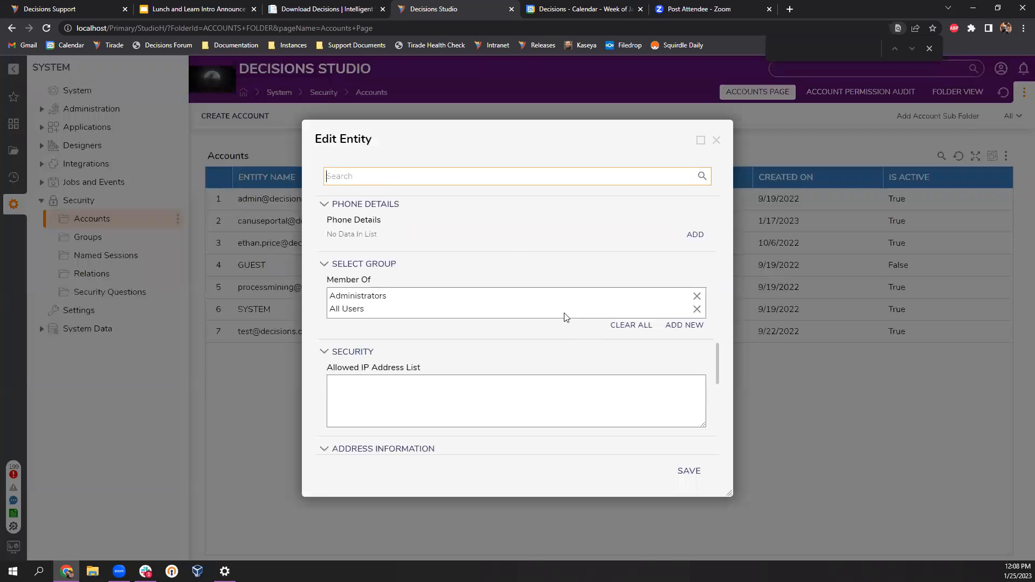
click(717, 141)
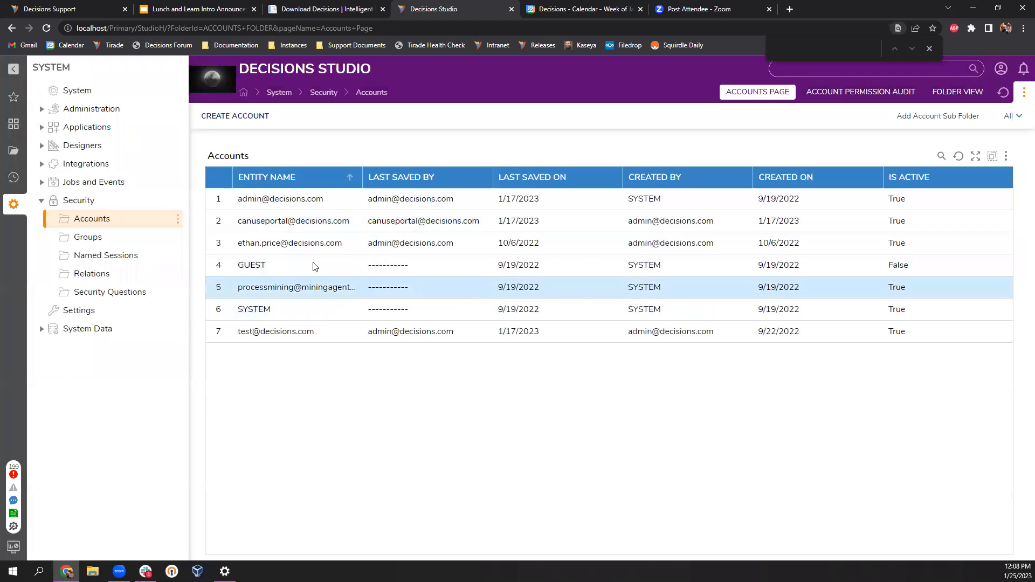
click(253, 309)
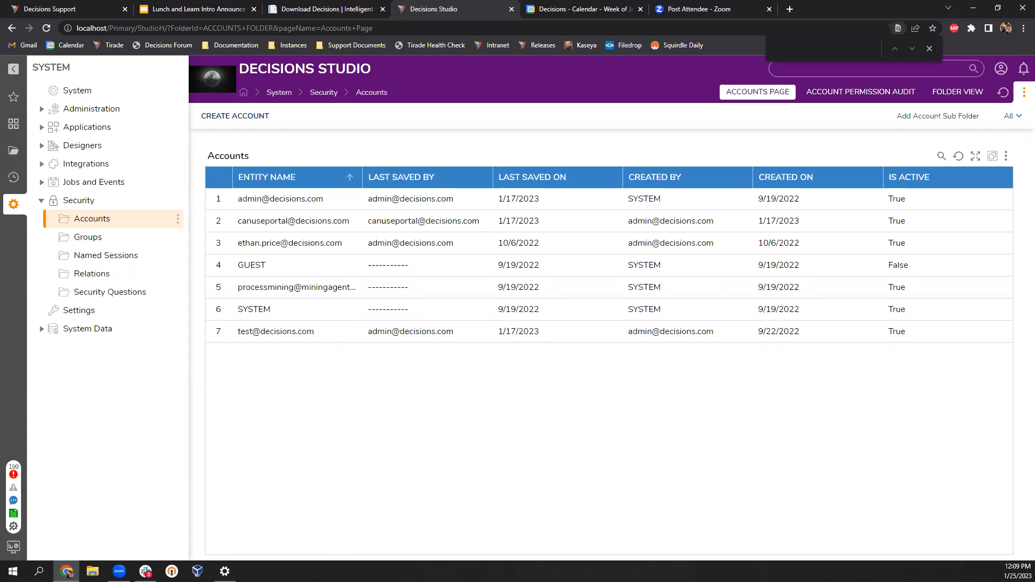
mouse_move(593, 461)
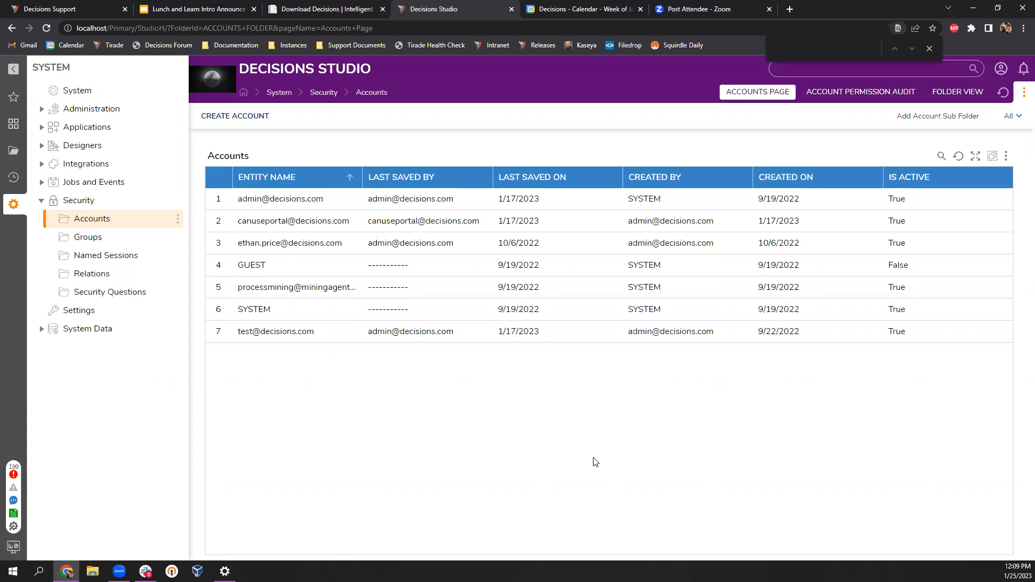
mouse_move(569, 467)
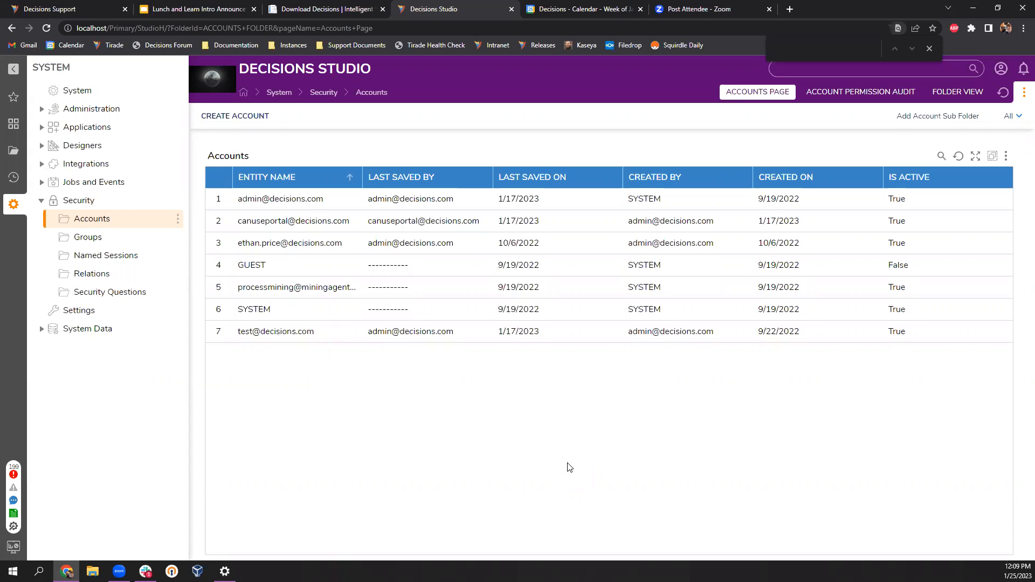
mouse_move(554, 465)
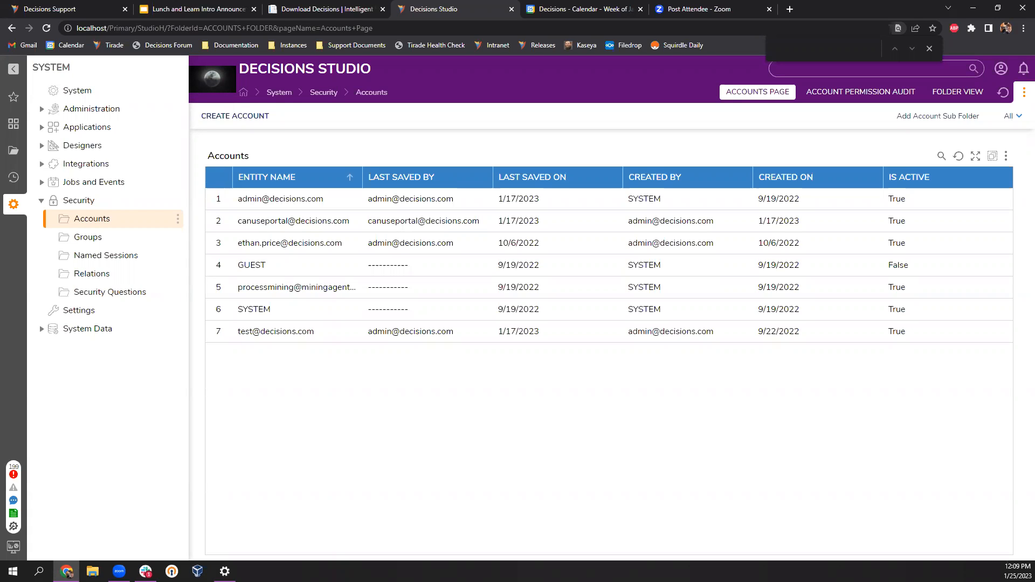
mouse_move(632, 5)
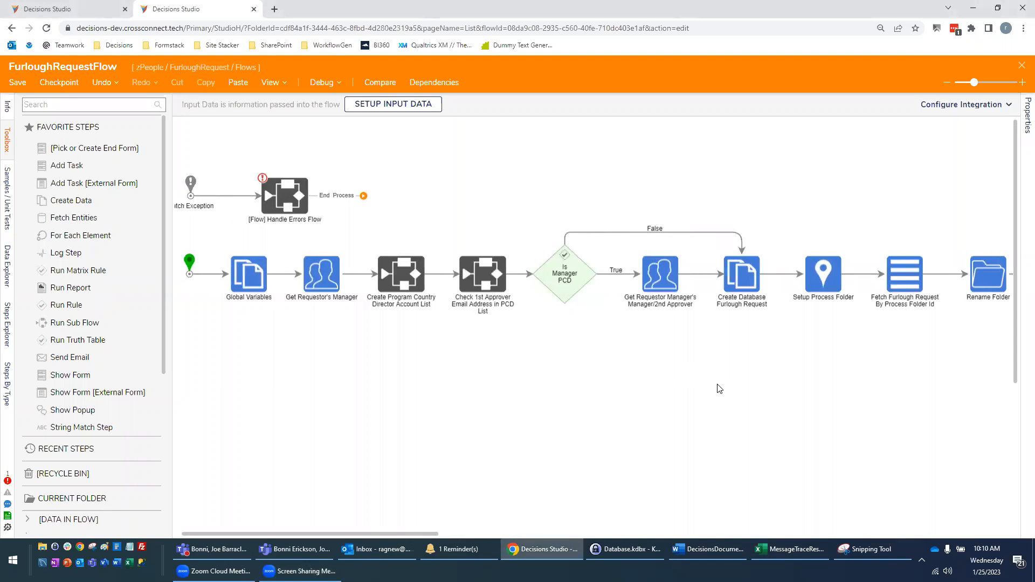
mouse_move(186, 255)
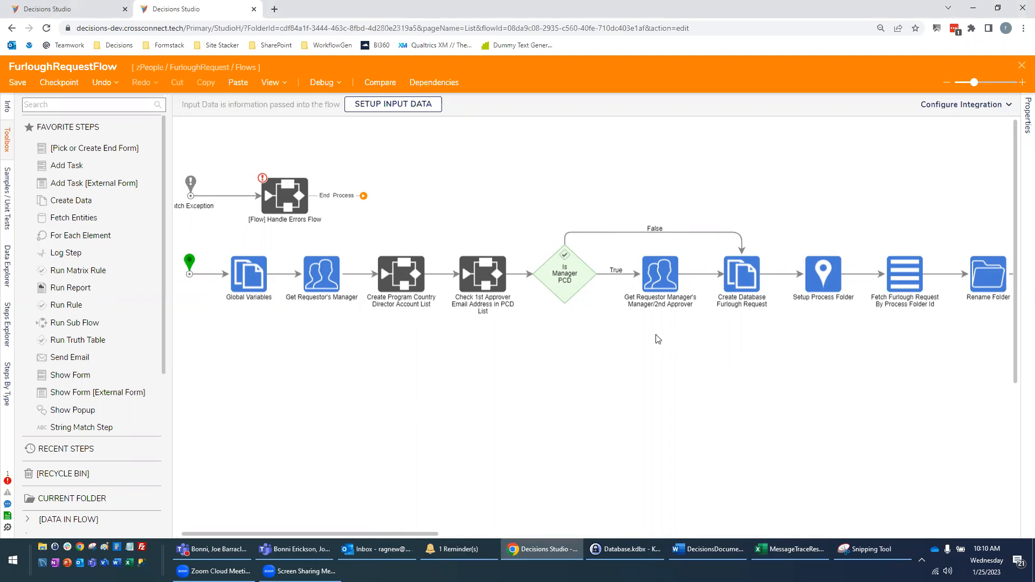
mouse_move(834, 256)
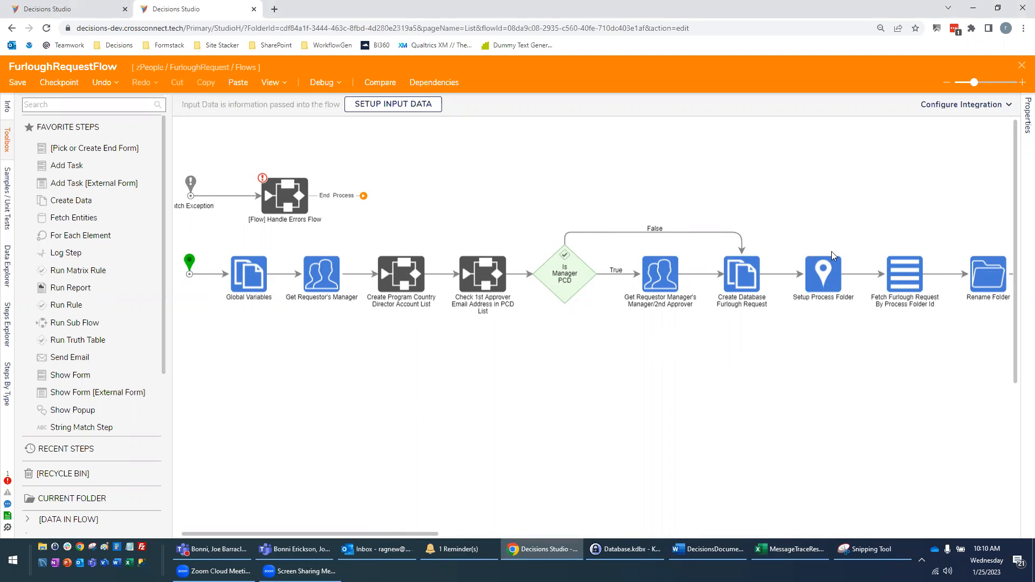
mouse_move(824, 278)
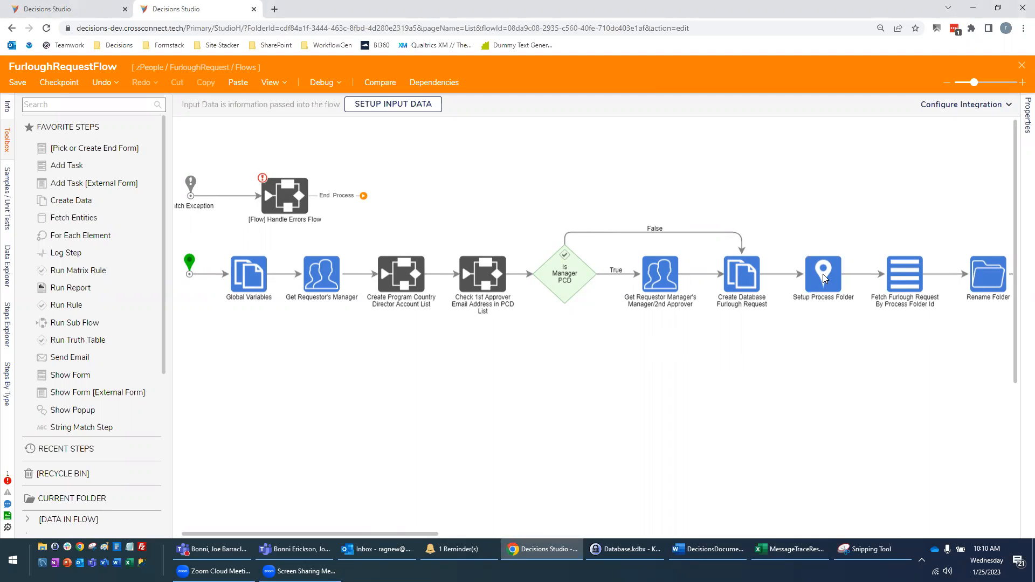
Step: Select the Setup Process Folder step and scroll its Properties to the Inputs section
click(823, 274)
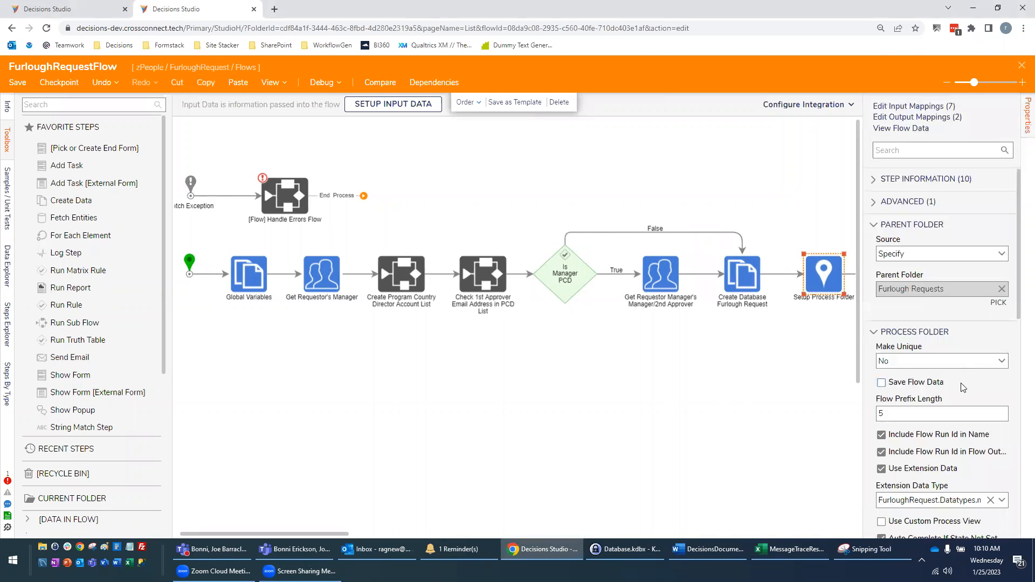
scroll(down, 3)
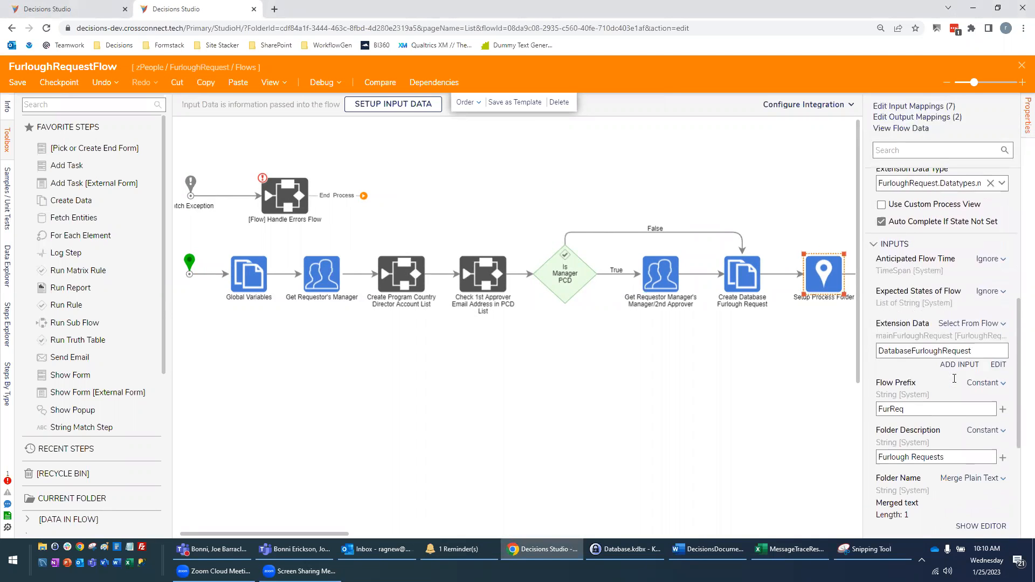
scroll(down, 3)
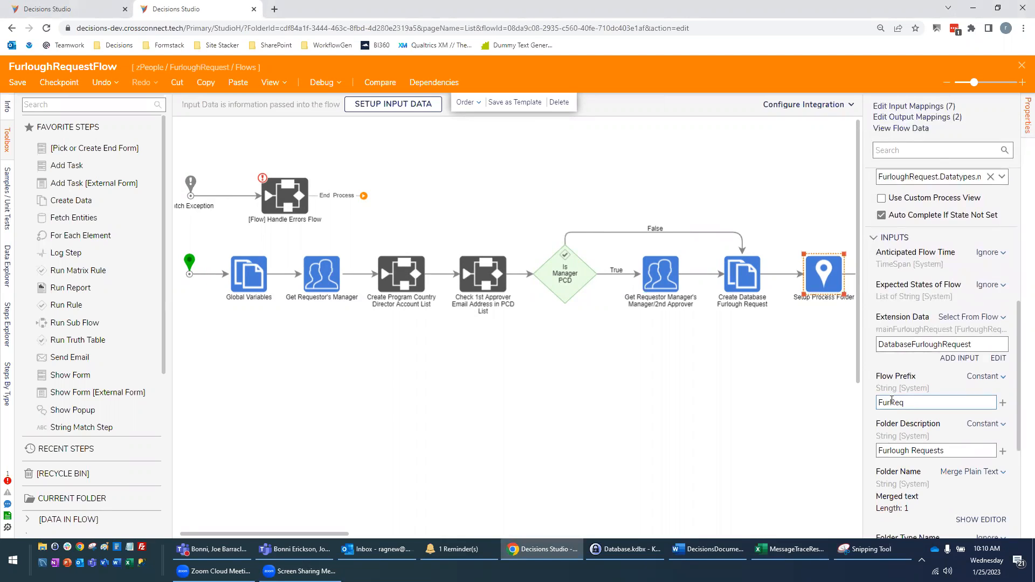
mouse_move(927, 379)
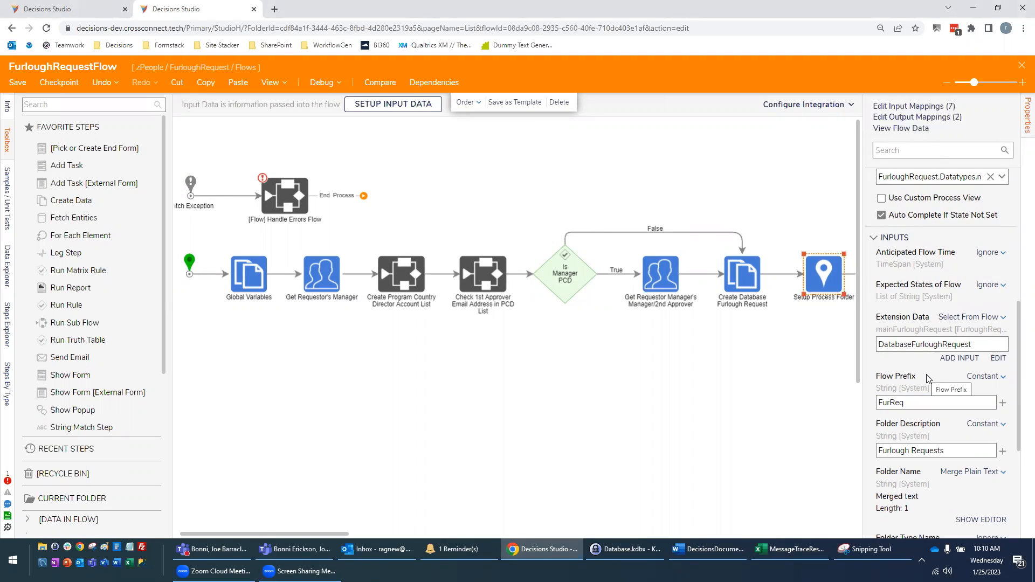
mouse_move(578, 339)
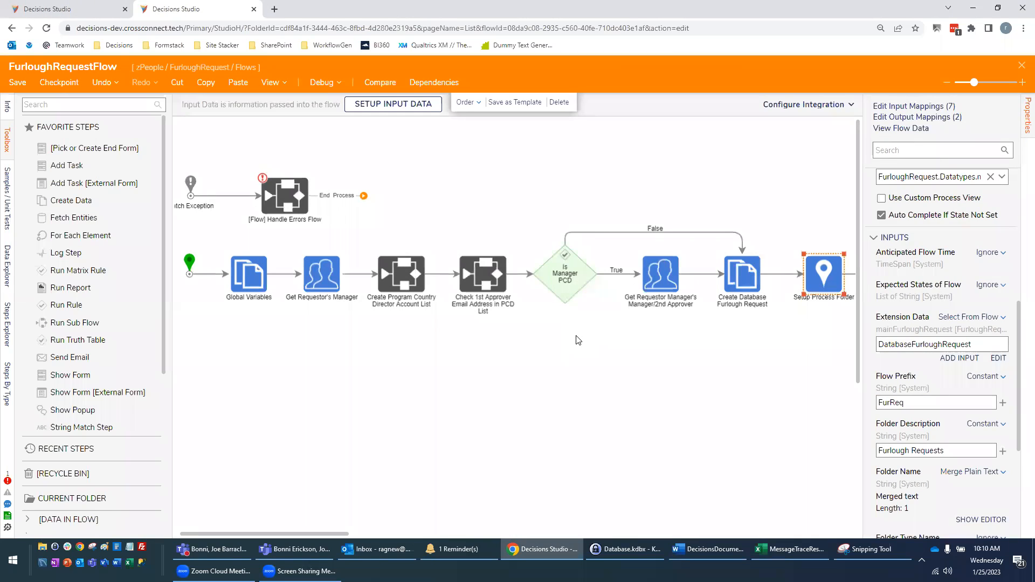
mouse_move(696, 370)
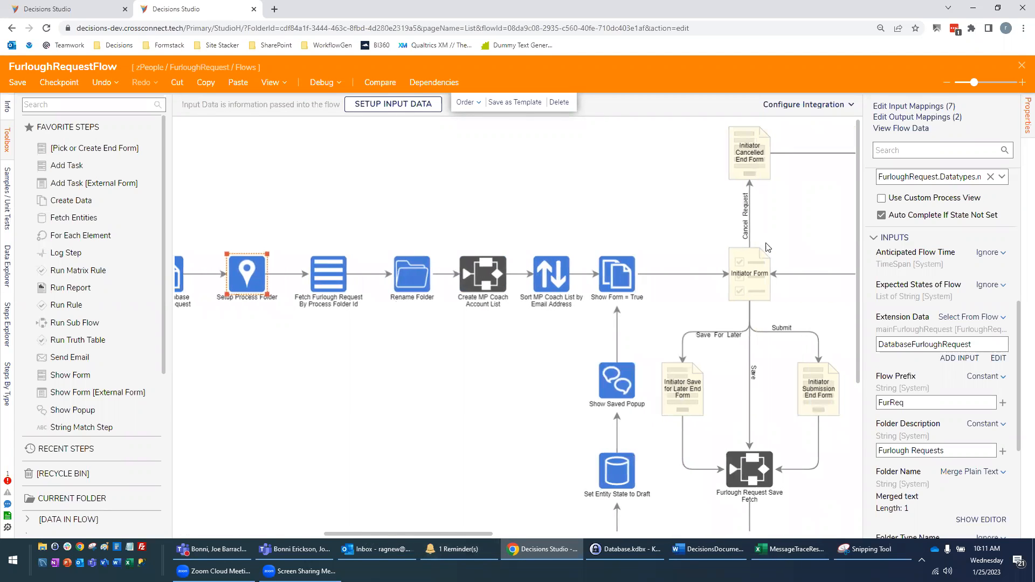
mouse_move(746, 275)
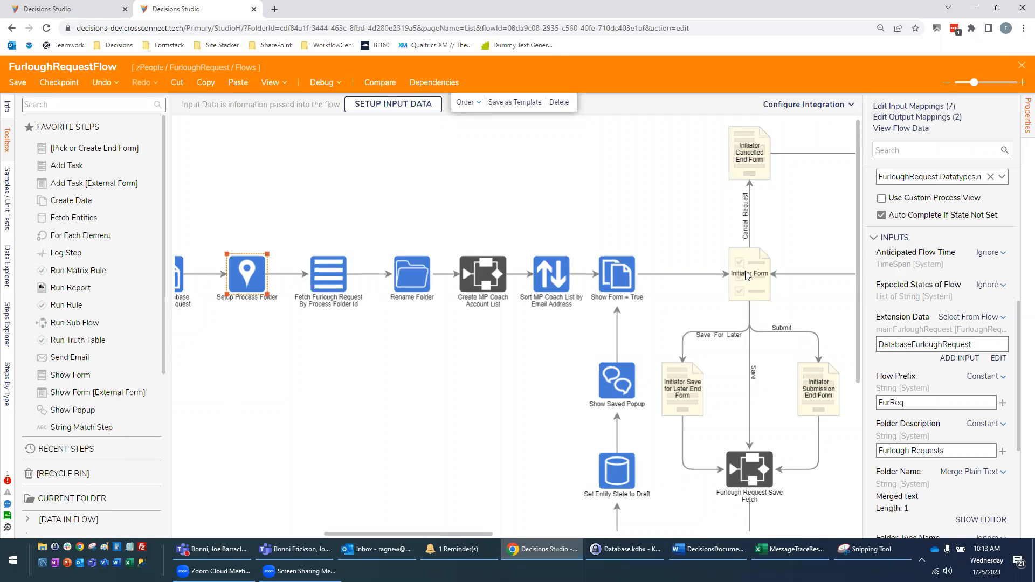
mouse_move(773, 286)
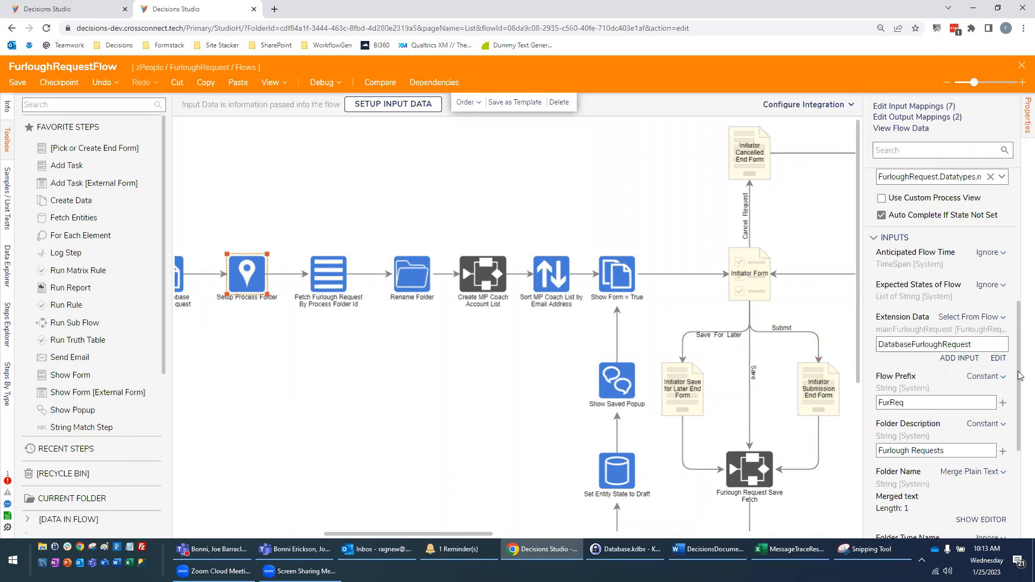
mouse_move(846, 55)
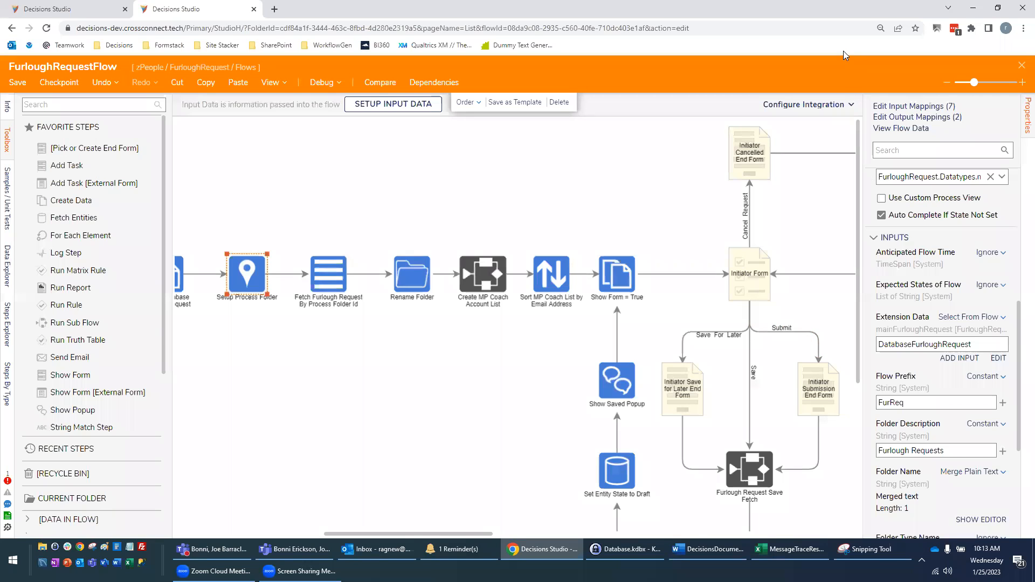
click(195, 9)
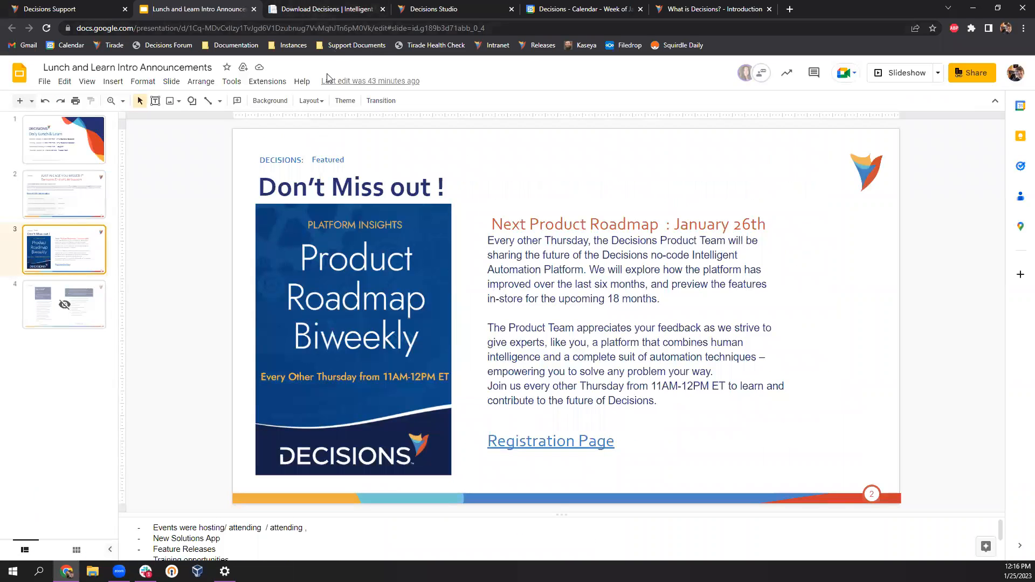
Step: Run 'select * from allowed_account_impersonations' in the Query Editor, returning no rows
click(435, 9)
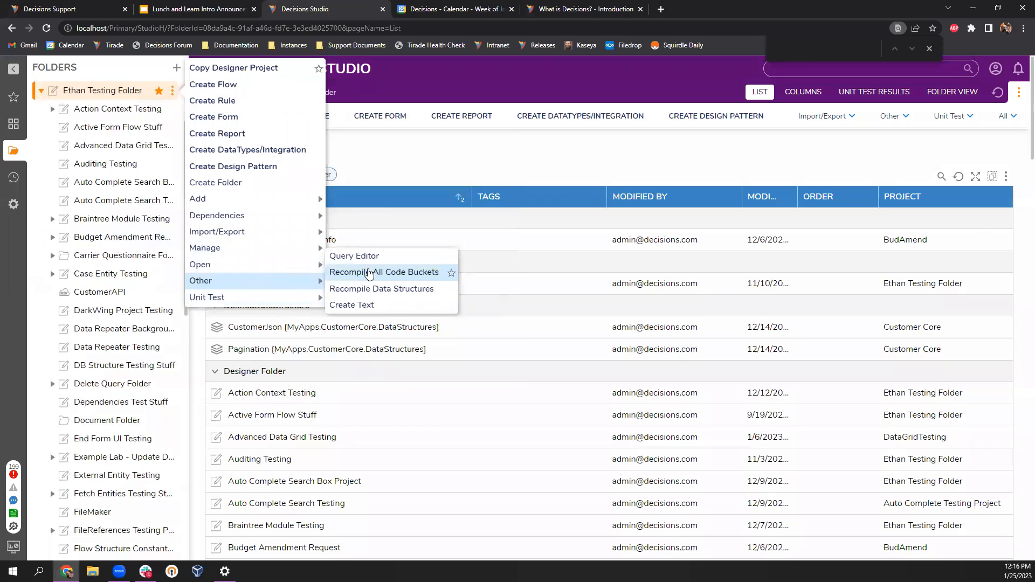
click(353, 256)
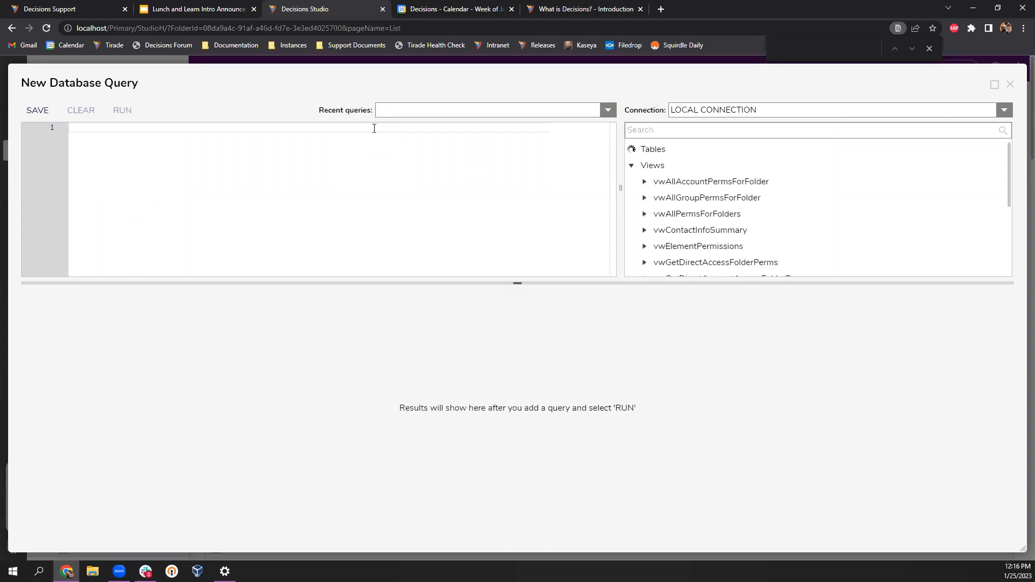
text(select * from a)
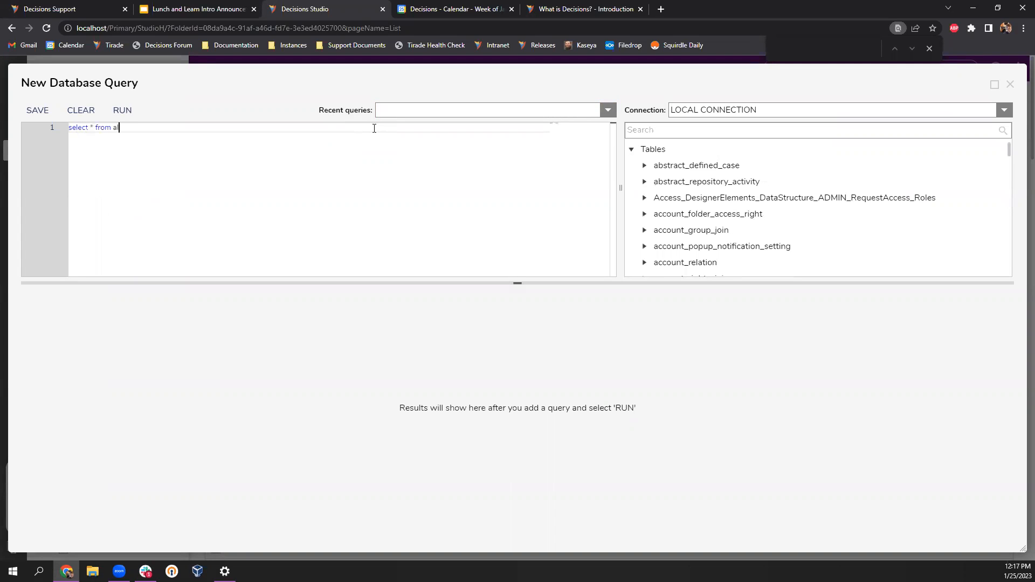
text(llowed_account_imperso)
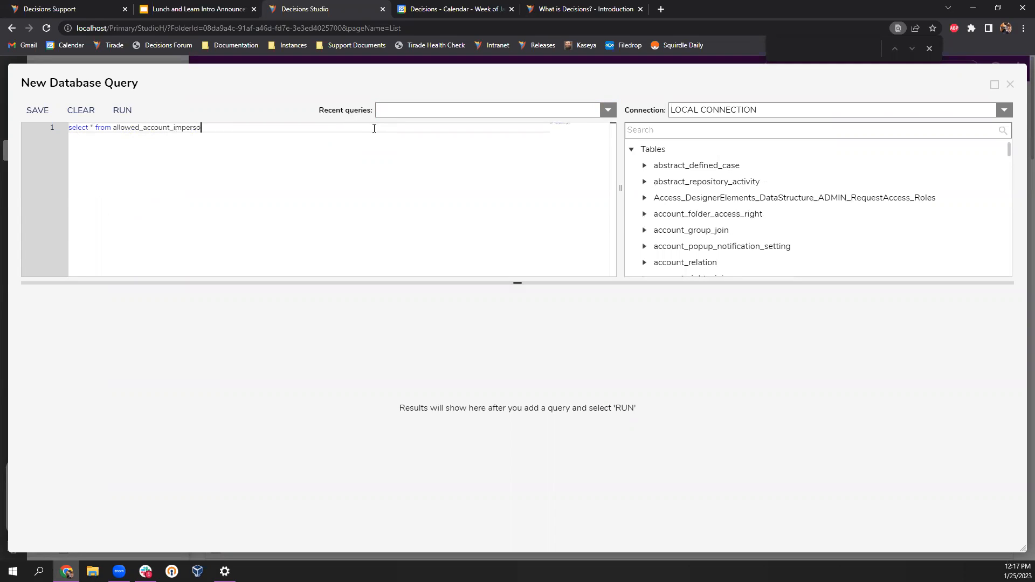
text(nations)
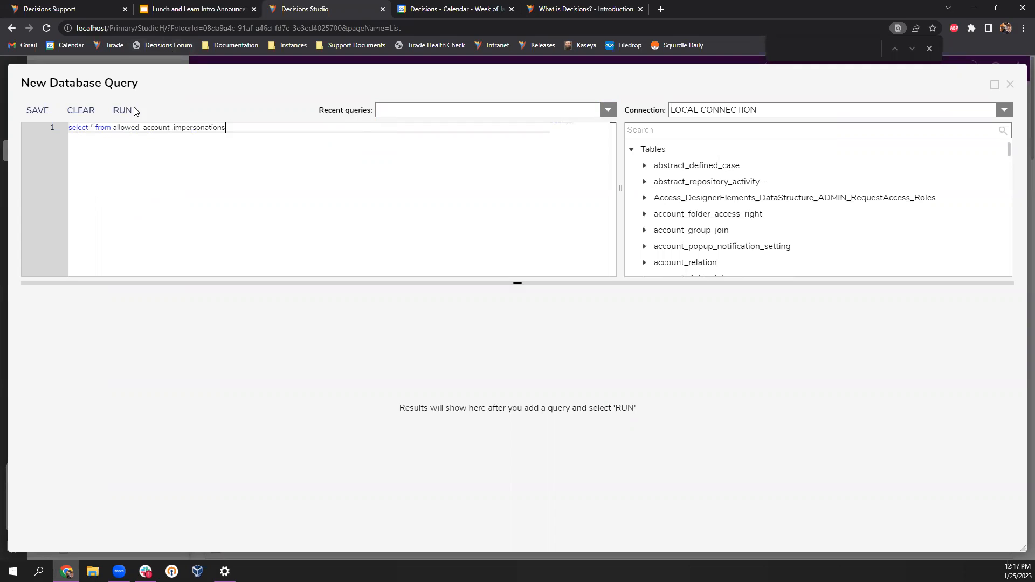
click(122, 110)
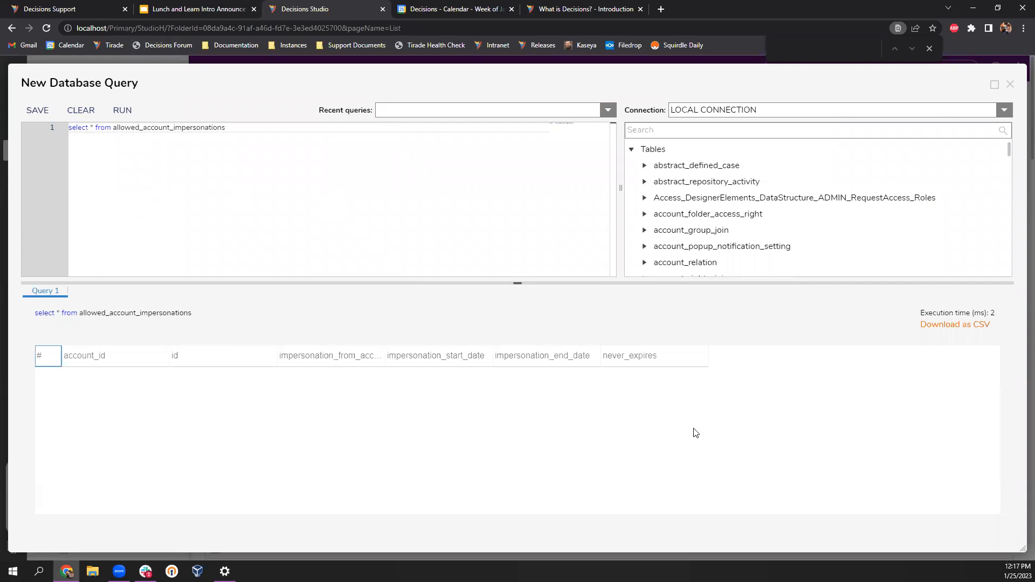
mouse_move(292, 347)
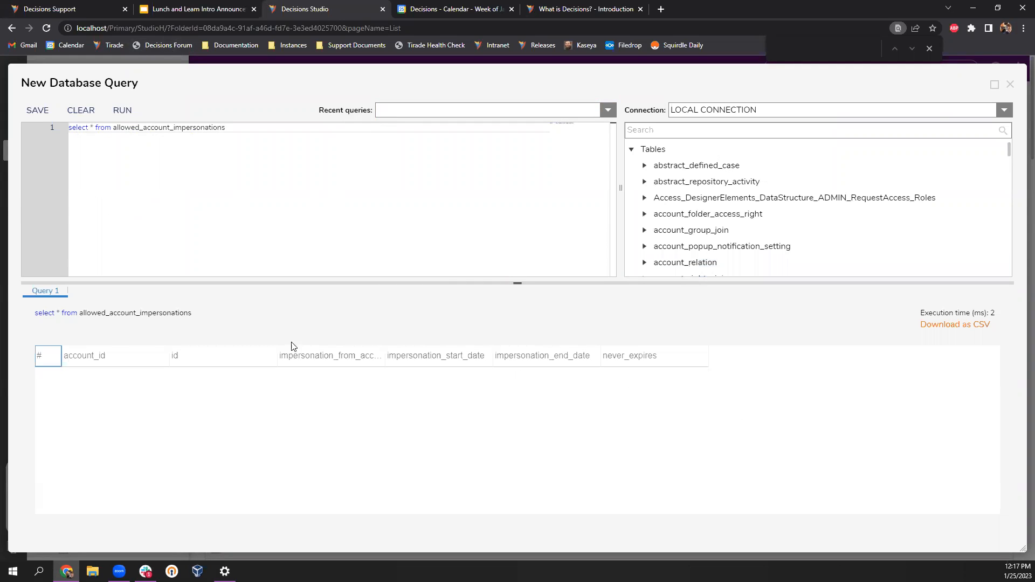
click(115, 355)
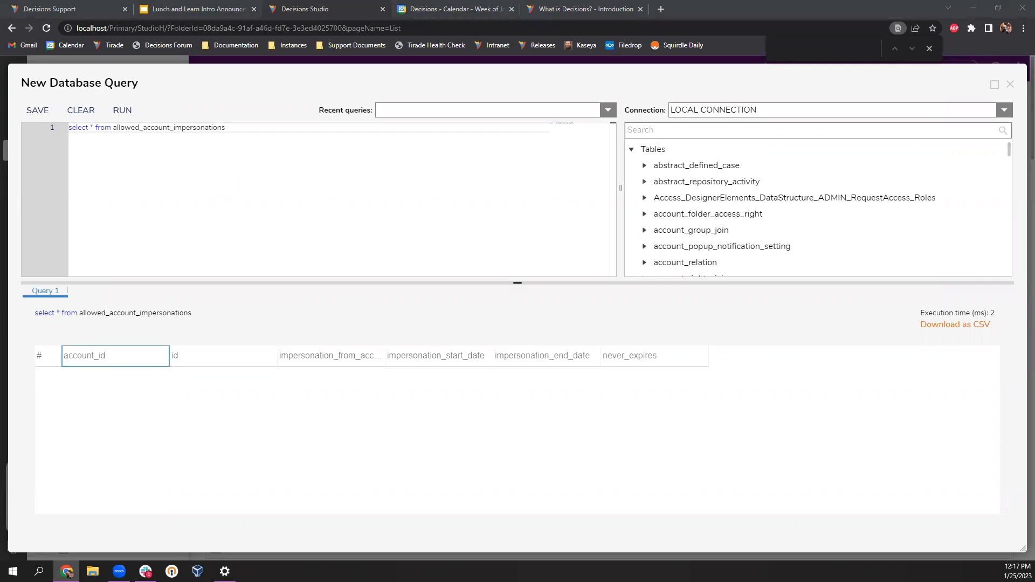
mouse_move(558, 380)
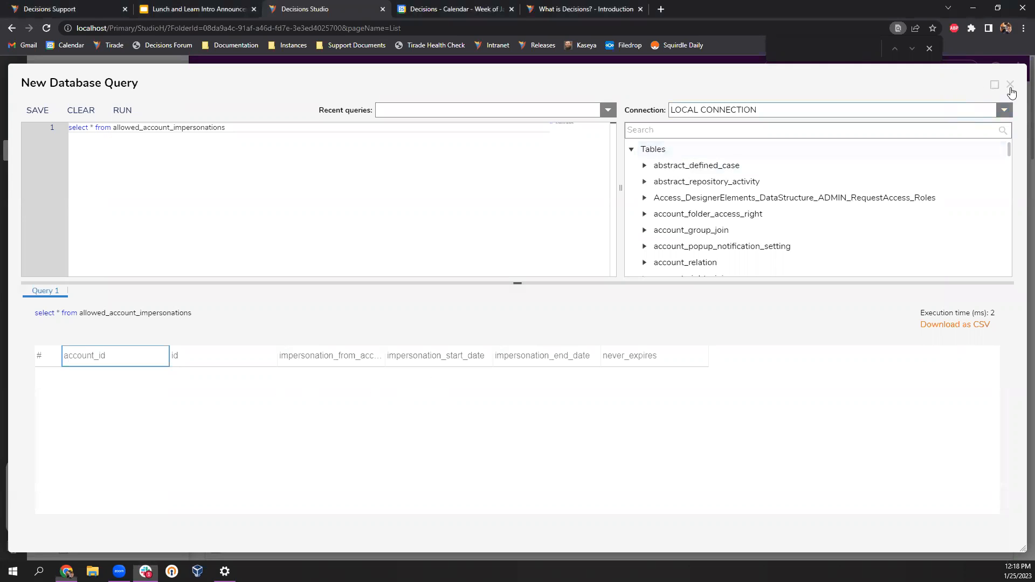
click(1009, 84)
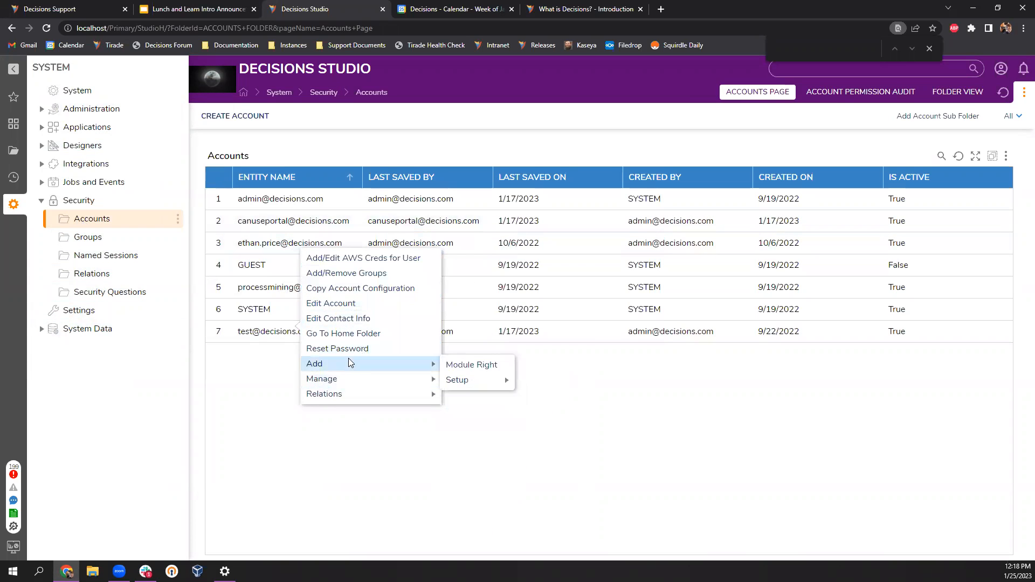
click(337, 318)
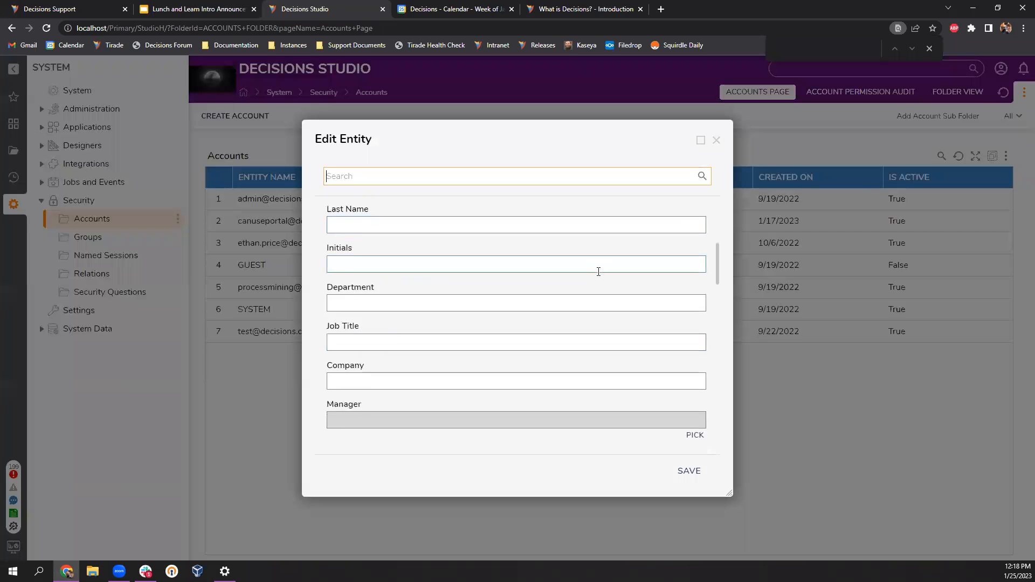
scroll(down, 3)
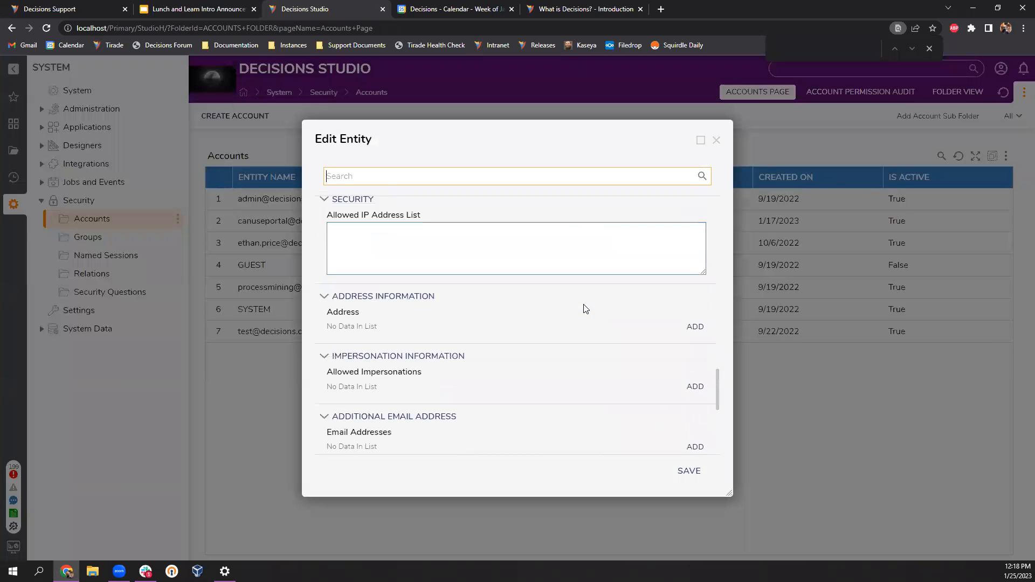
click(695, 386)
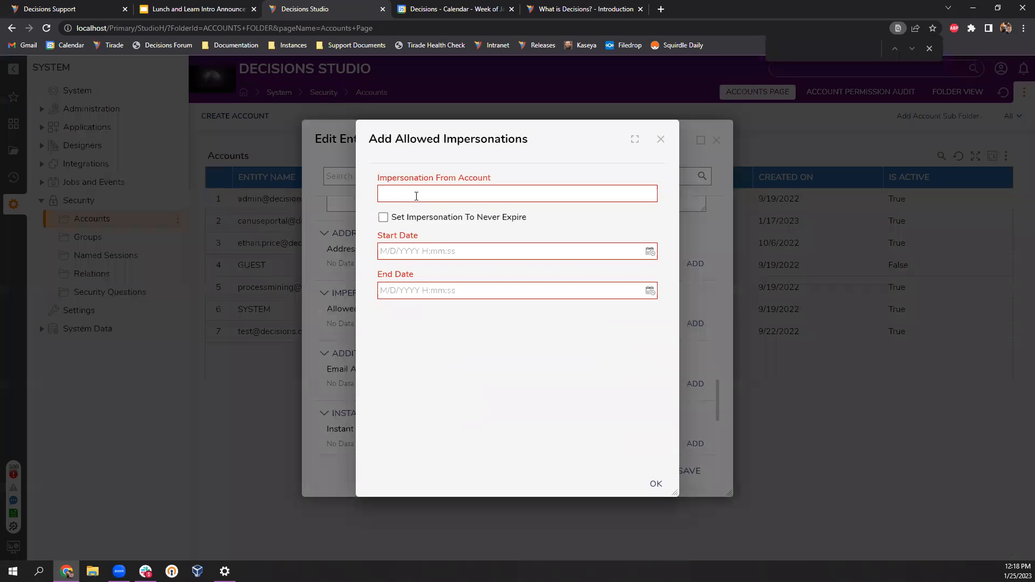
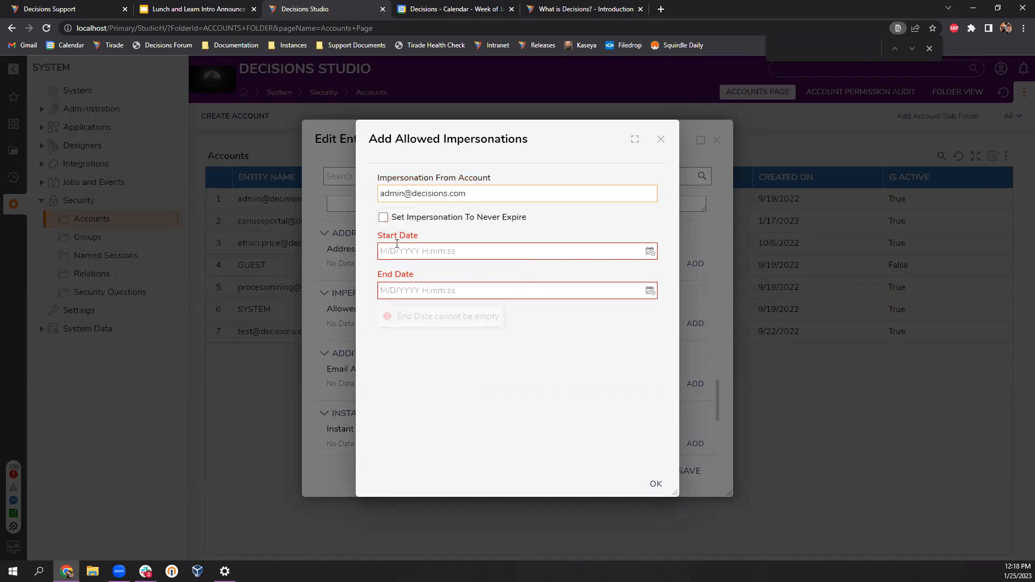
click(383, 217)
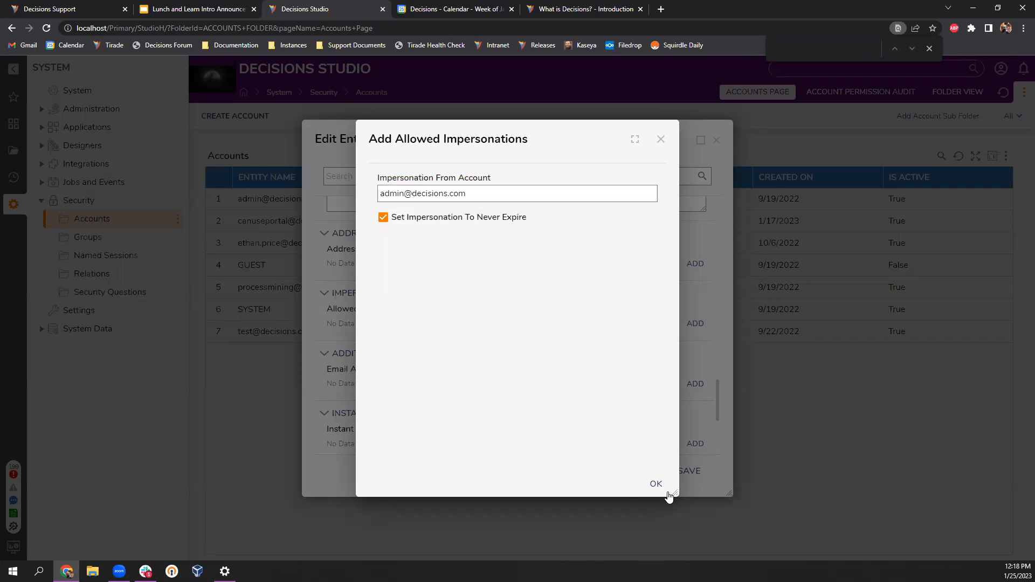
click(655, 483)
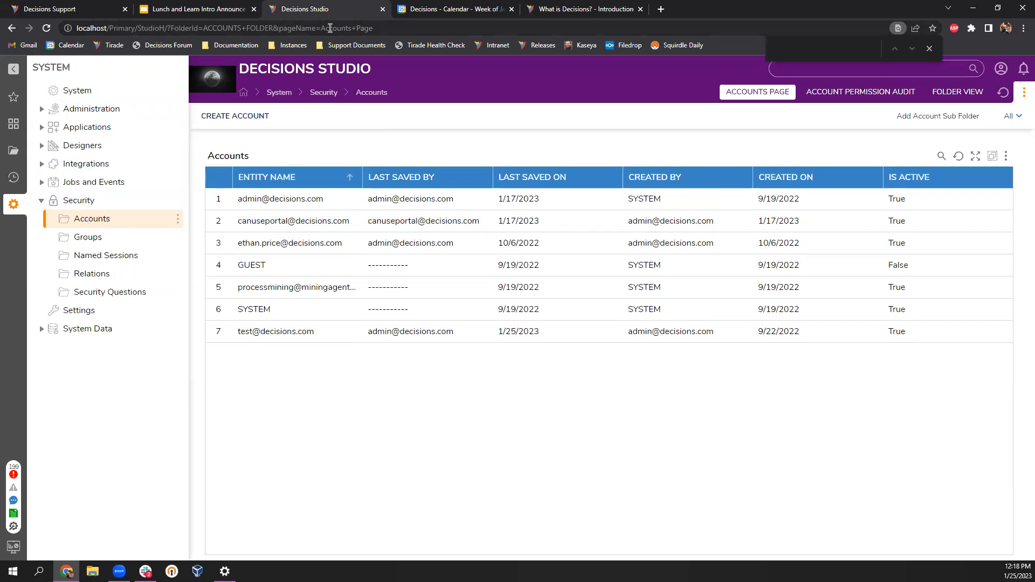
mouse_move(293, 37)
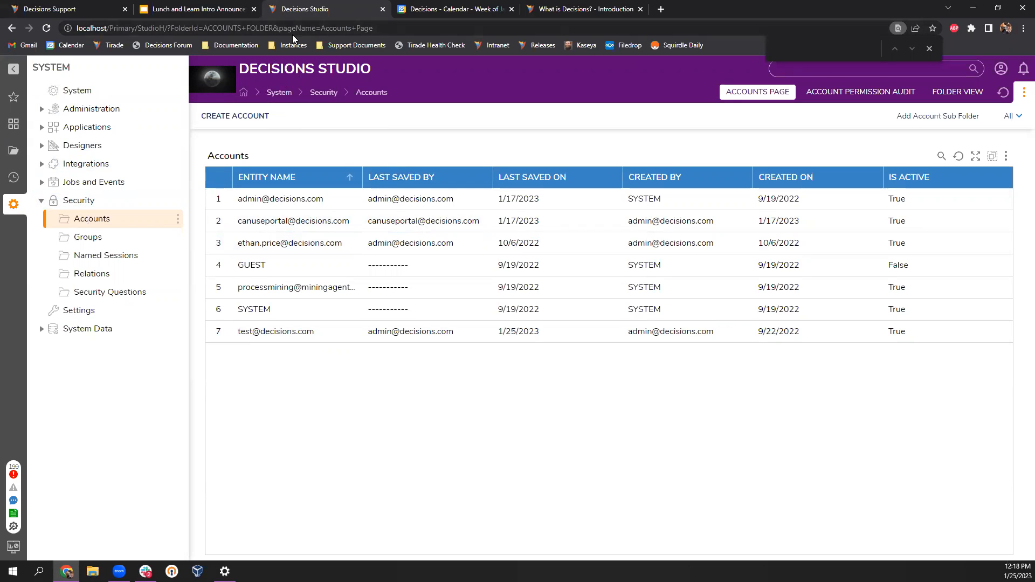
Step: Bring up a second studio view and navigate into the testing folder's query editor
click(289, 243)
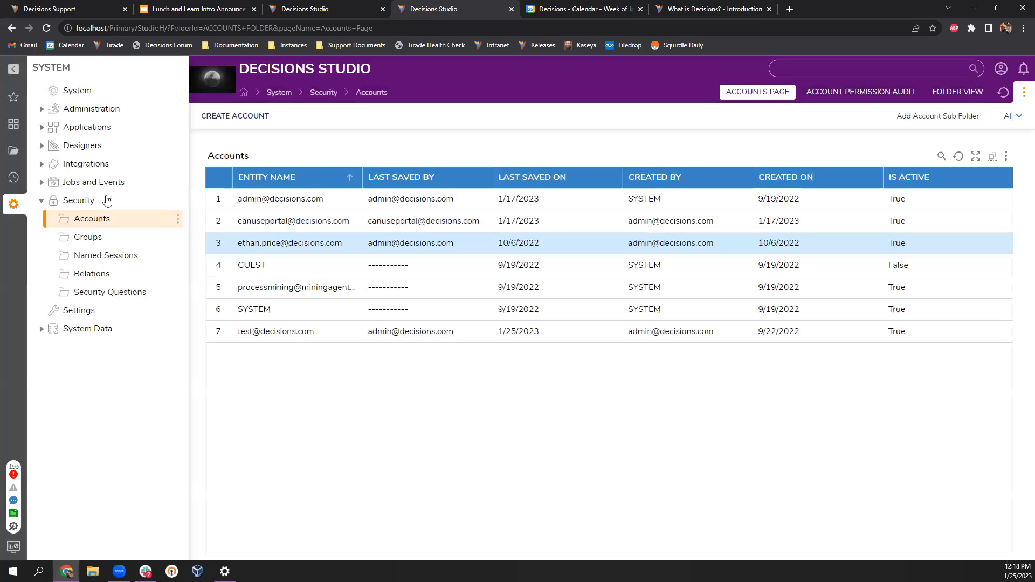
click(13, 150)
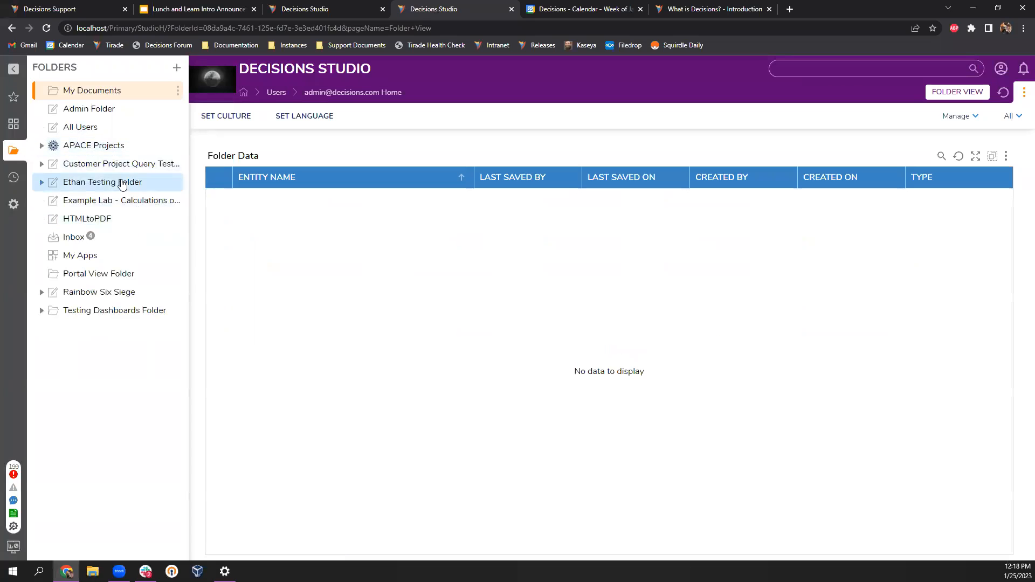
click(102, 181)
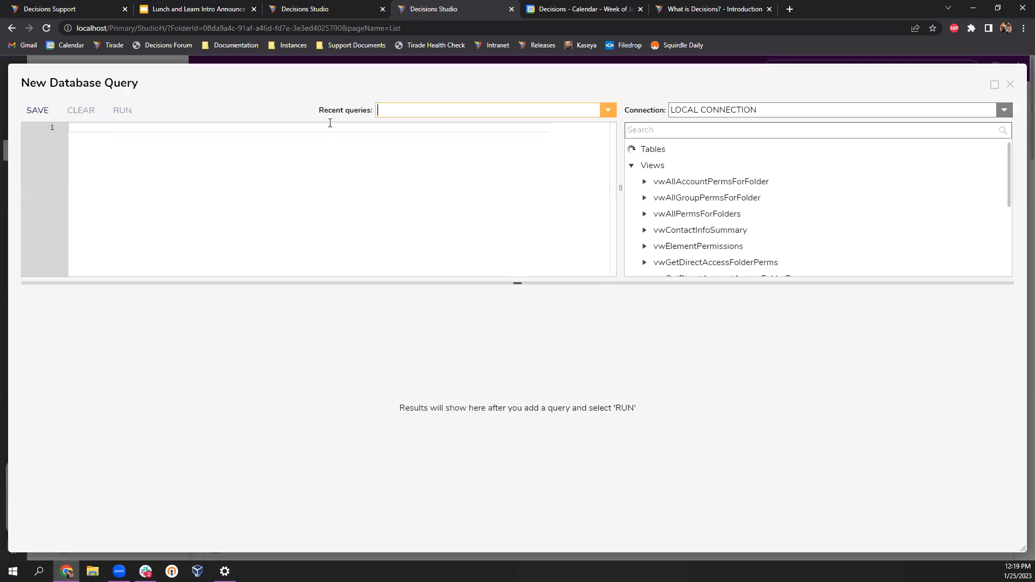
Step: Enter select * from allowed_account_impersonations and run the query
text(select)
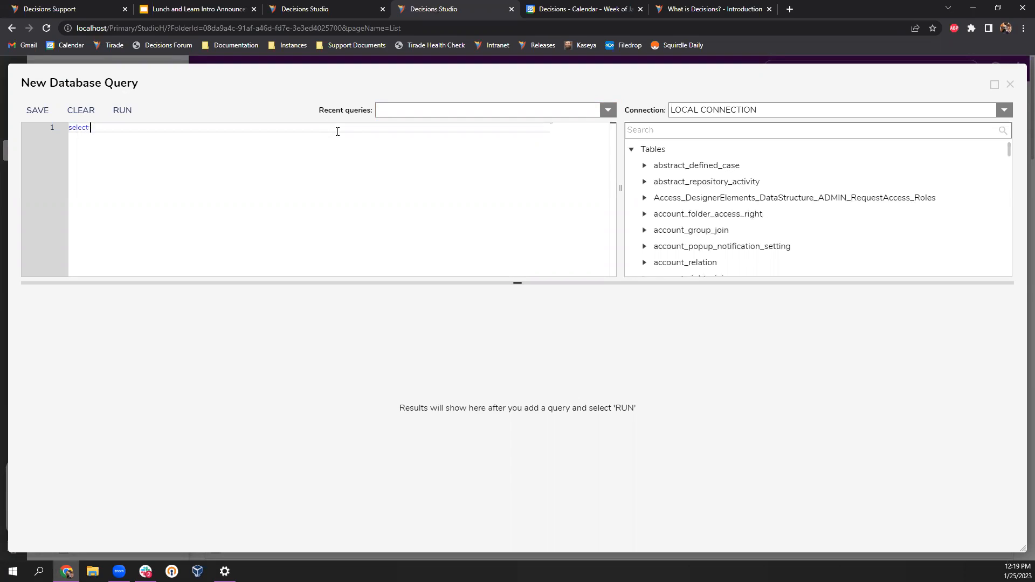
text(* from a)
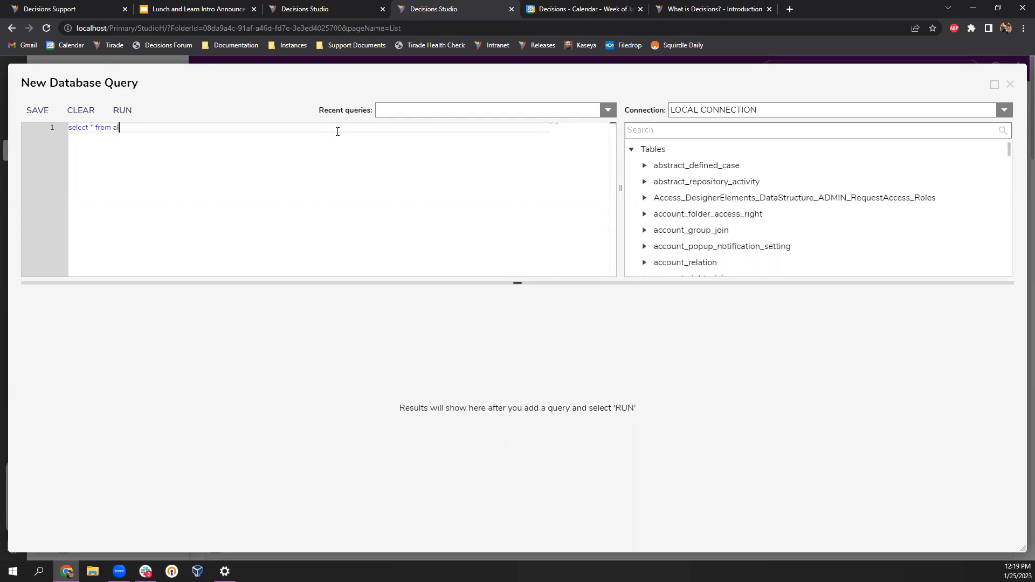
text(llowed_accou)
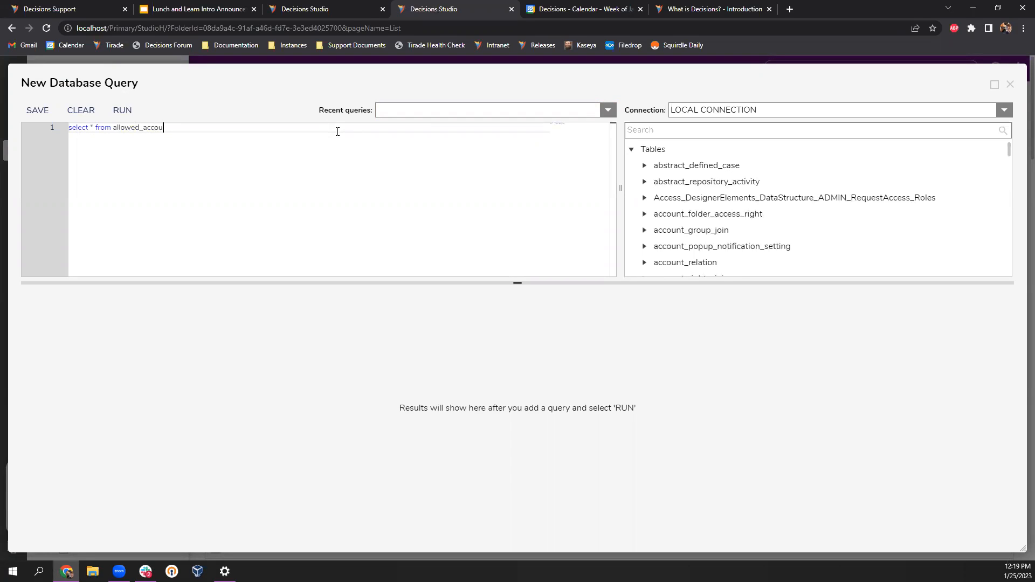
text(_impersona)
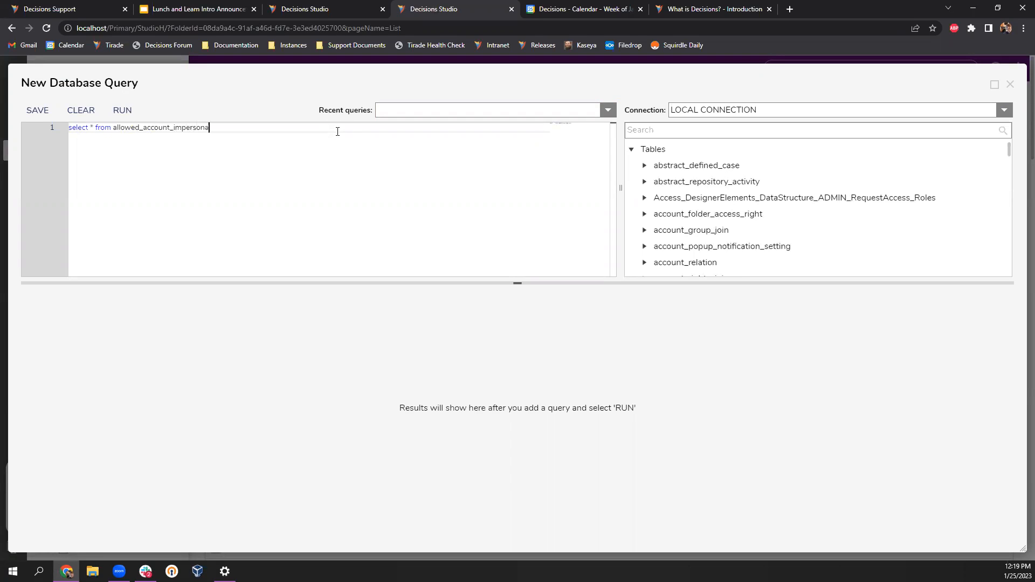
text(tions)
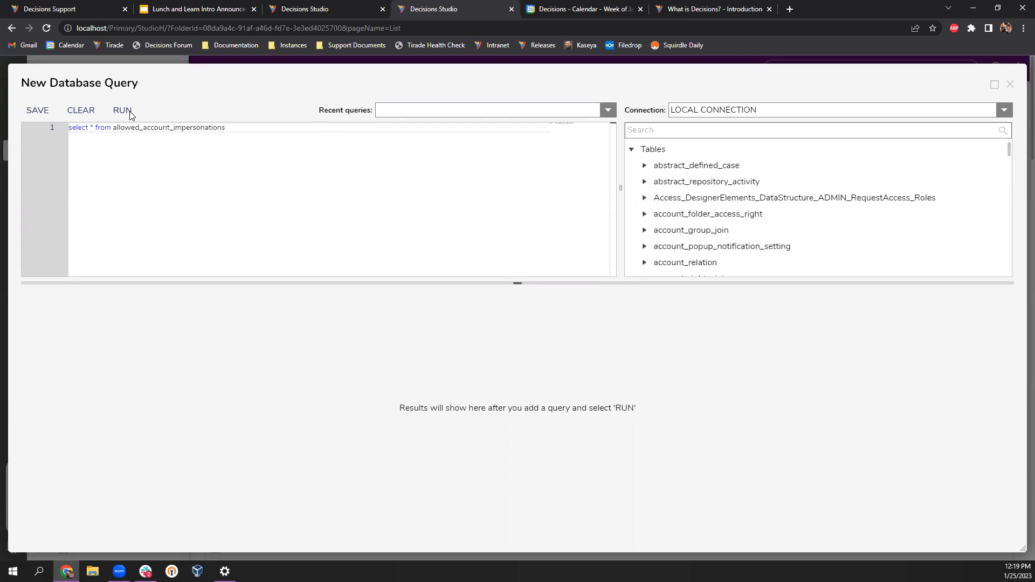
click(122, 110)
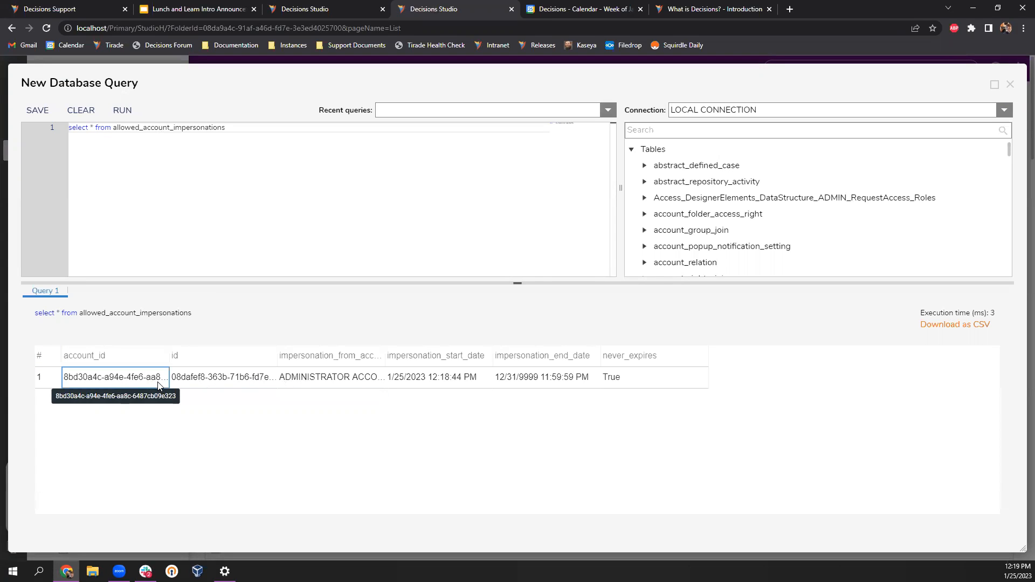
mouse_move(371, 418)
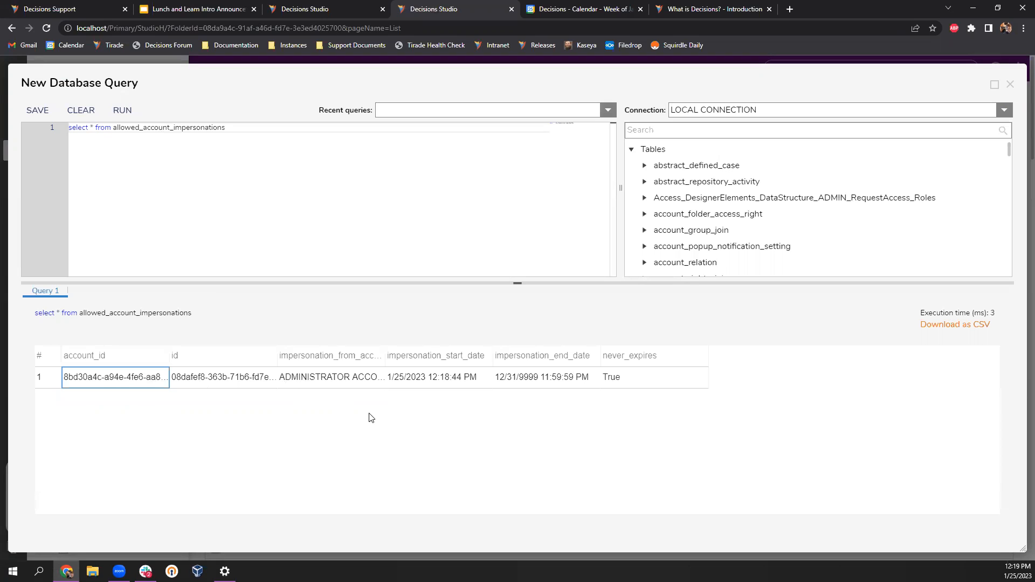
mouse_move(139, 398)
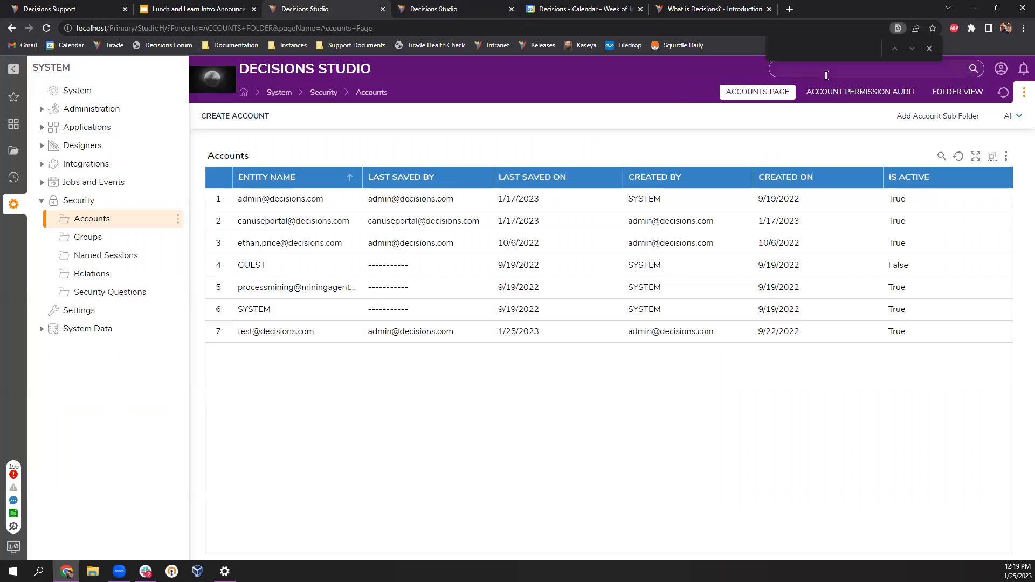
Step: Review the single never-expiring record with id 8bd30a4c-a94e-4fe6-aa8c-6487cb09e323 and select its id value
text(8bd30a4c-a94e-4fe6-aa8c-6487cb09e323)
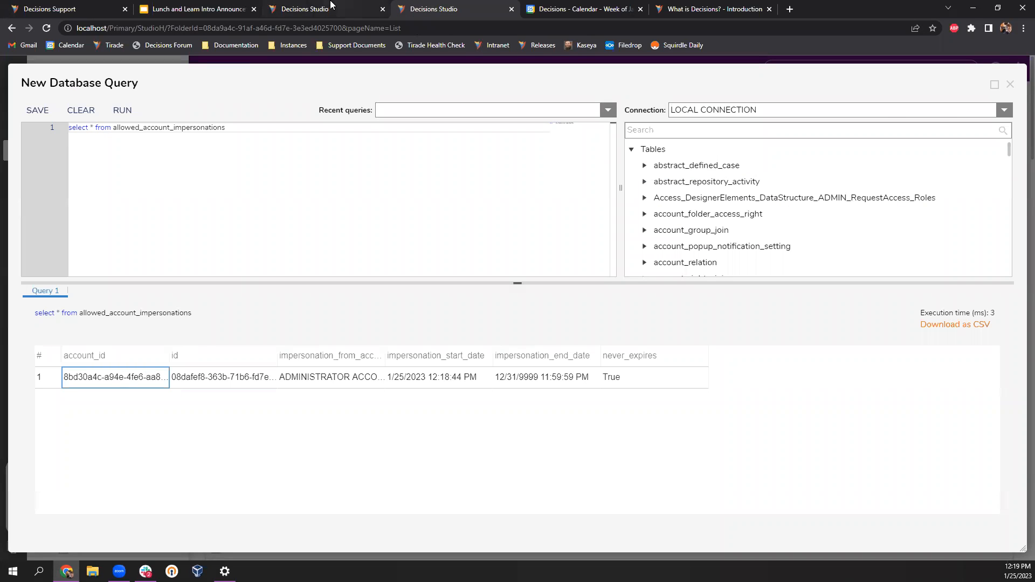
click(223, 377)
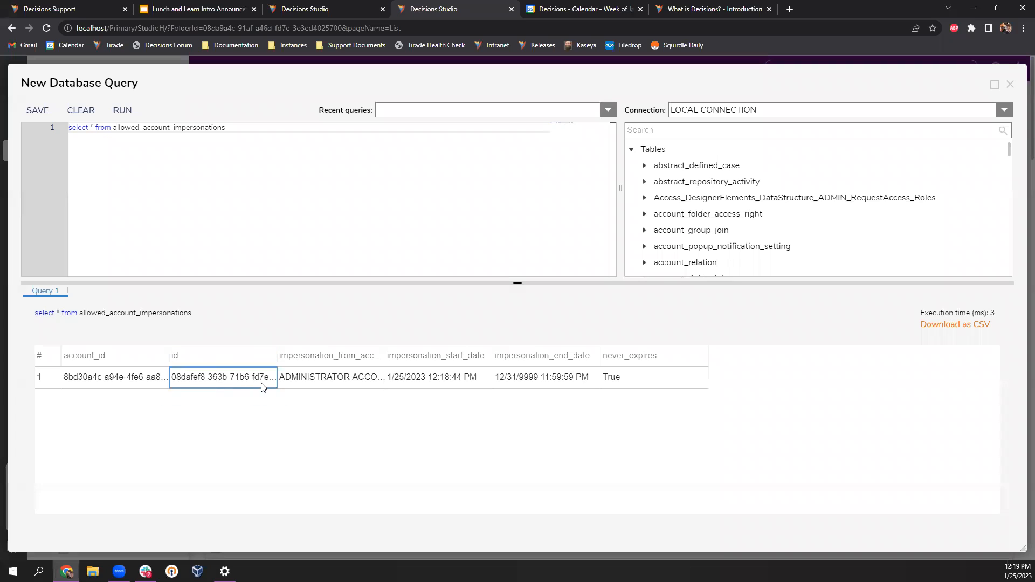
mouse_move(487, 399)
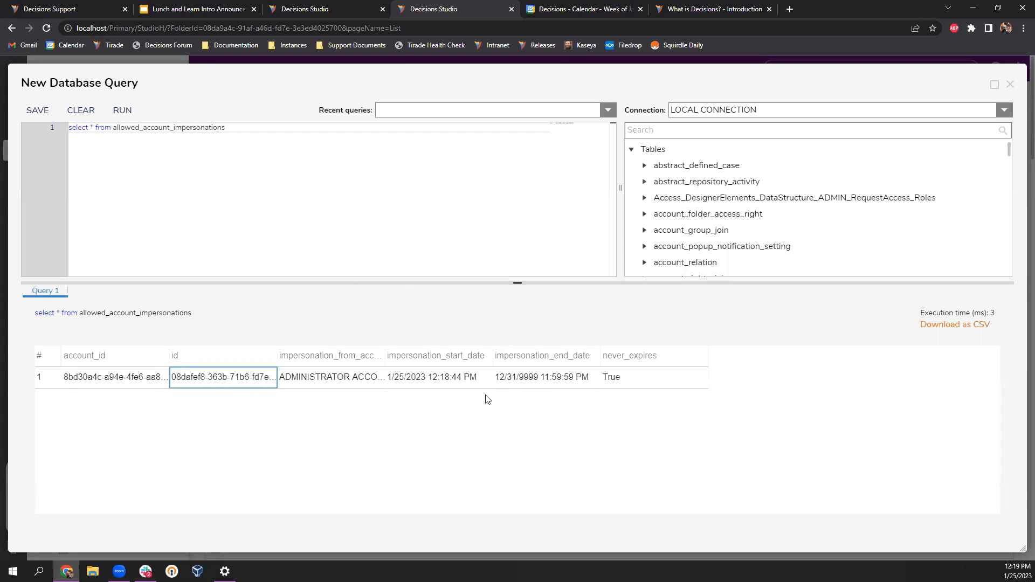
mouse_move(230, 381)
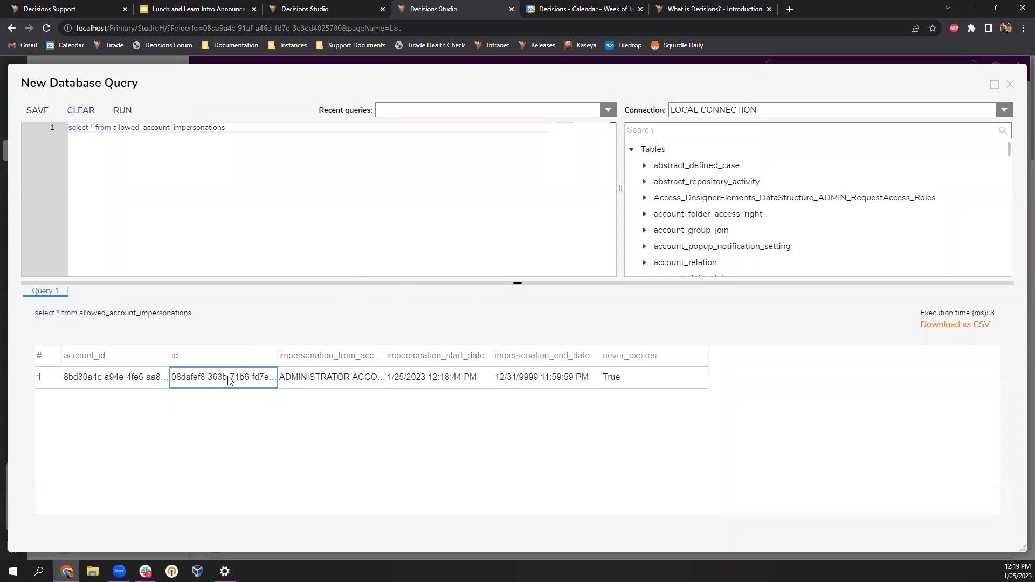
mouse_move(333, 6)
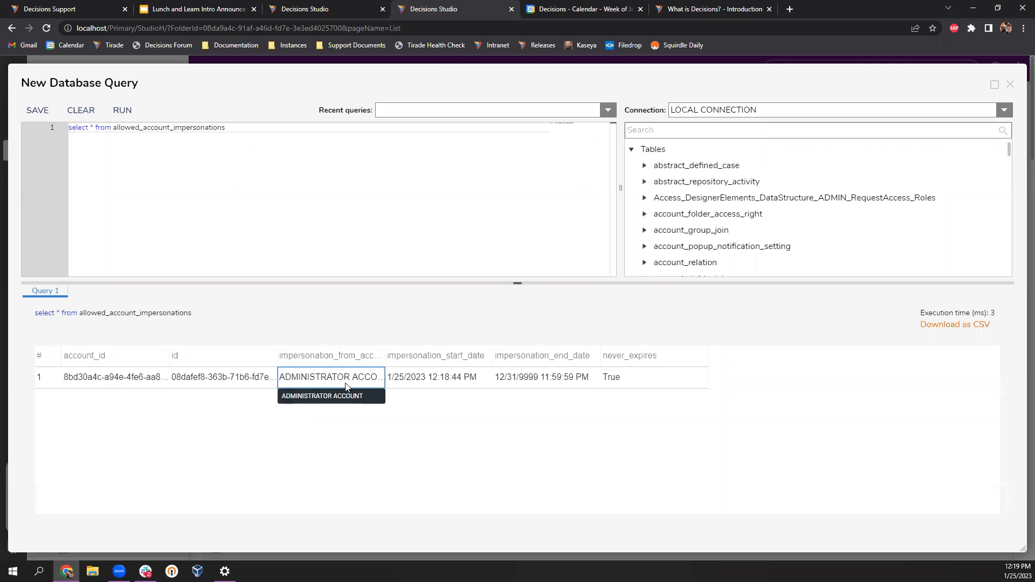
mouse_move(378, 413)
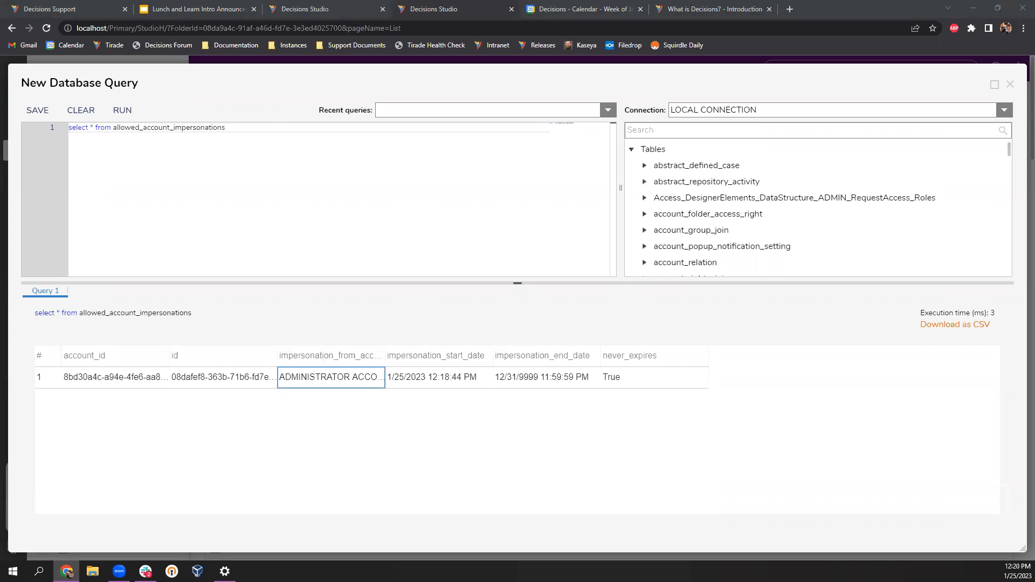
click(653, 149)
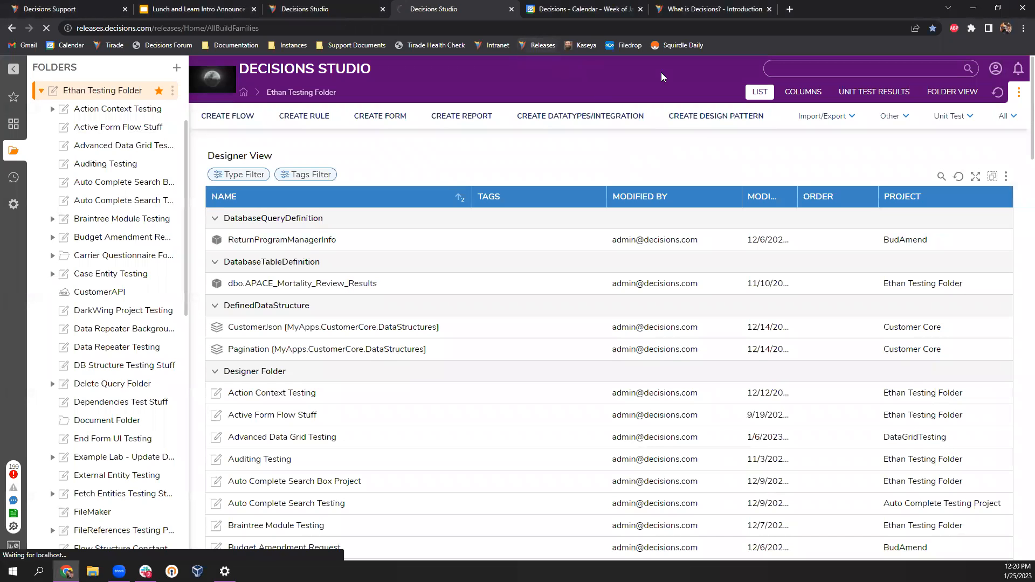
Step: Close the stray JumpCloud login tab and return to the Ethan Testing Folder listing
click(449, 9)
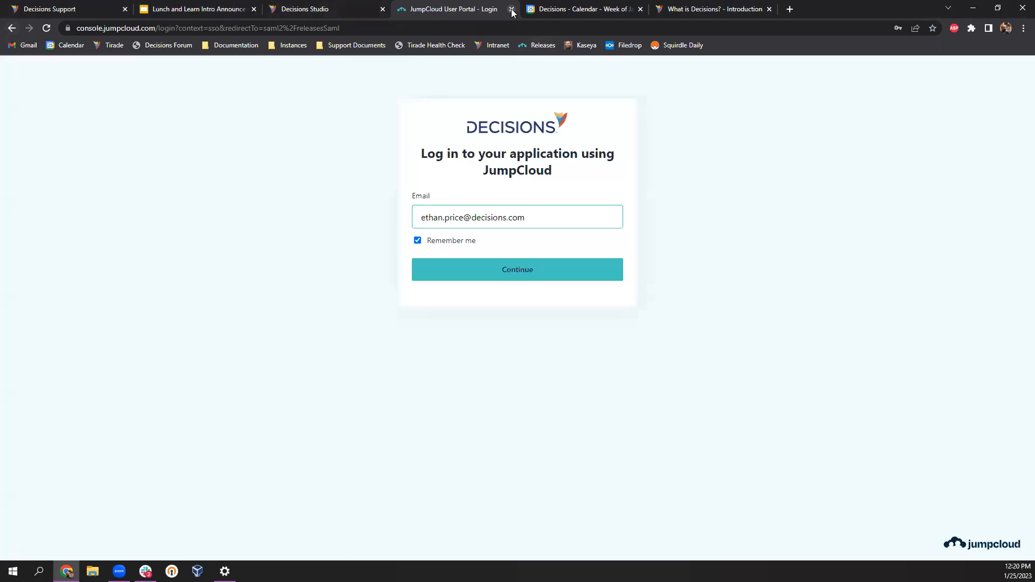
click(511, 11)
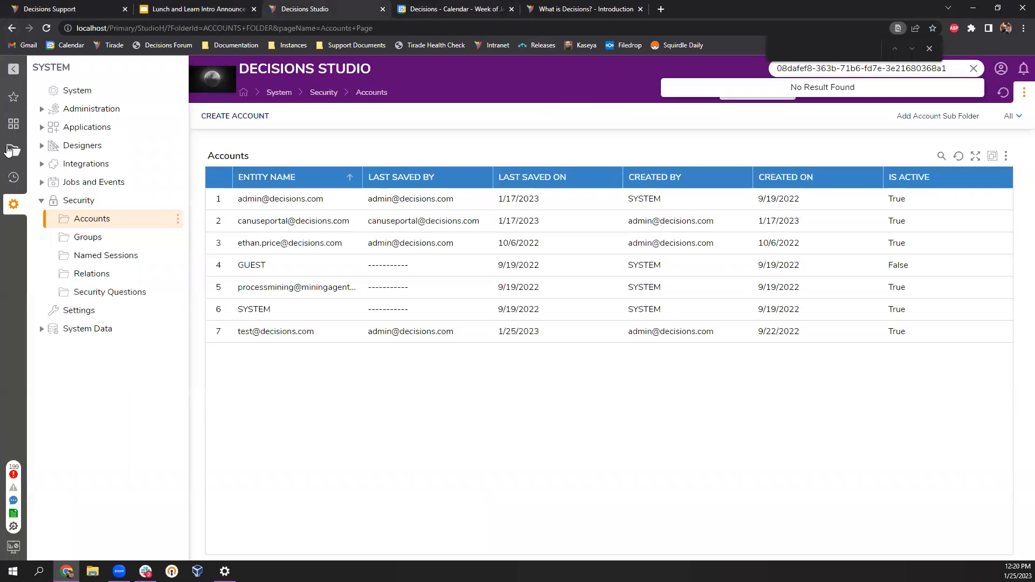
click(13, 150)
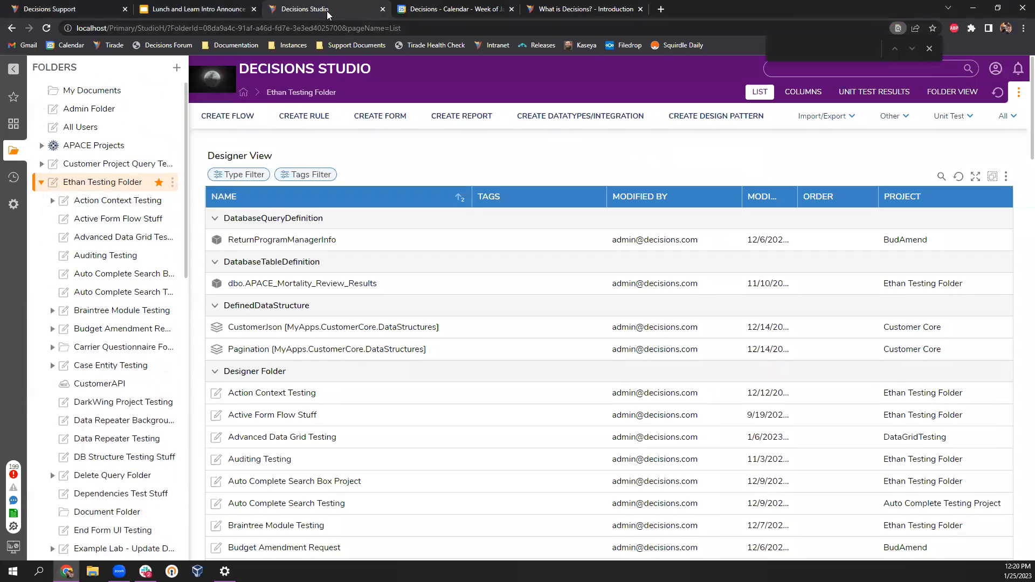
mouse_move(282, 258)
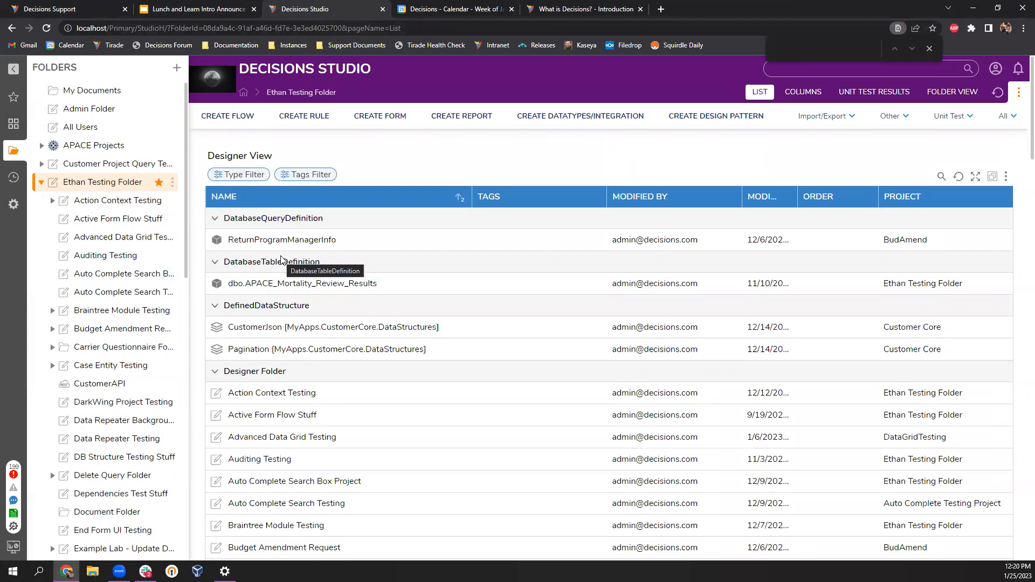
mouse_move(472, 152)
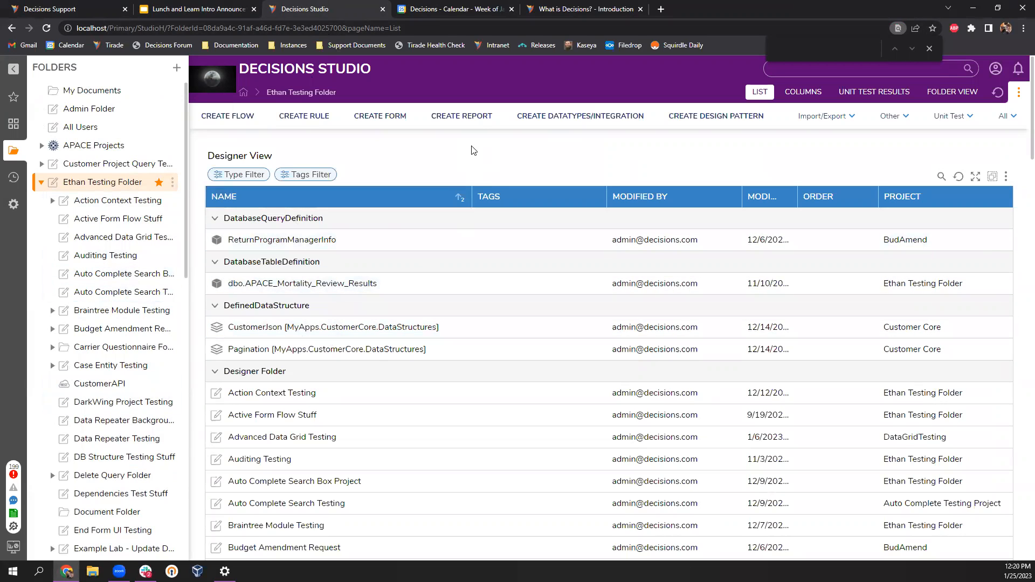
mouse_move(432, 163)
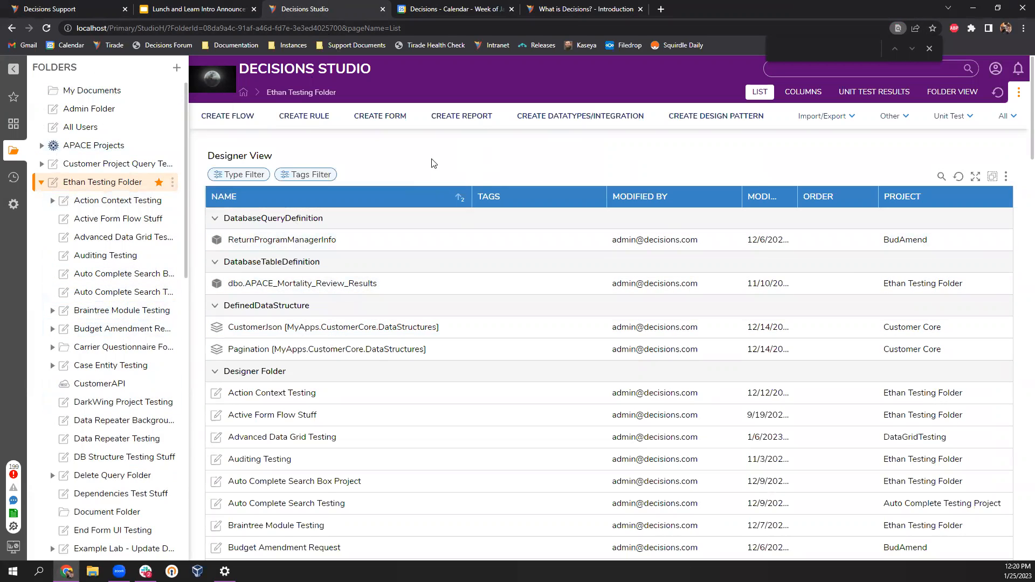
mouse_move(288, 166)
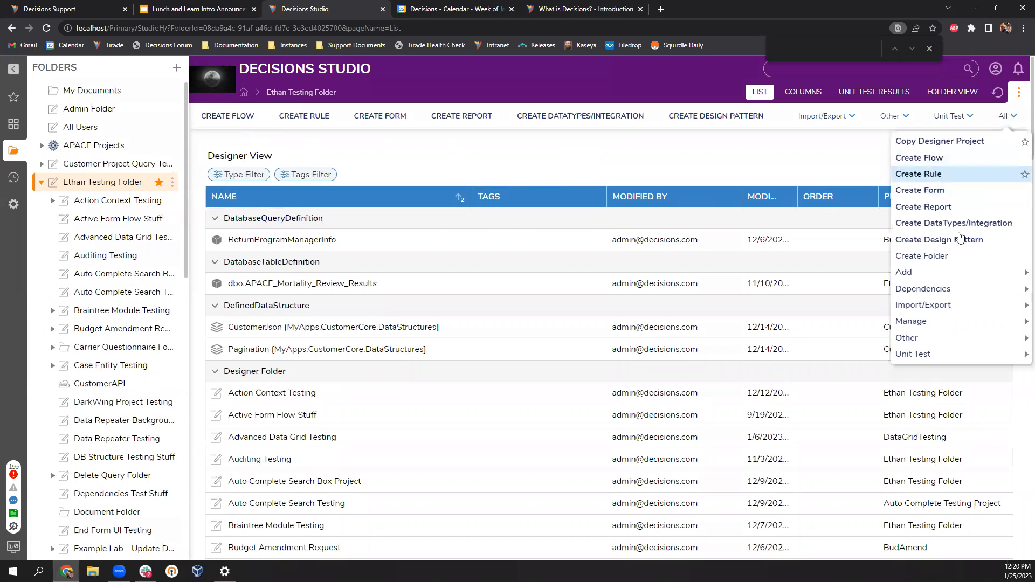
Step: Create a designer project named Account Impersonation Report and start adding a report to it
click(922, 255)
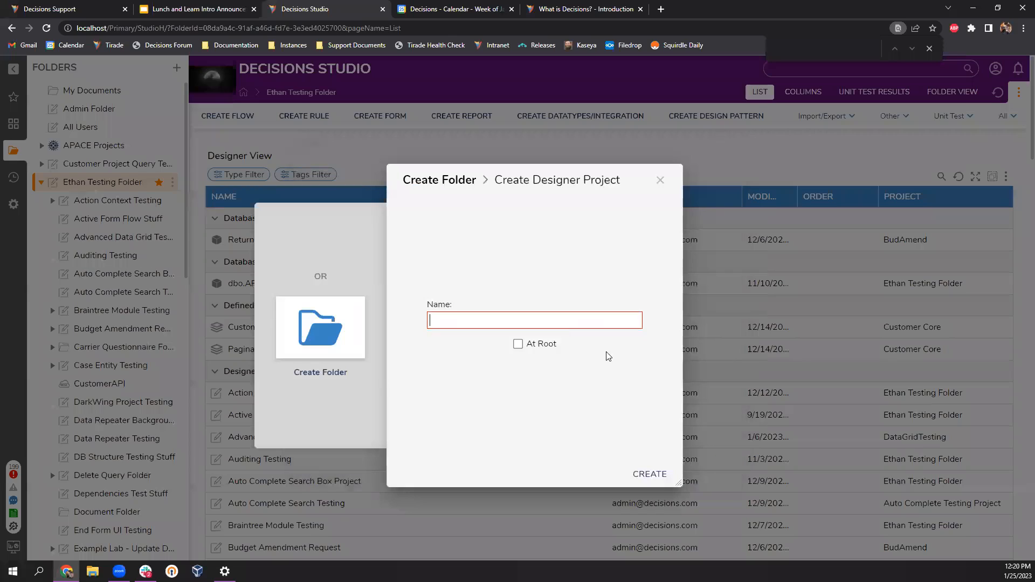
text(A)
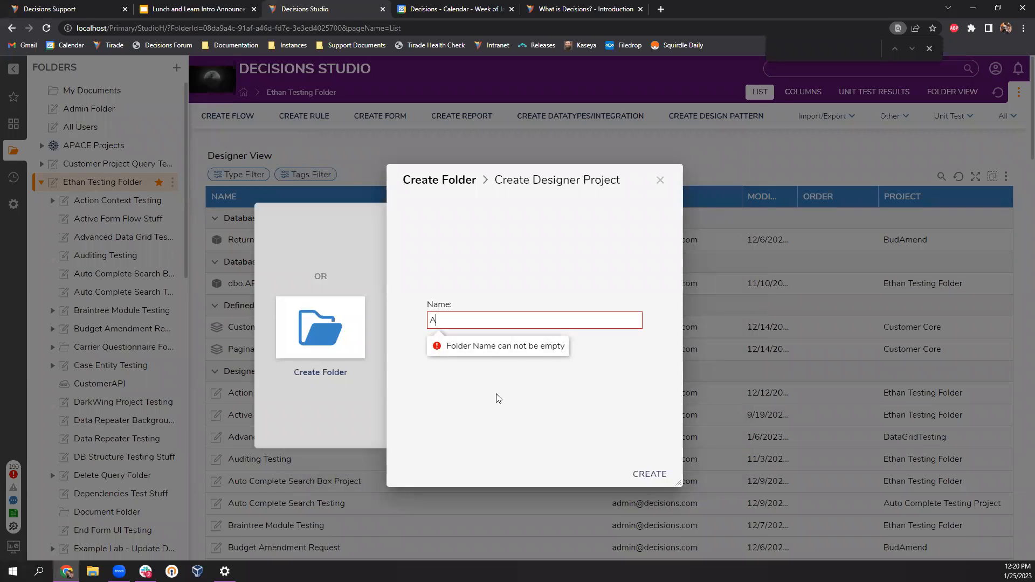
text(ccount Impersio)
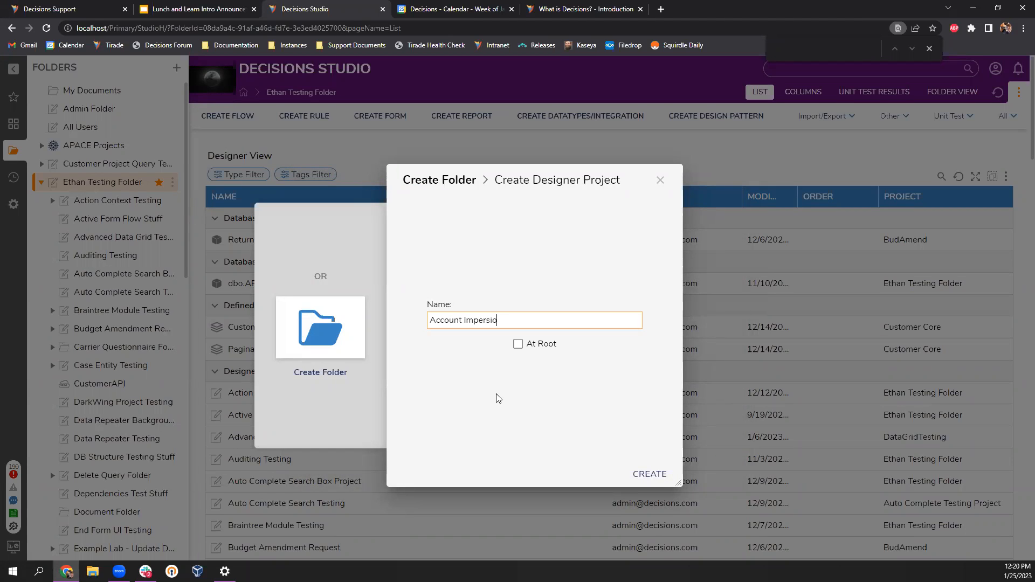
text(nation)
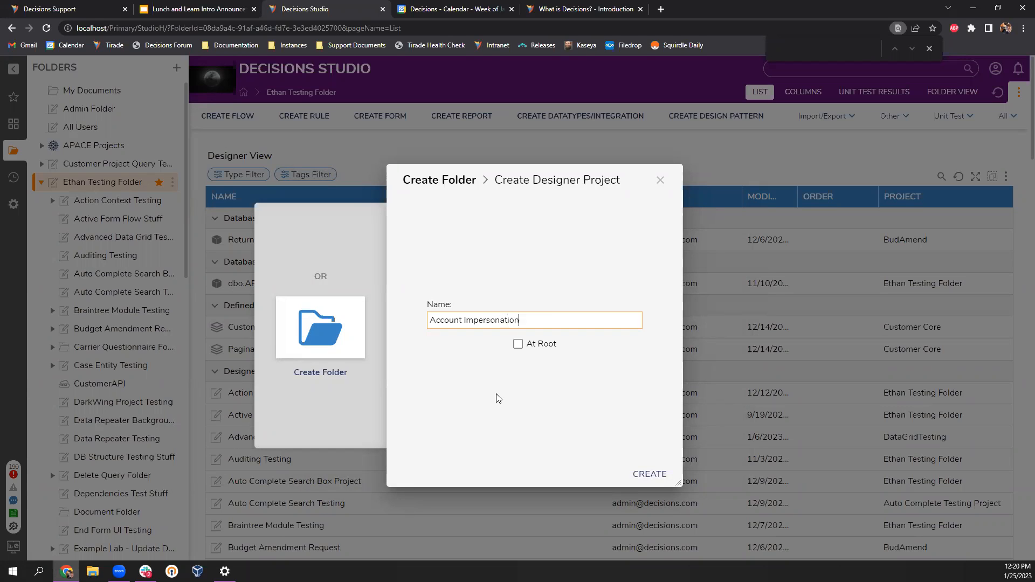
text(Report)
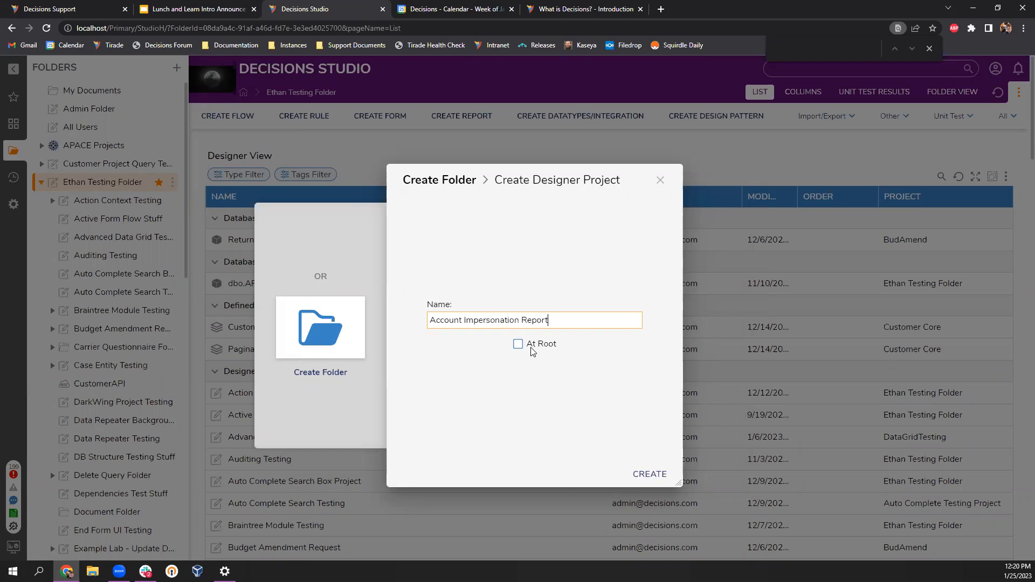
click(648, 474)
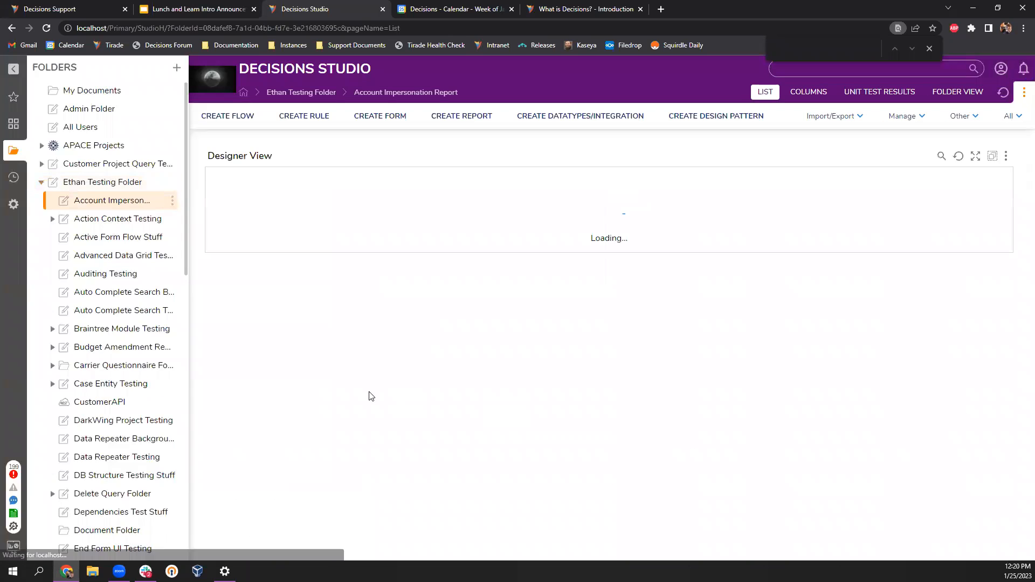
click(460, 115)
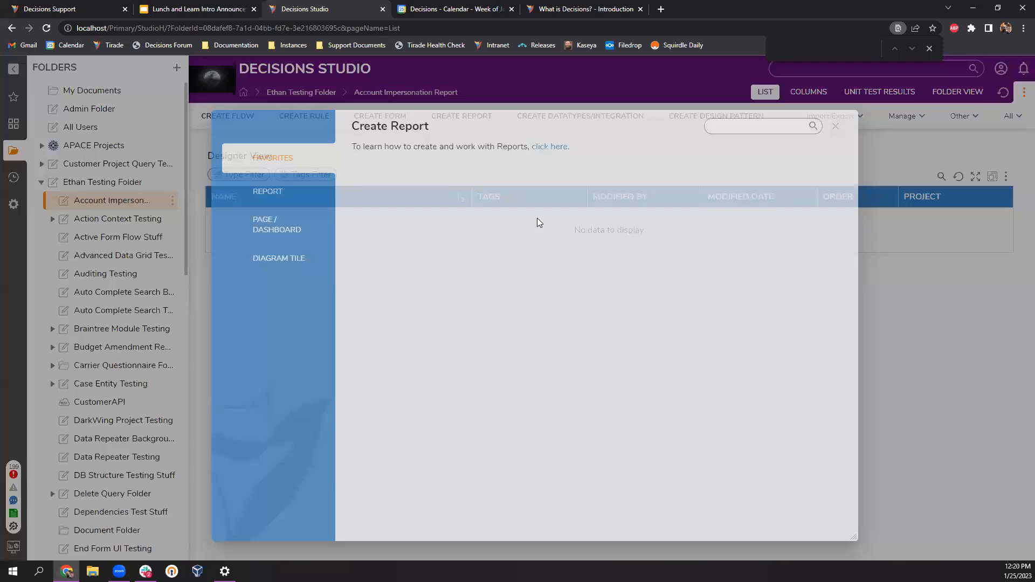
Step: Choose a standard Report as the new item and open Report 1 for editing
click(267, 191)
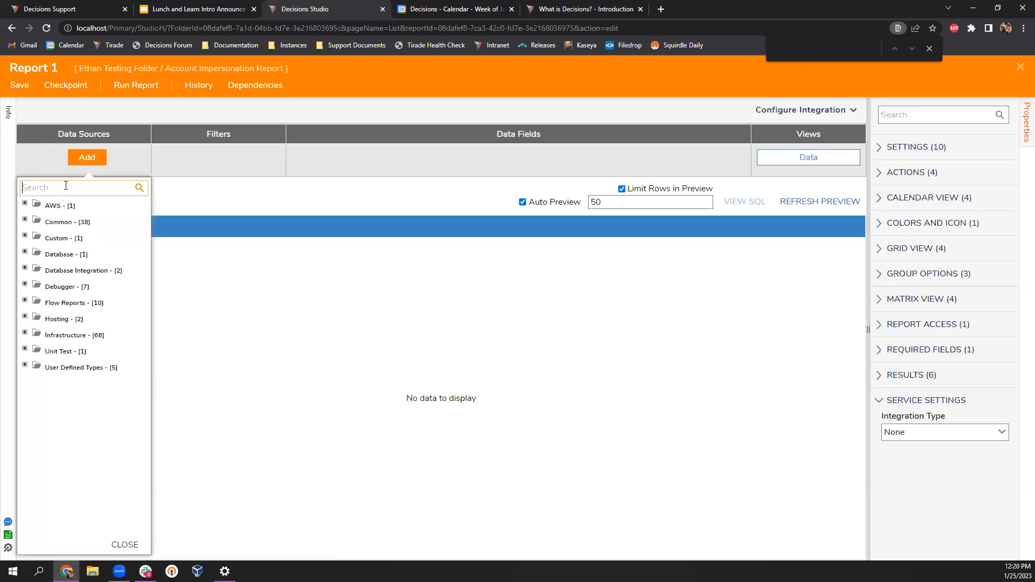
text(account)
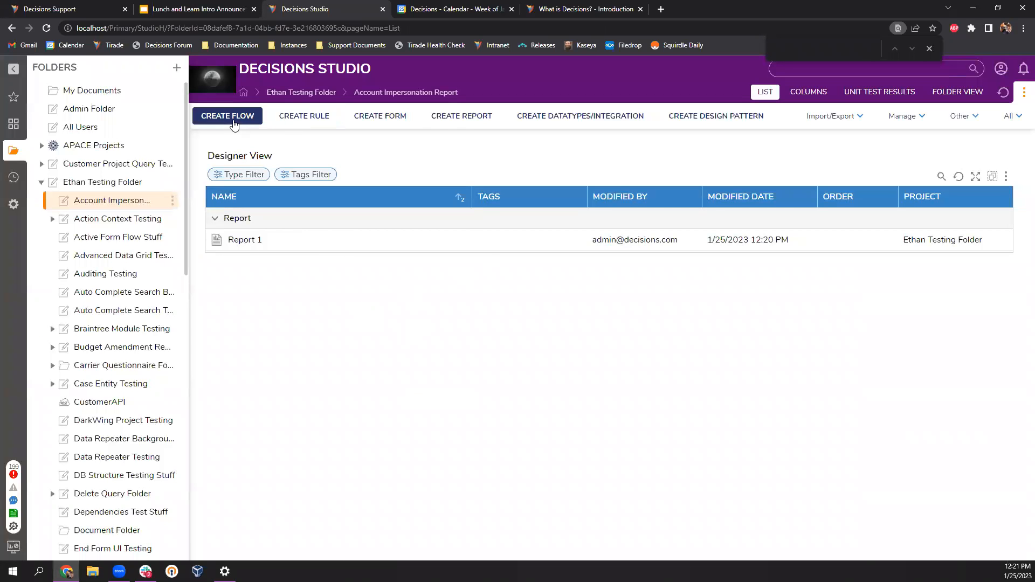
double_click(245, 239)
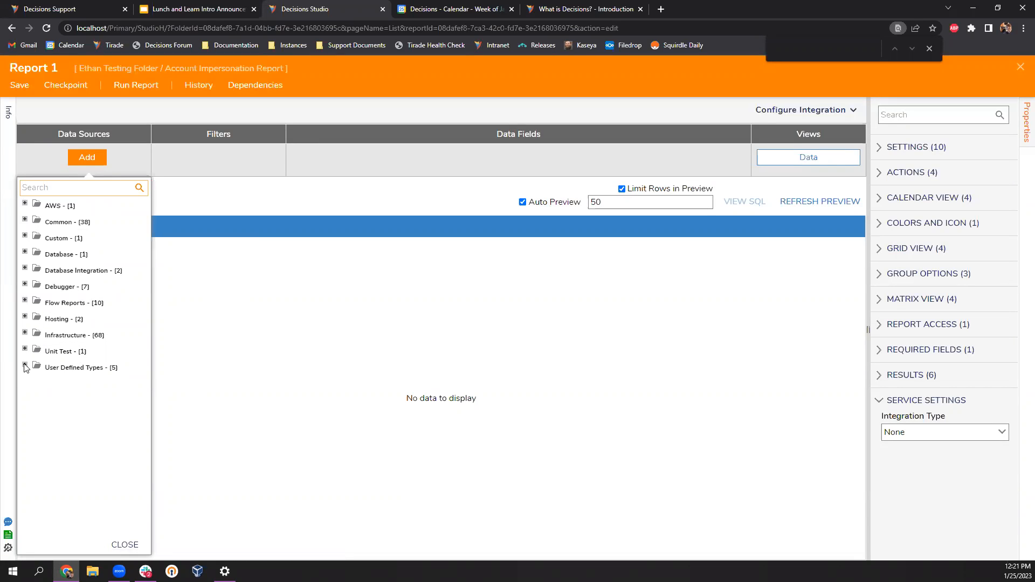
Step: Browse the User Defined Types data sources without adding one, then close the report designer
click(25, 368)
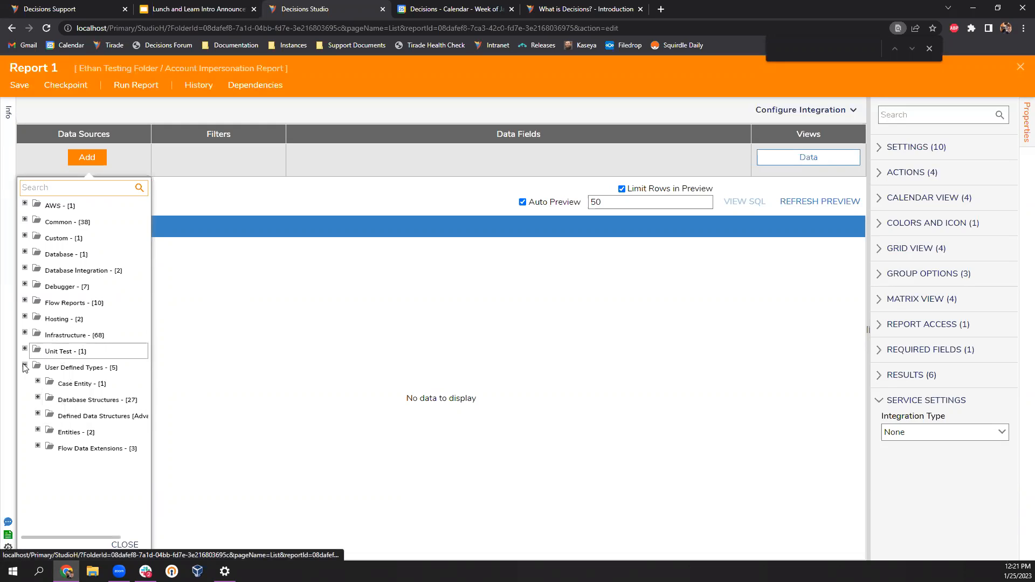
click(25, 367)
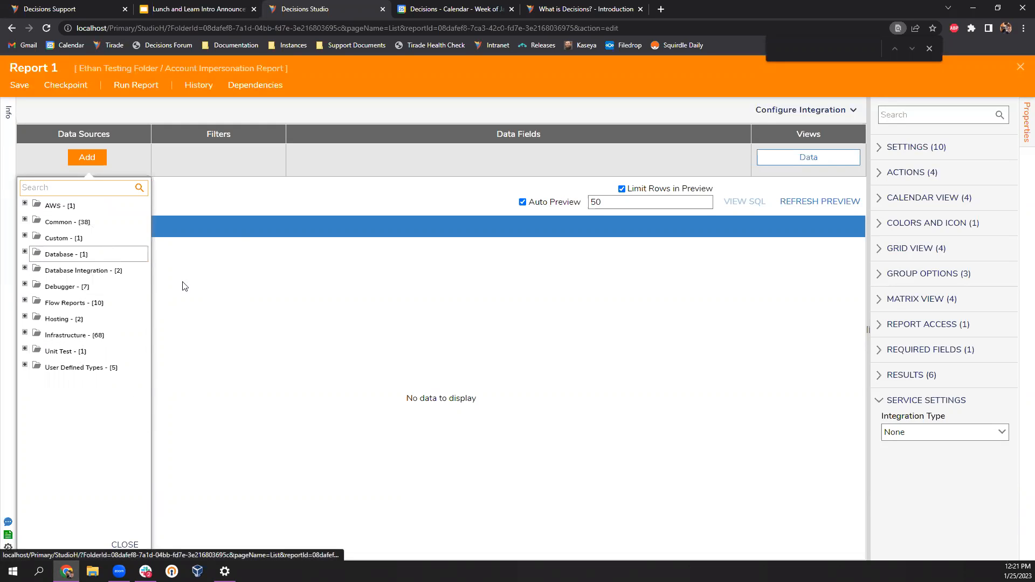
click(25, 302)
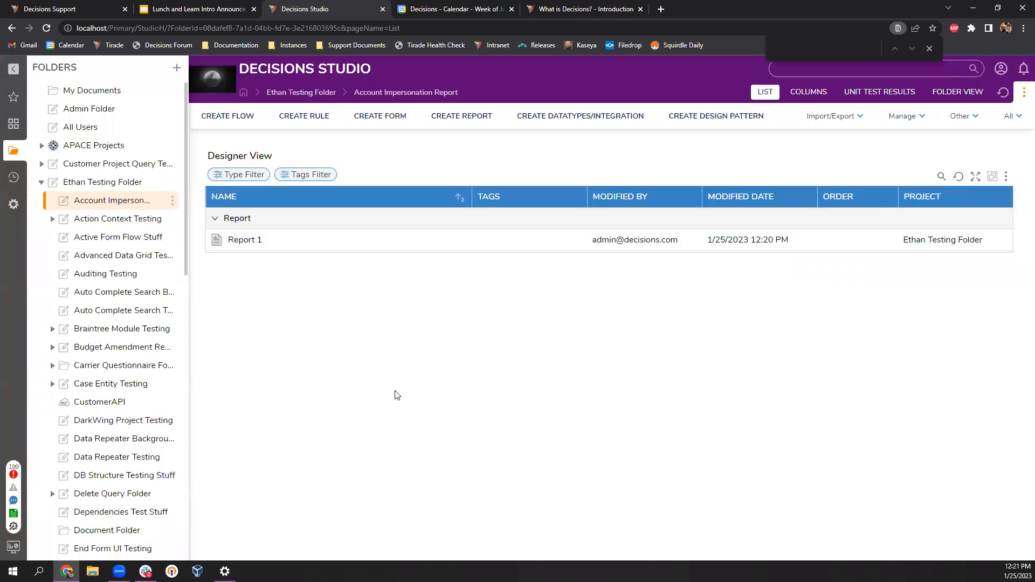
mouse_move(444, 338)
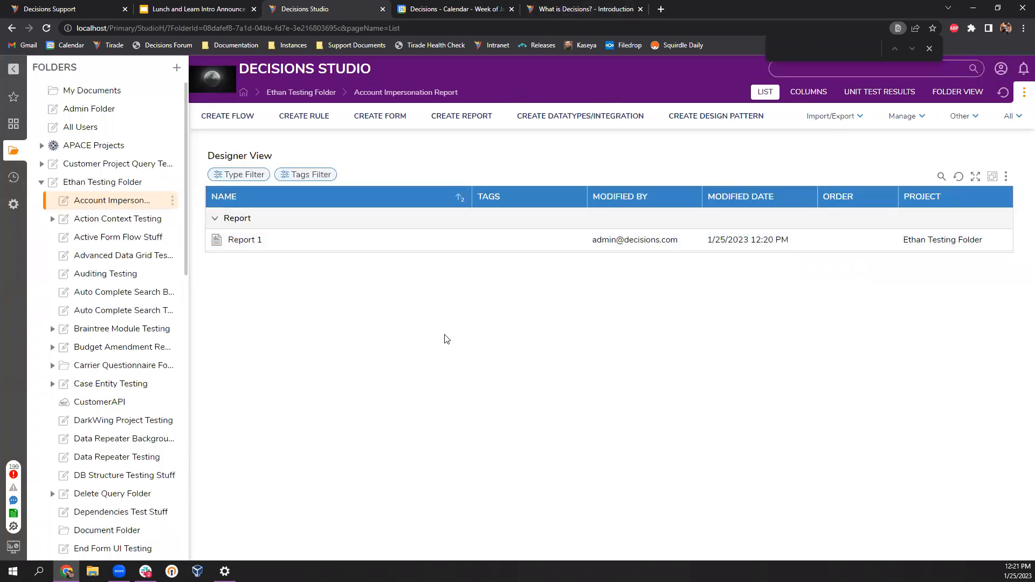
mouse_move(483, 379)
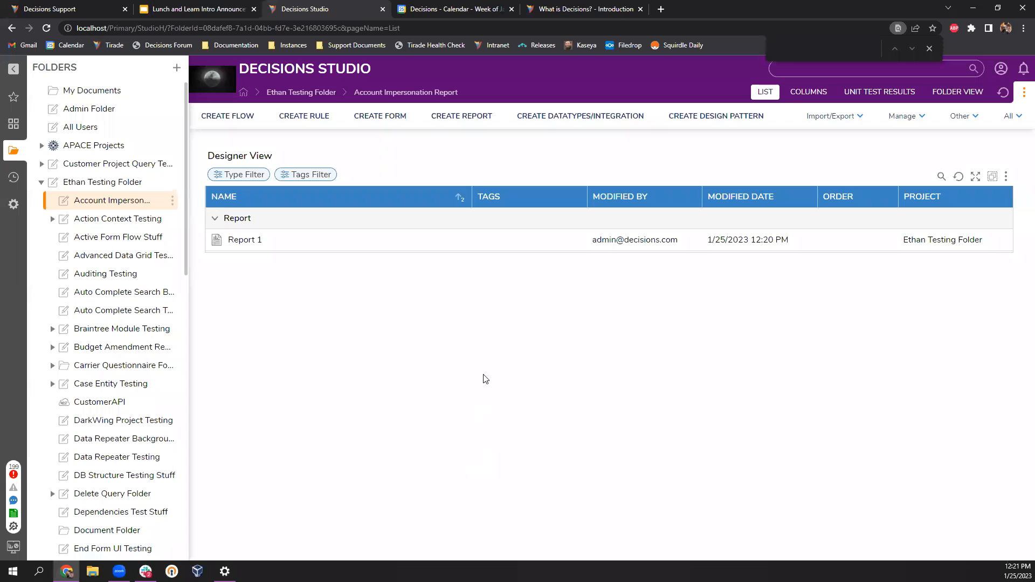
mouse_move(417, 323)
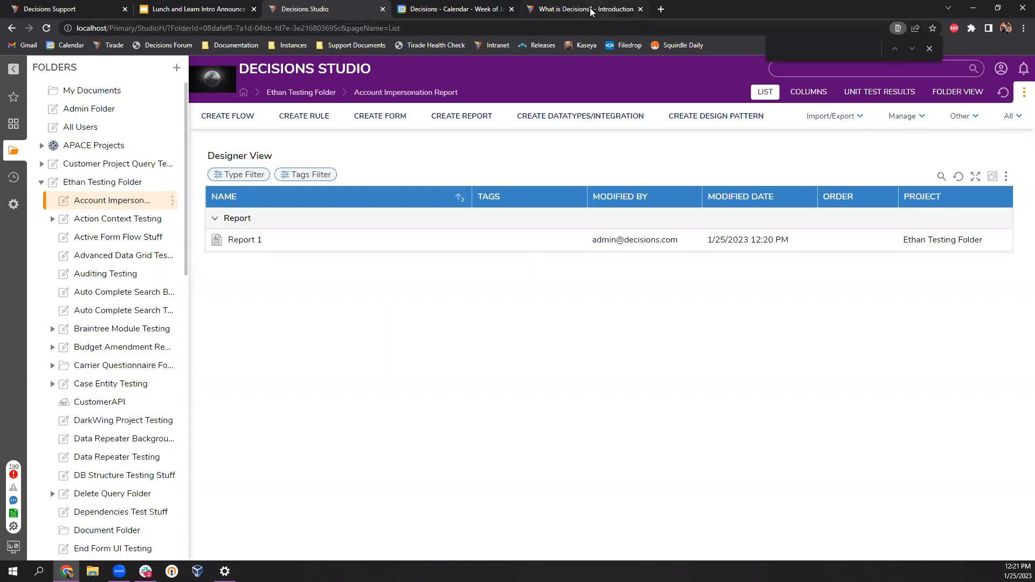
Step: Close the 'What is Decisions? - Introduction' documentation tab
click(638, 9)
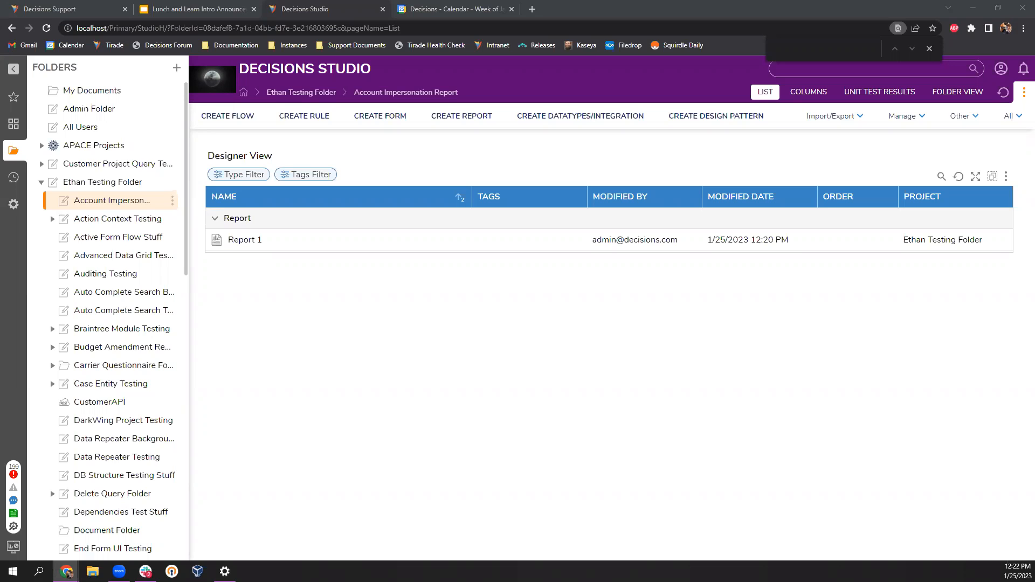
mouse_move(688, 311)
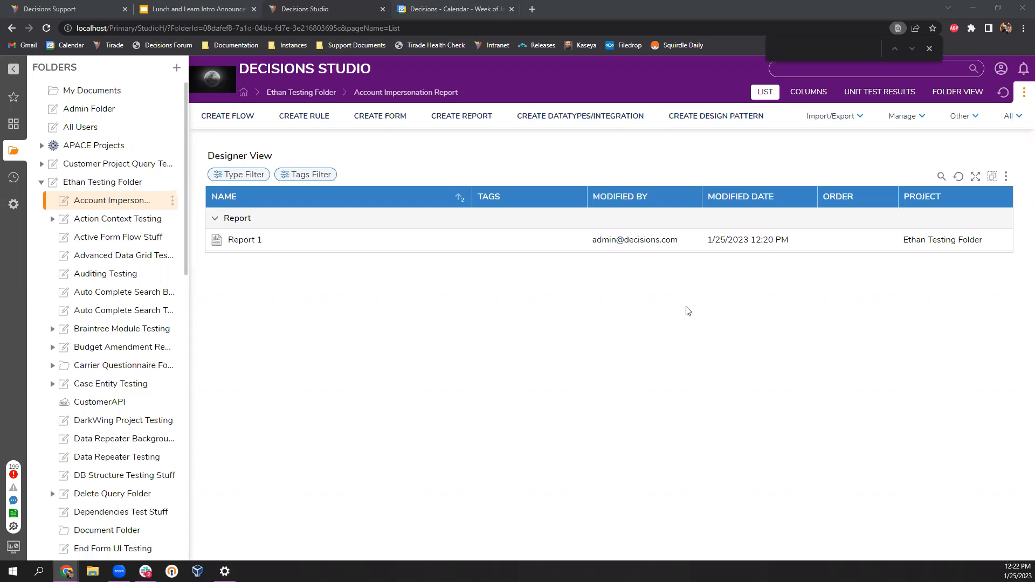
Step: Create a flow named Account Impersonation Report Flow, opening it in the flow designer
click(228, 115)
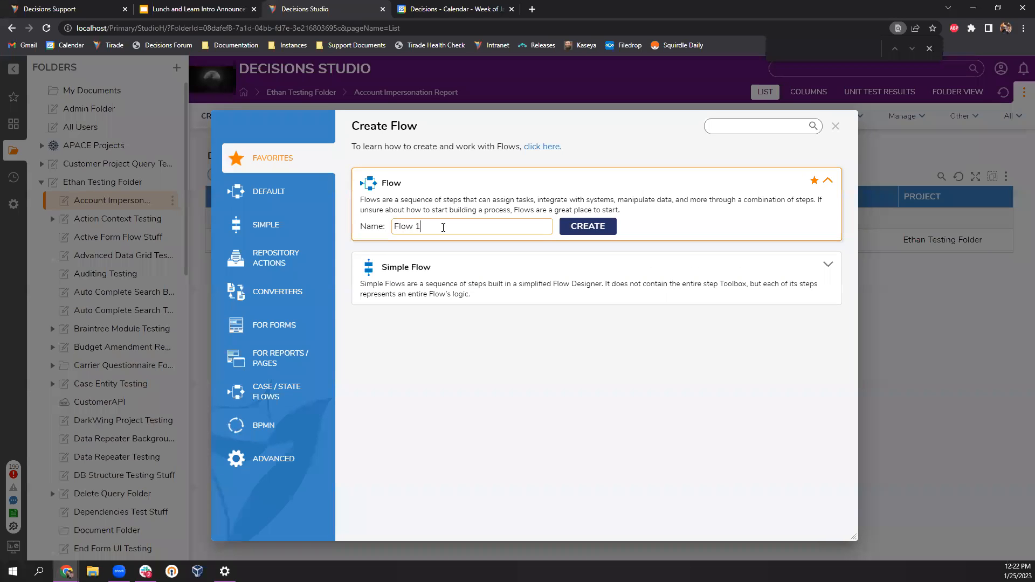
text(Acc)
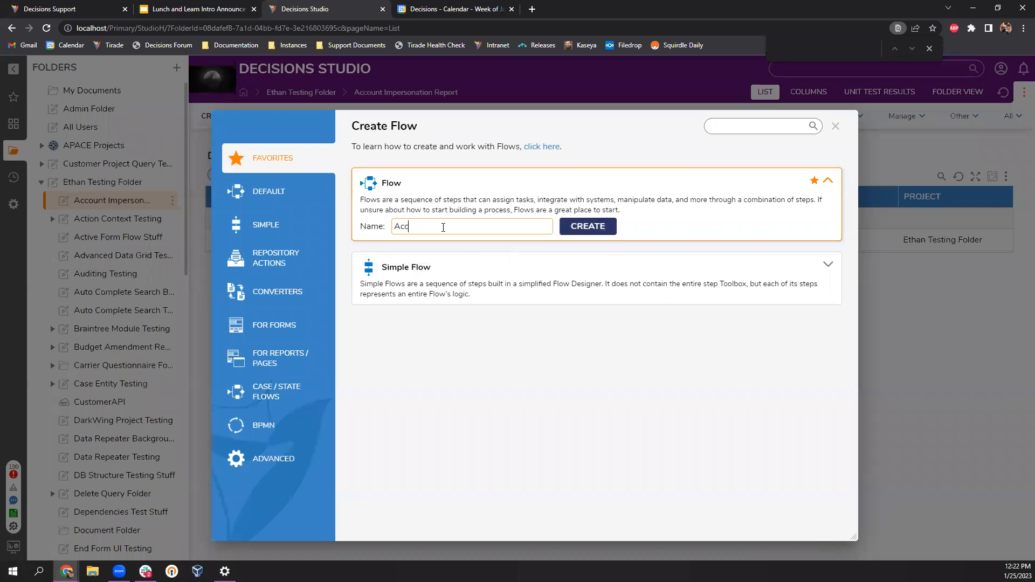
text(Account Impersopnation Report FL)
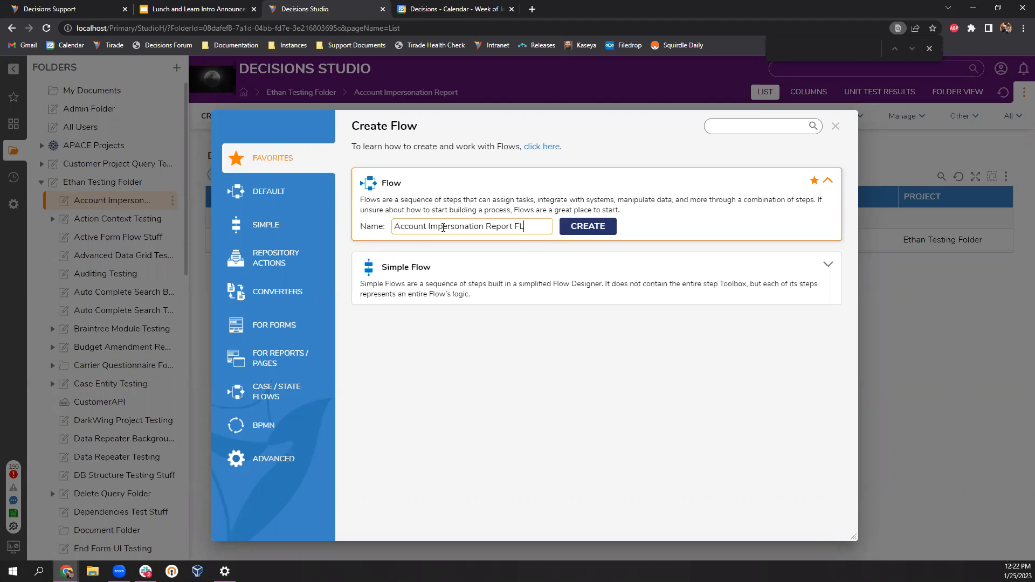
text(ow)
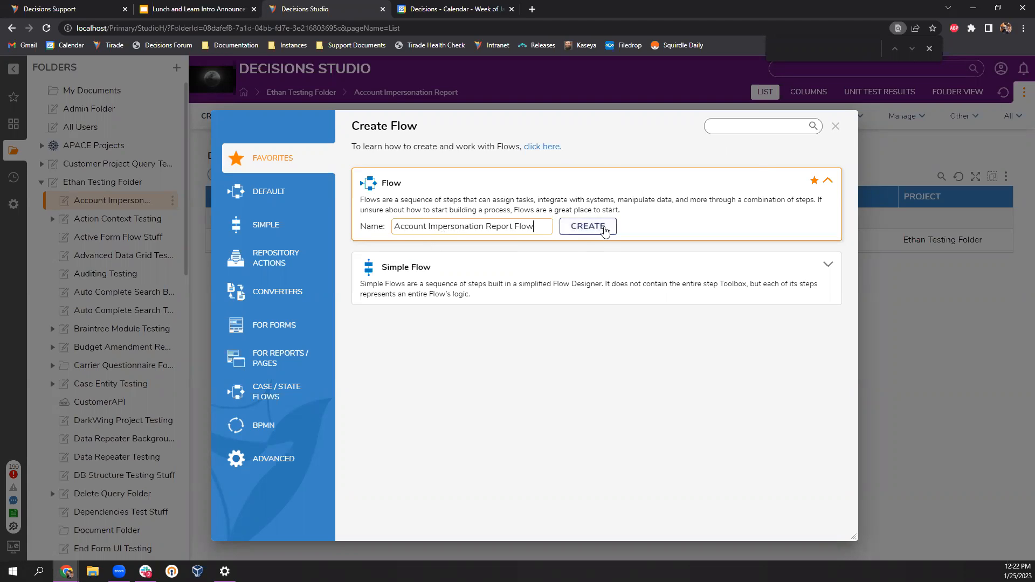
click(587, 225)
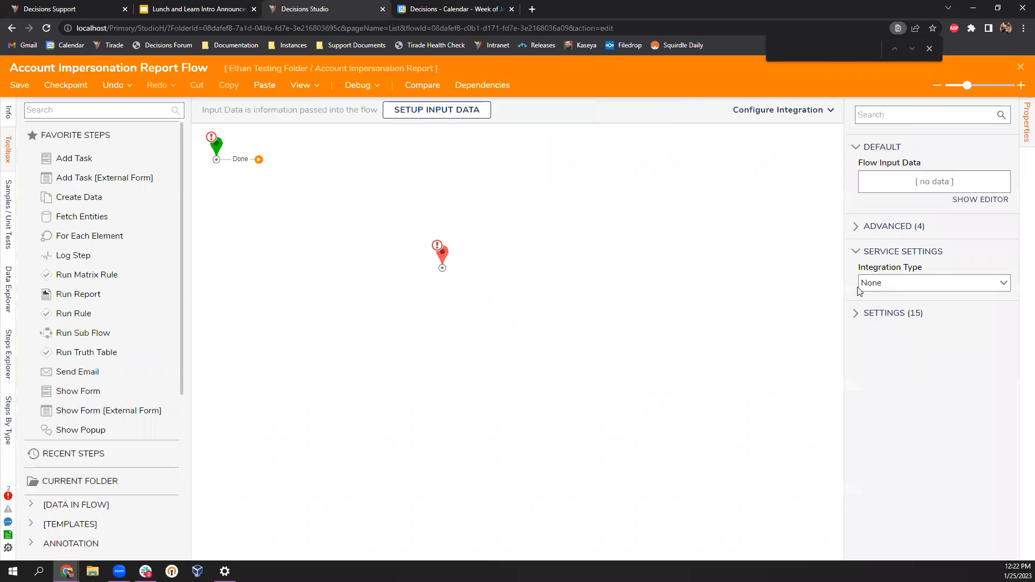
Step: Set the flow's Integration Type to a report flow type
click(888, 313)
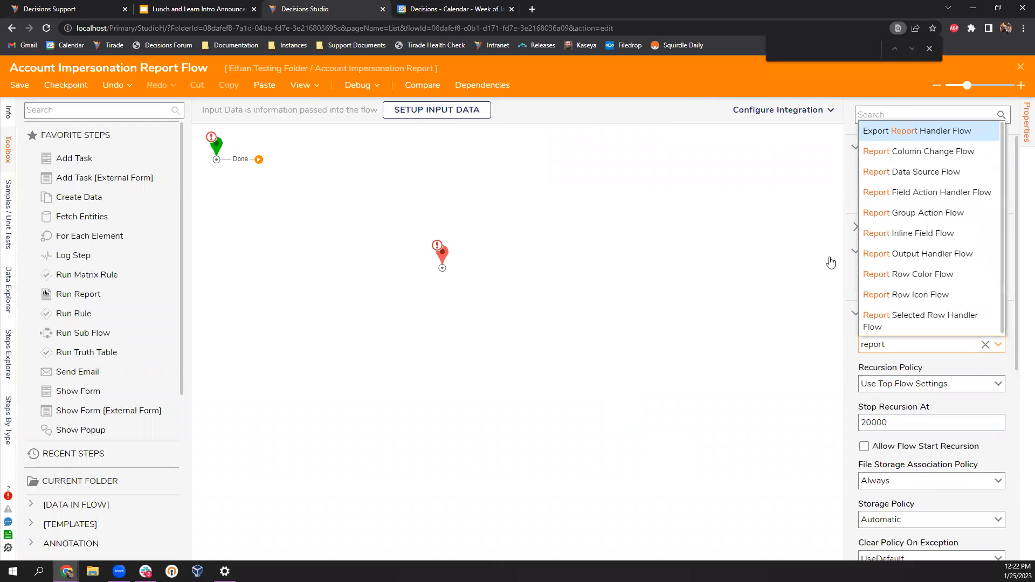
mouse_move(929, 252)
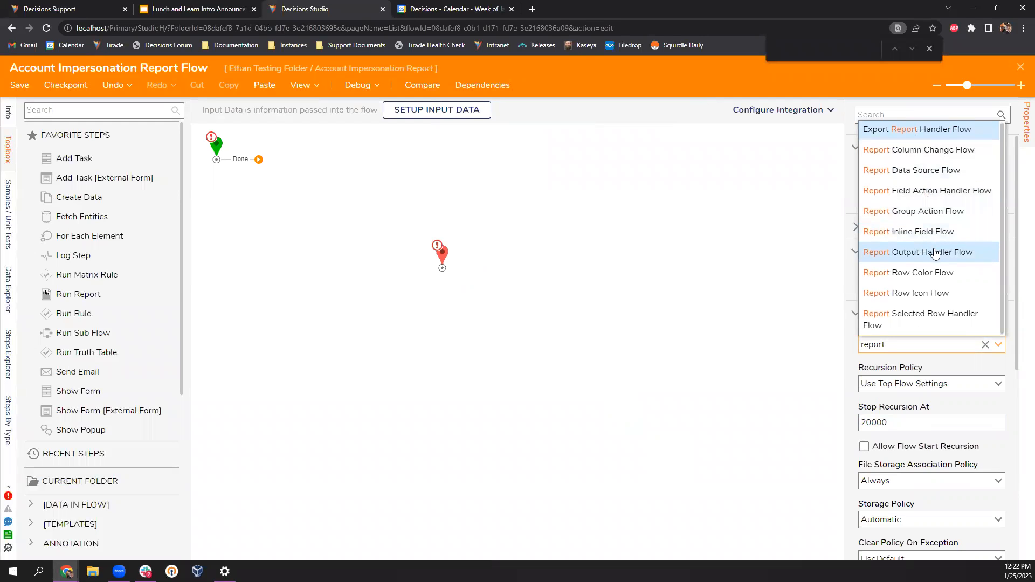
click(911, 169)
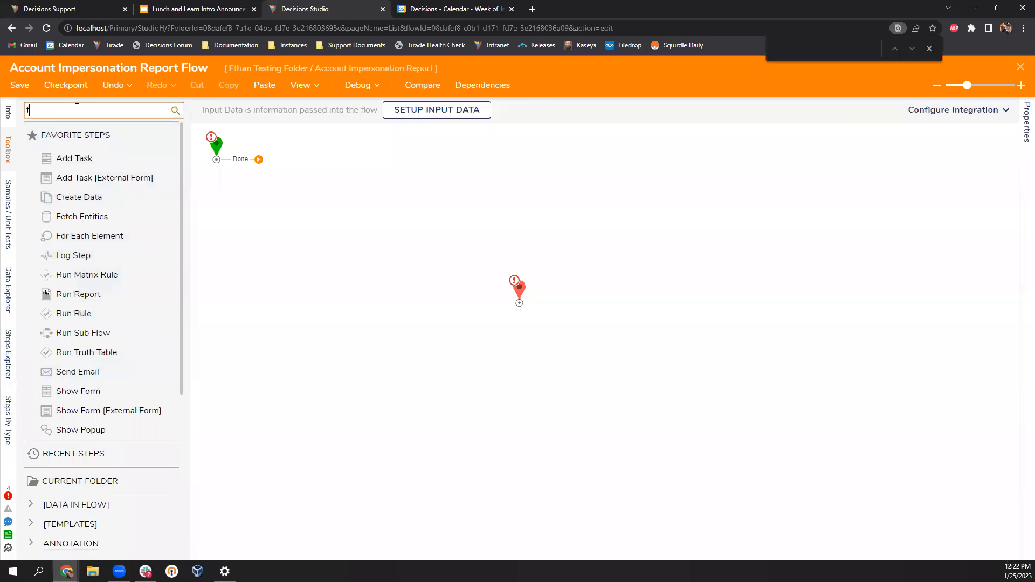
Step: Search the Toolbox for 'fetch' steps and browse the results
text(fetch)
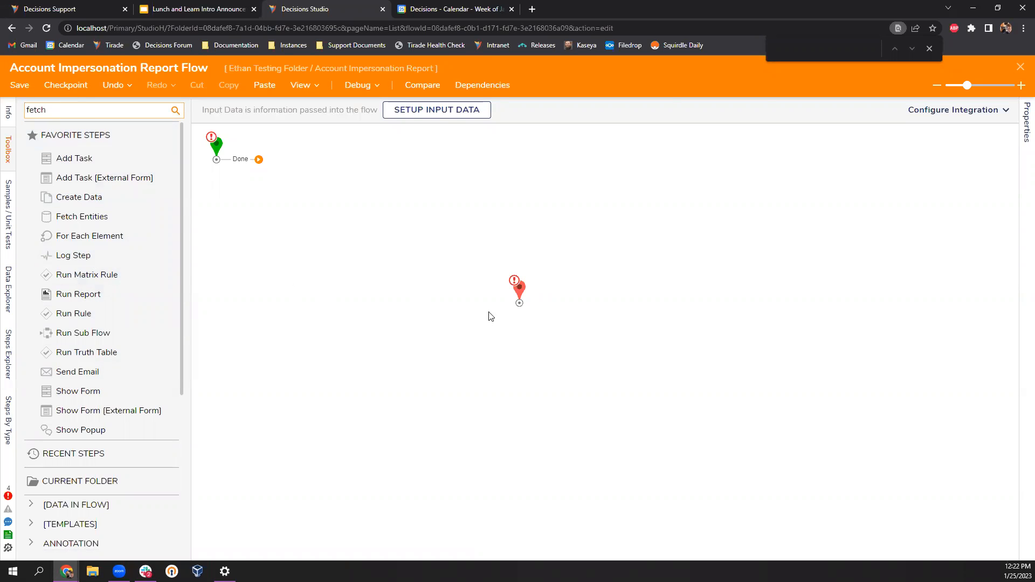
click(519, 290)
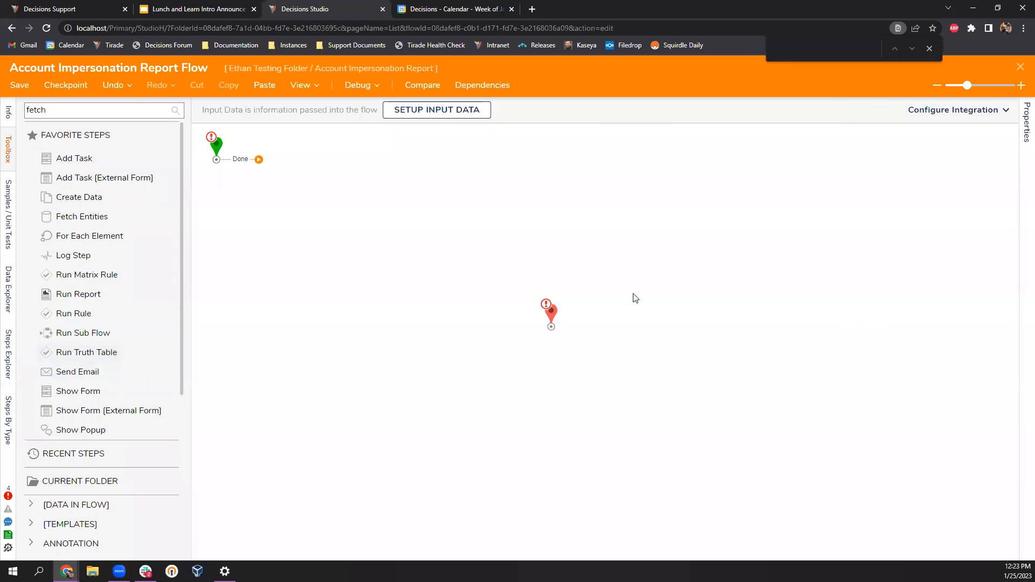
click(551, 314)
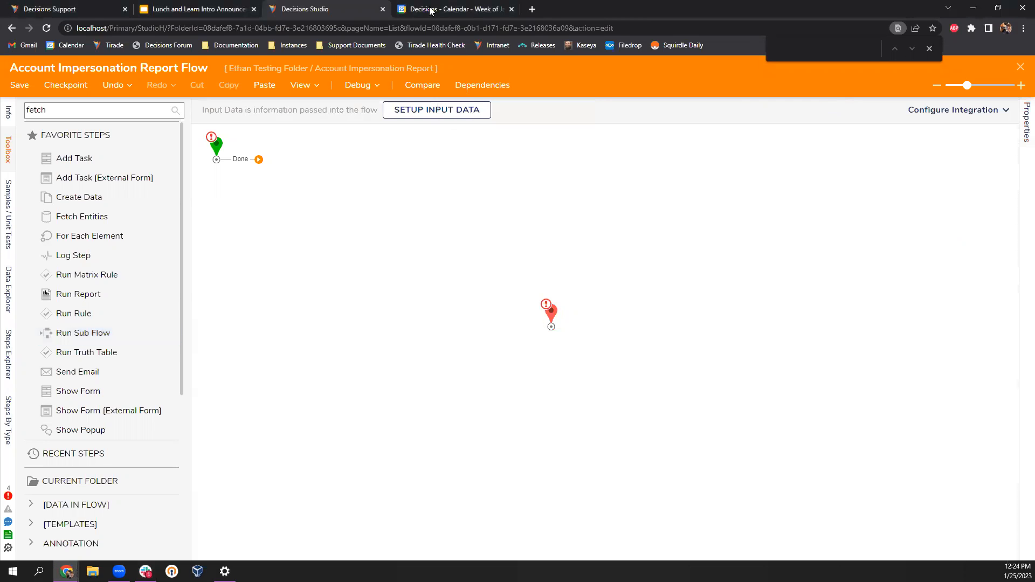
Step: Load the version 8 Decisions documentation in a new tab and expand Installation > Upgrading
click(532, 9)
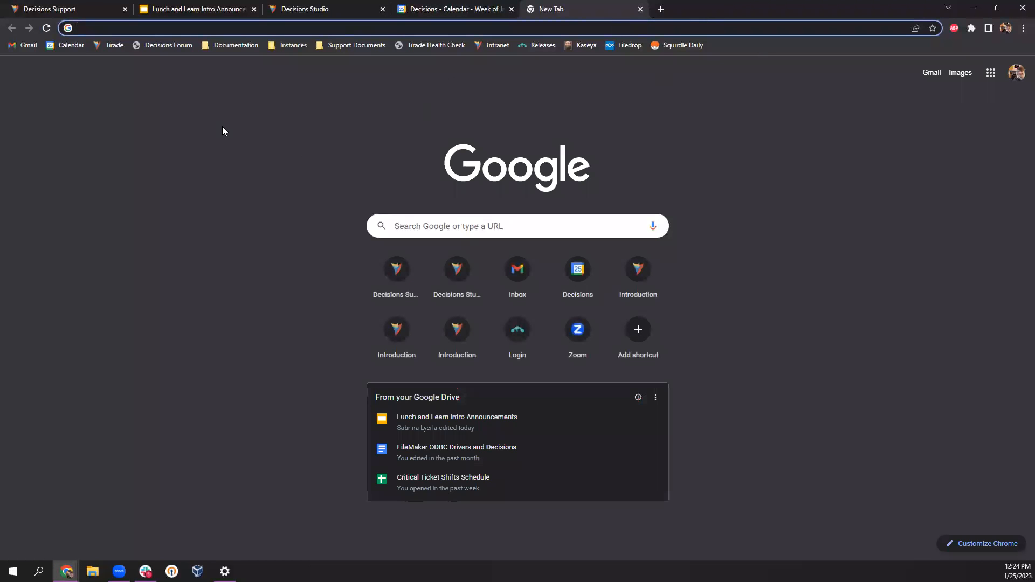
click(235, 45)
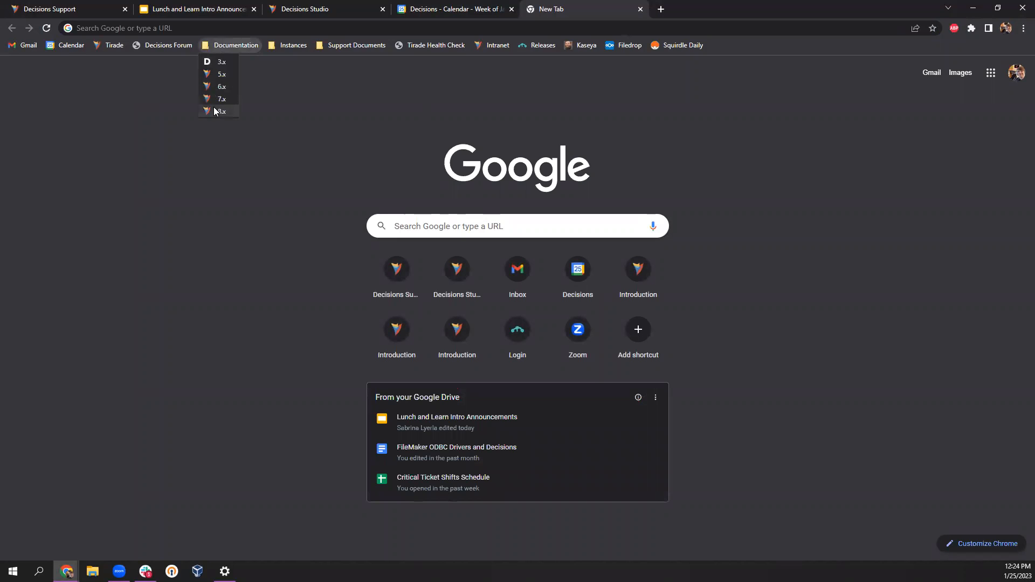
click(221, 111)
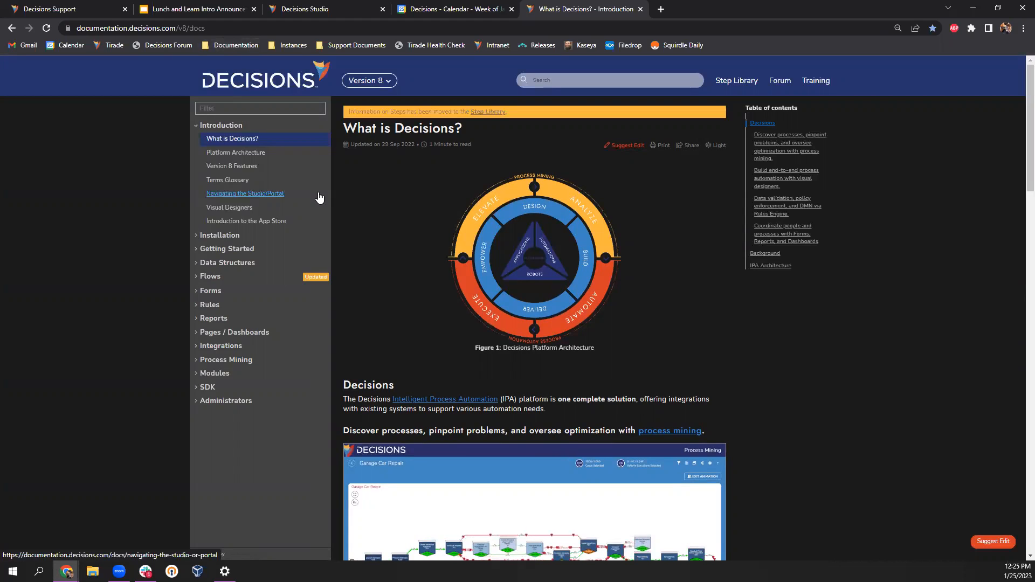
mouse_move(575, 264)
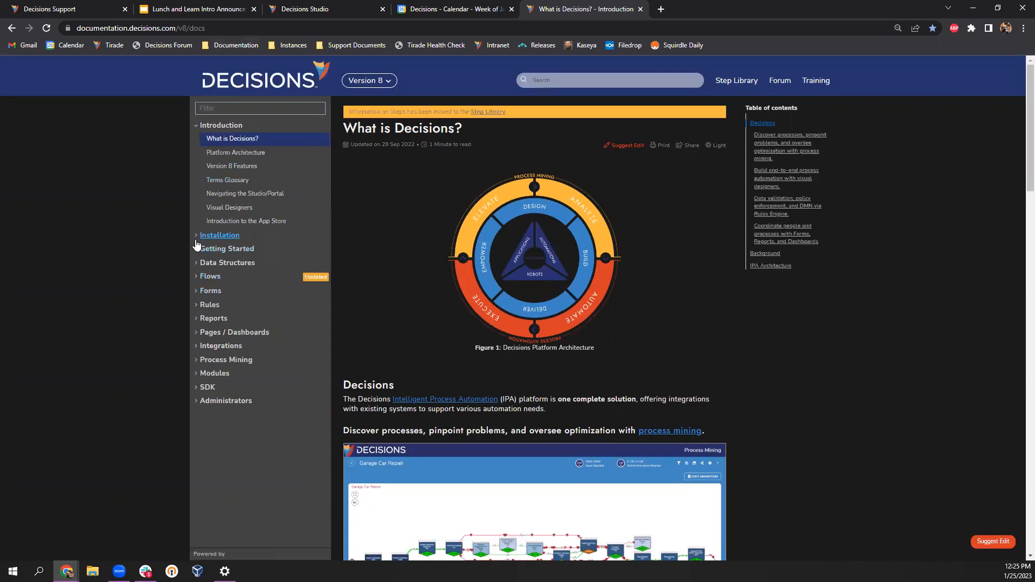
click(219, 235)
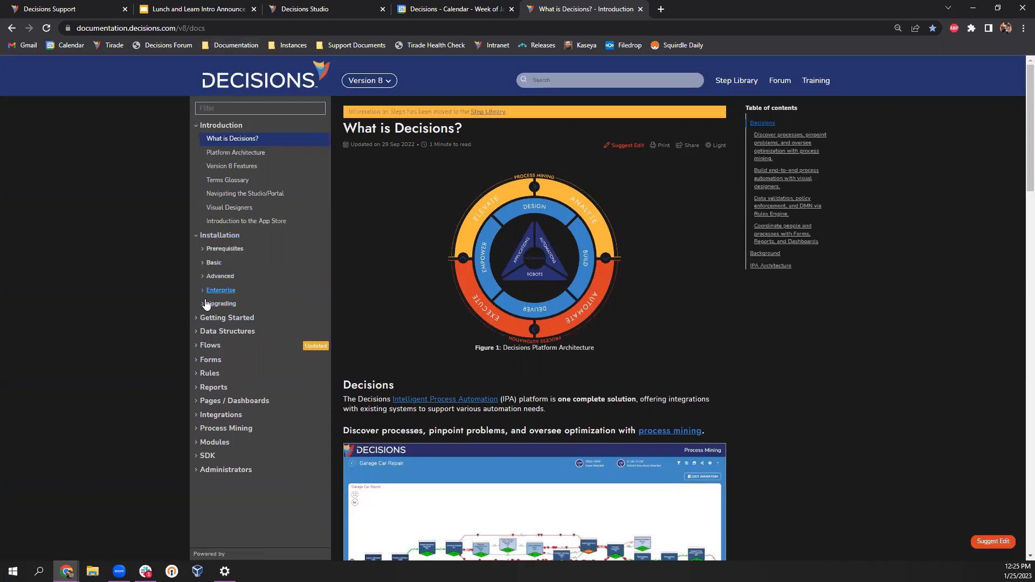
click(221, 303)
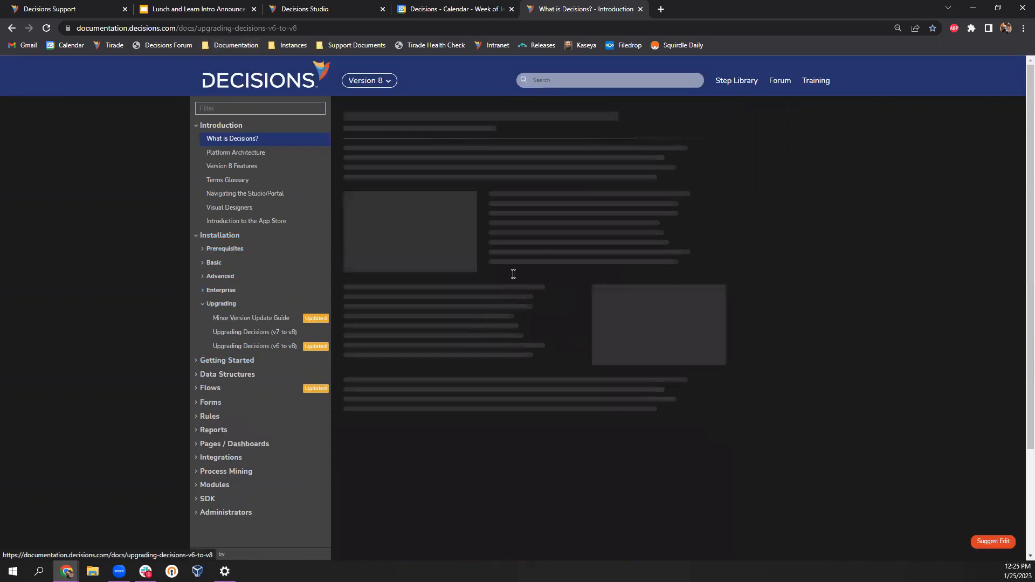
Step: Open the Upgrading Decisions (v6 to v8) article and select its page URL
click(255, 346)
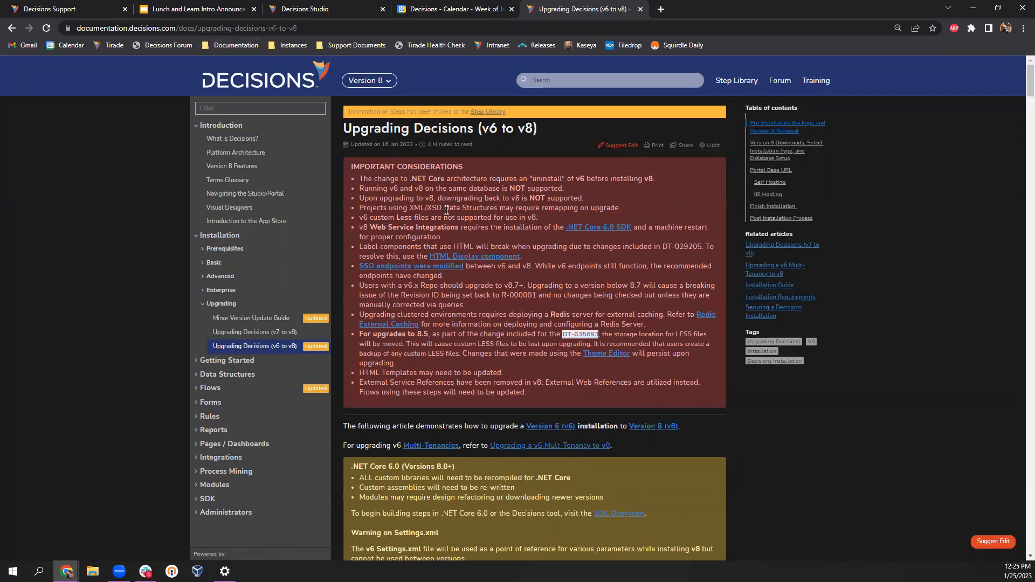
mouse_move(977, 309)
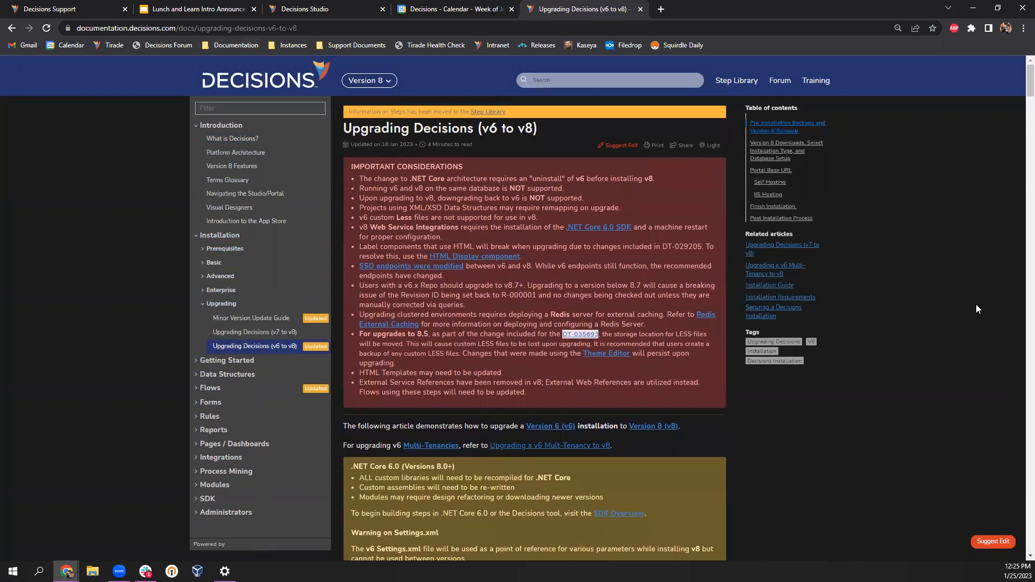
mouse_move(953, 280)
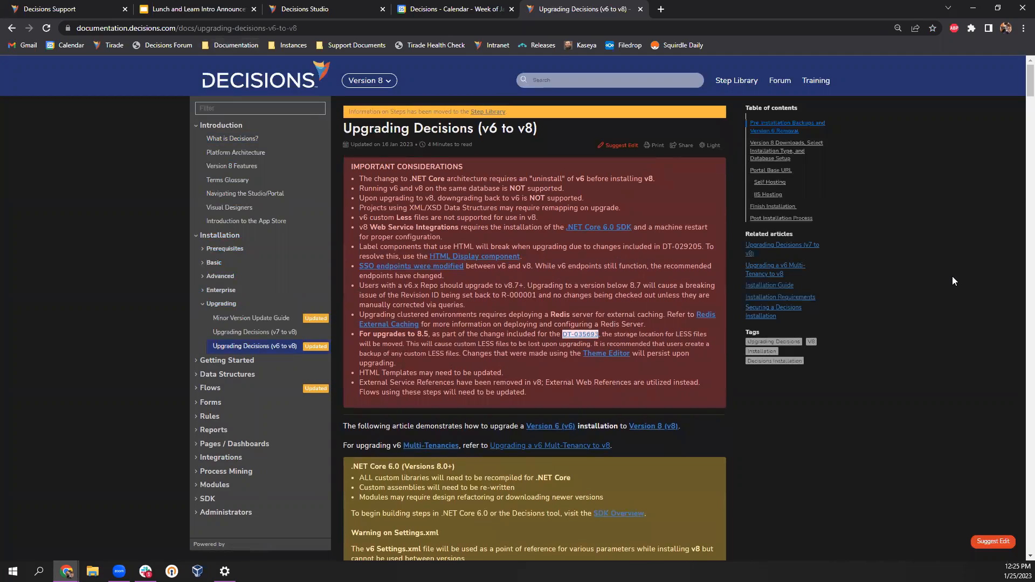
mouse_move(949, 275)
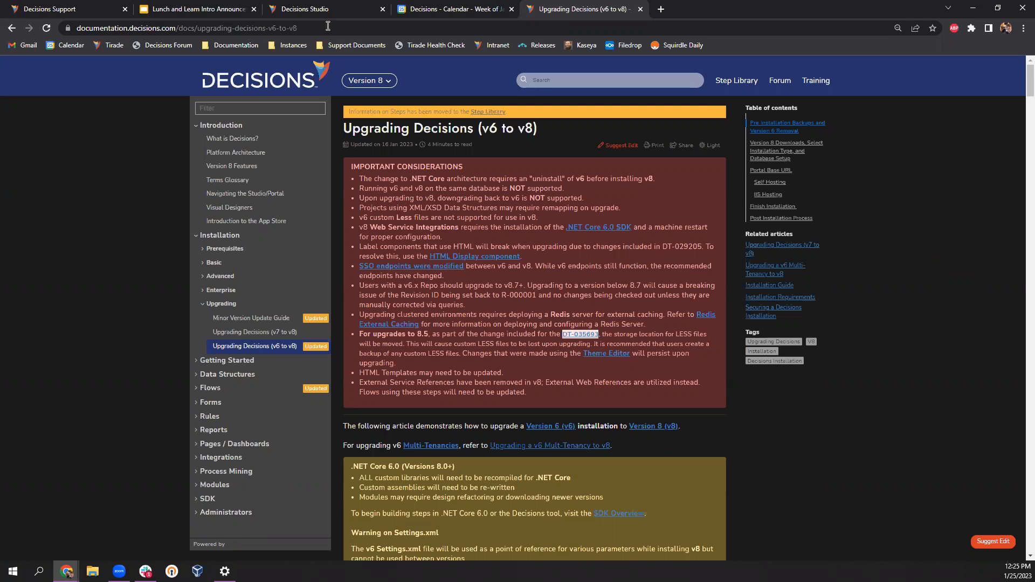
click(184, 28)
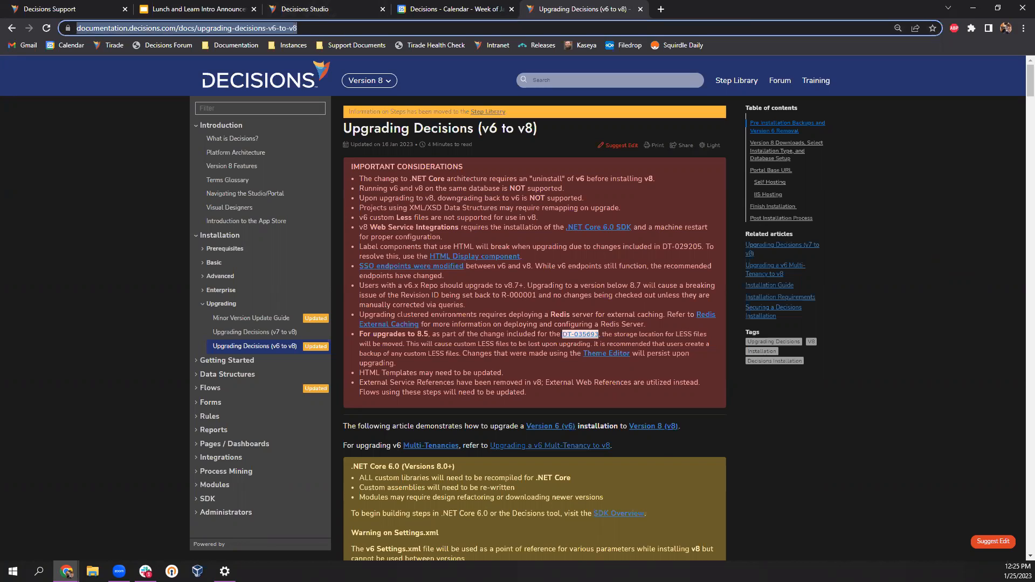